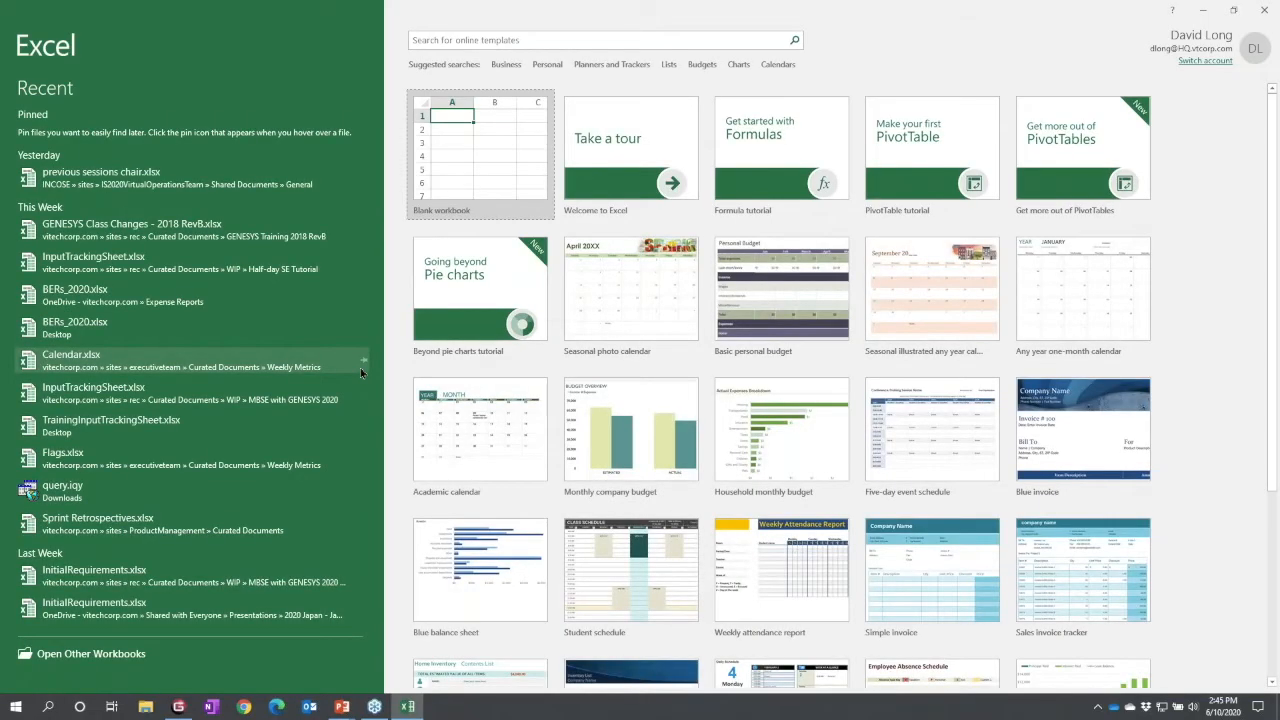
pyautogui.moveTo(480, 160)
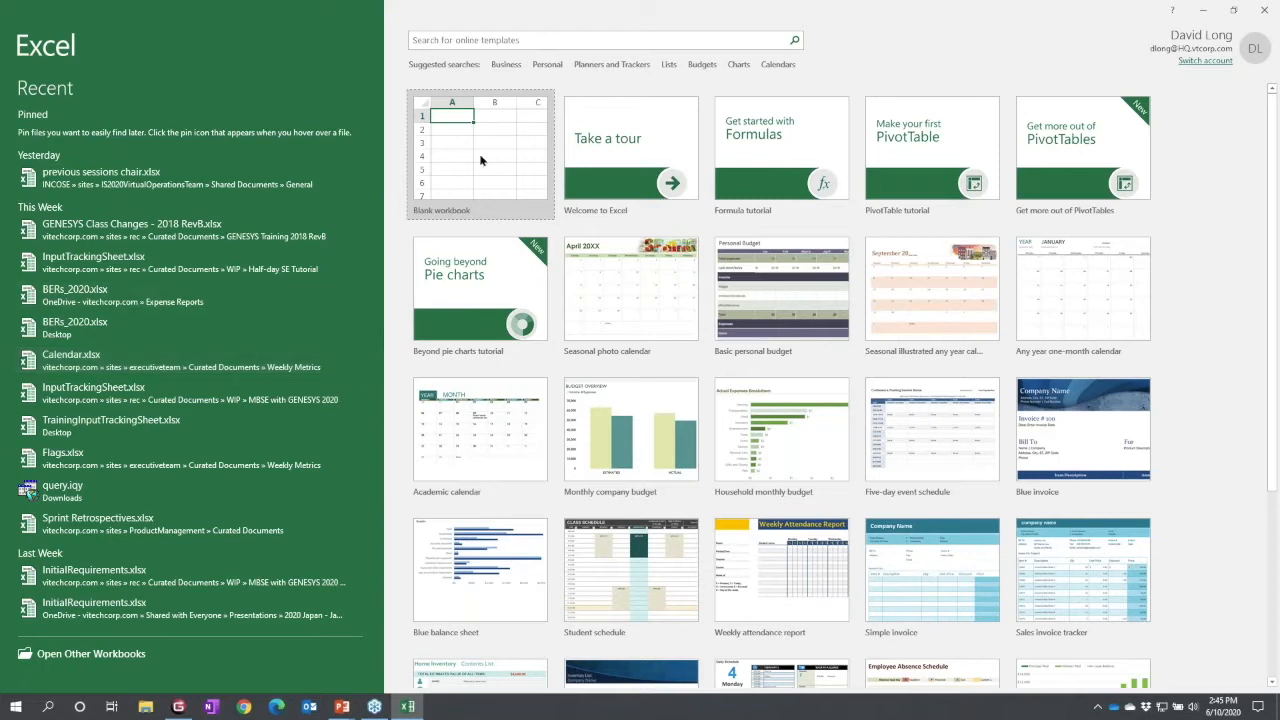
# - Start a new blank workbook from the Excel start screen
pyautogui.click(452, 150)
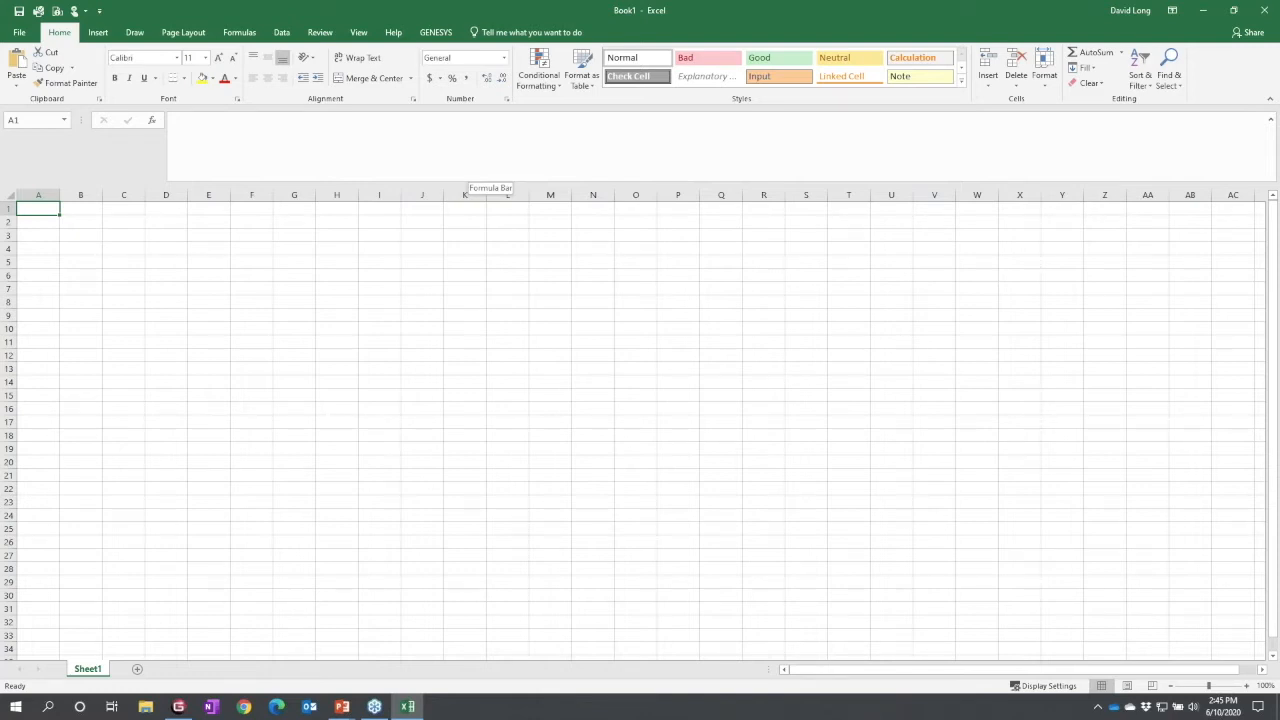
pyautogui.moveTo(428, 52)
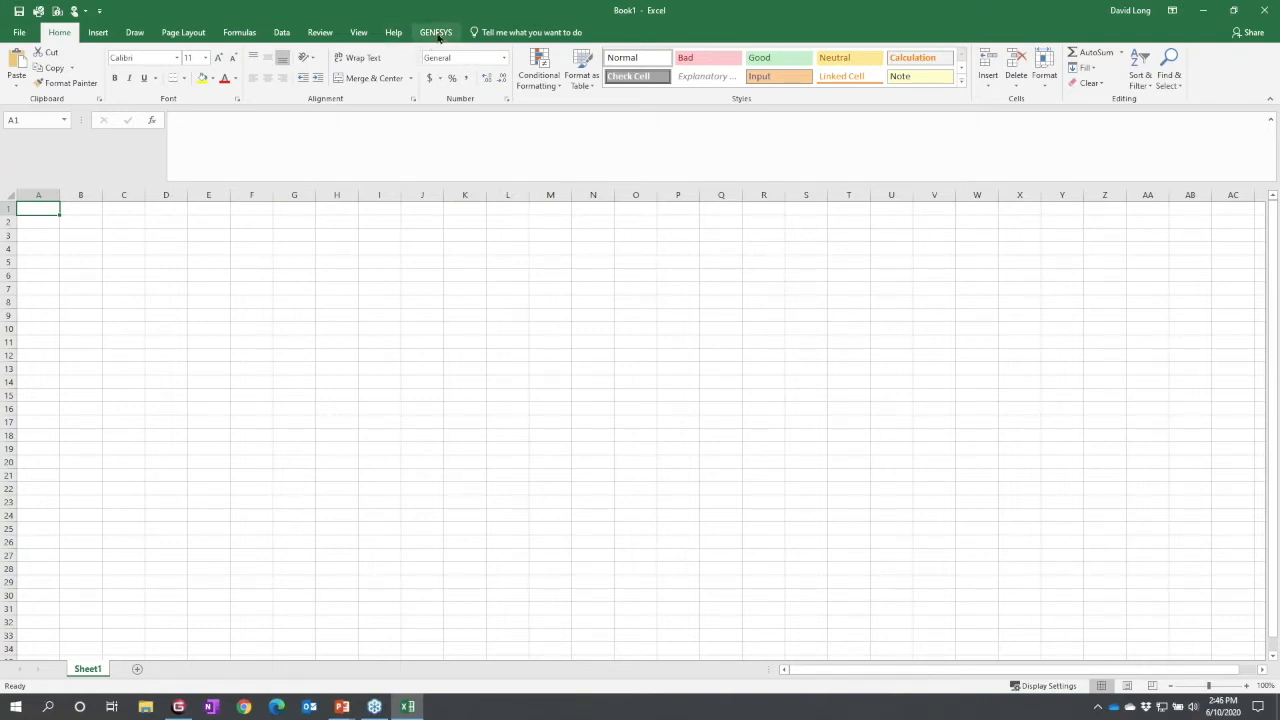
# - Log in to the local GENESYS repository and select the SAMPLE: Fast Food project
pyautogui.click(436, 32)
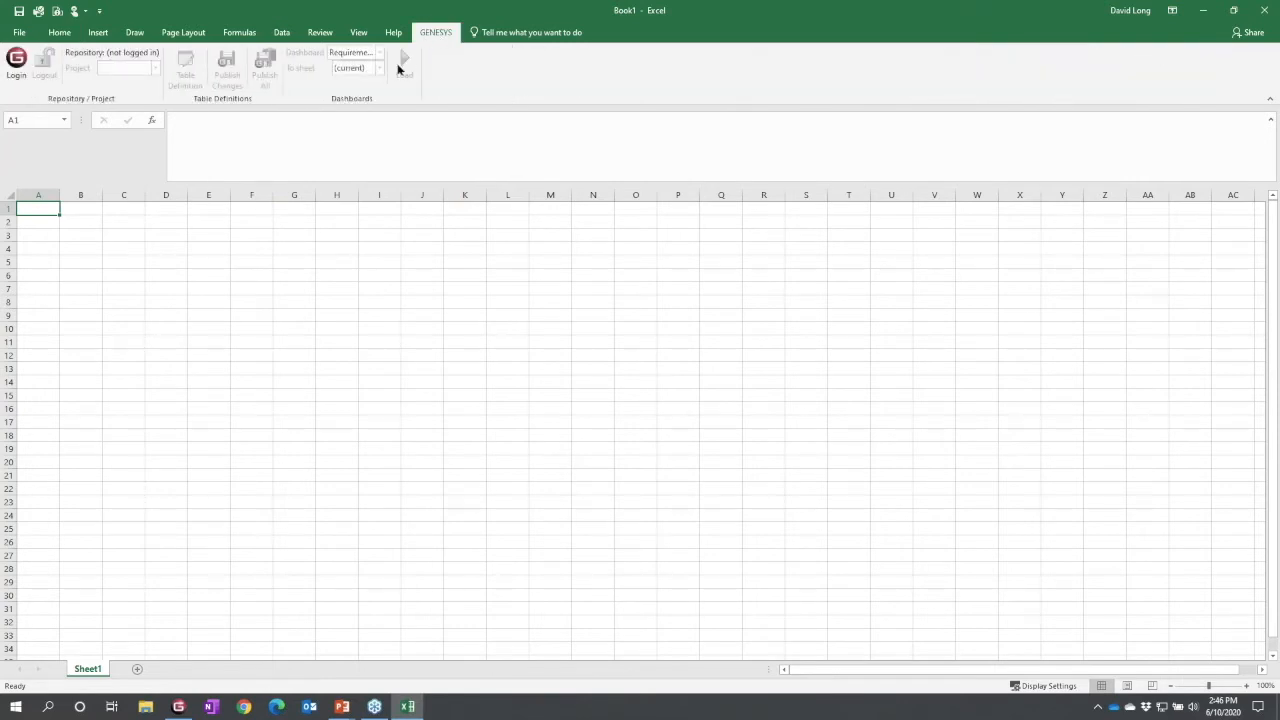
pyautogui.moveTo(16, 96)
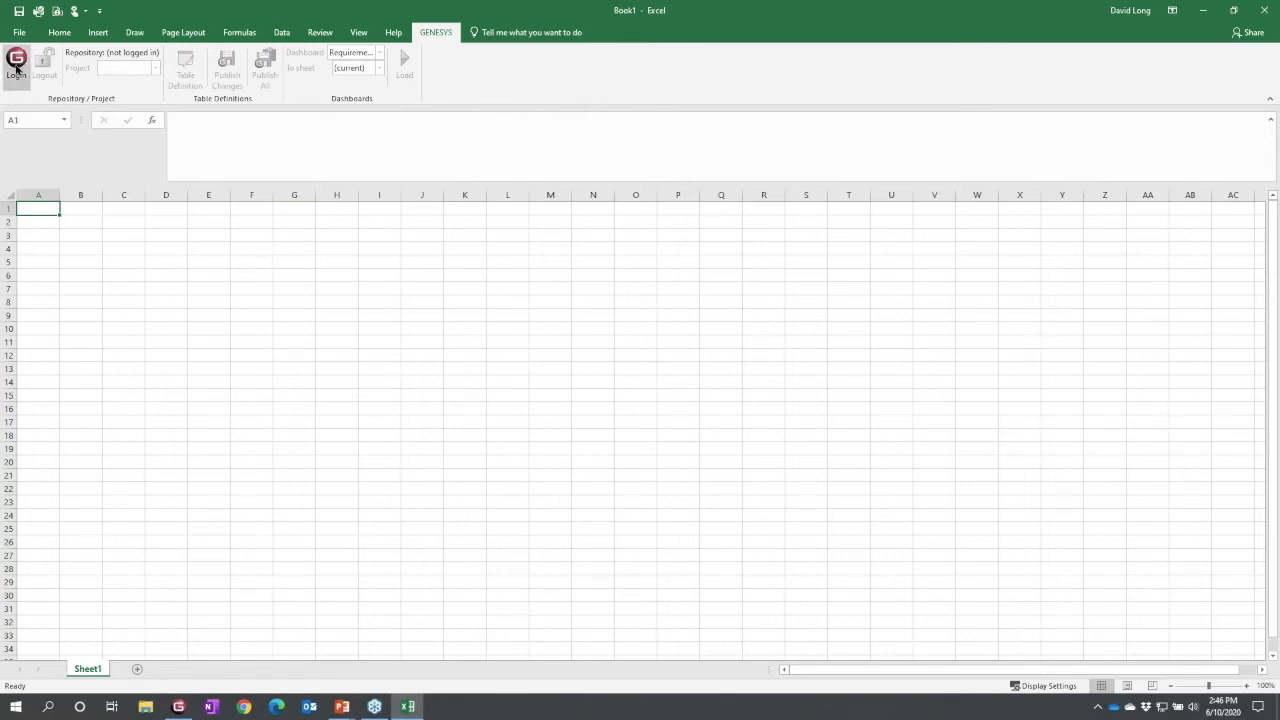
pyautogui.click(16, 64)
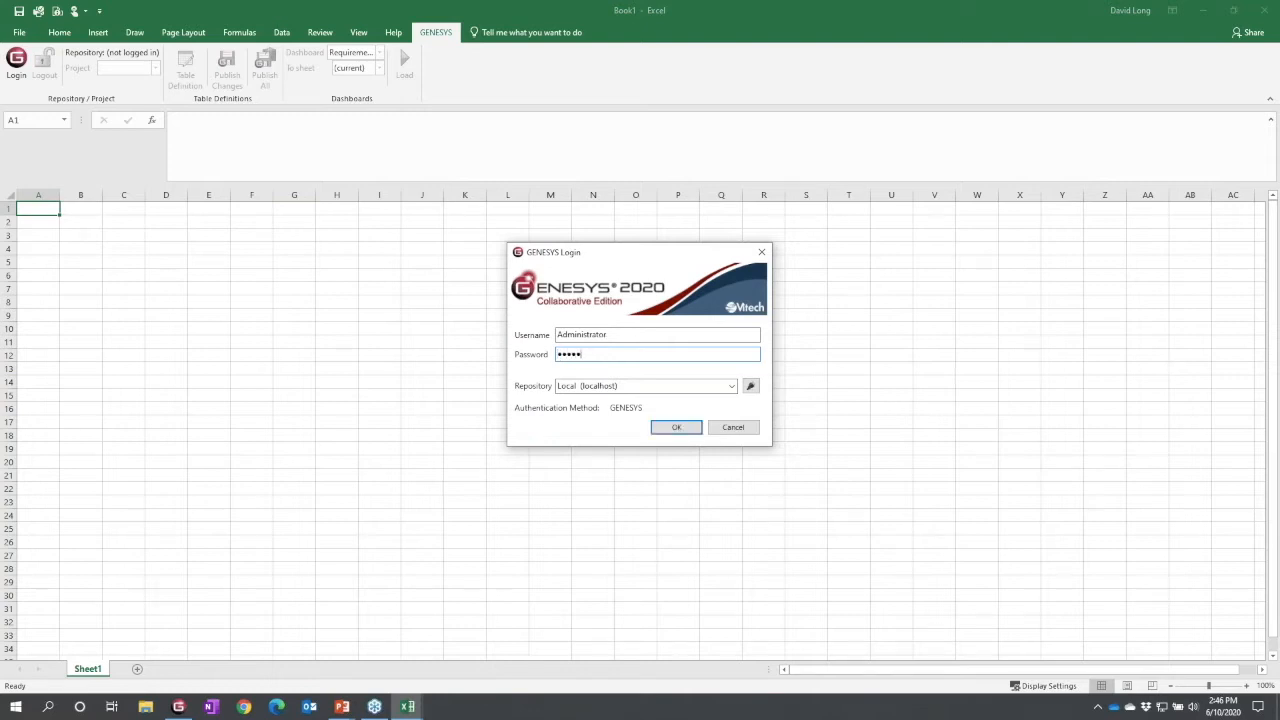
pyautogui.click(676, 428)
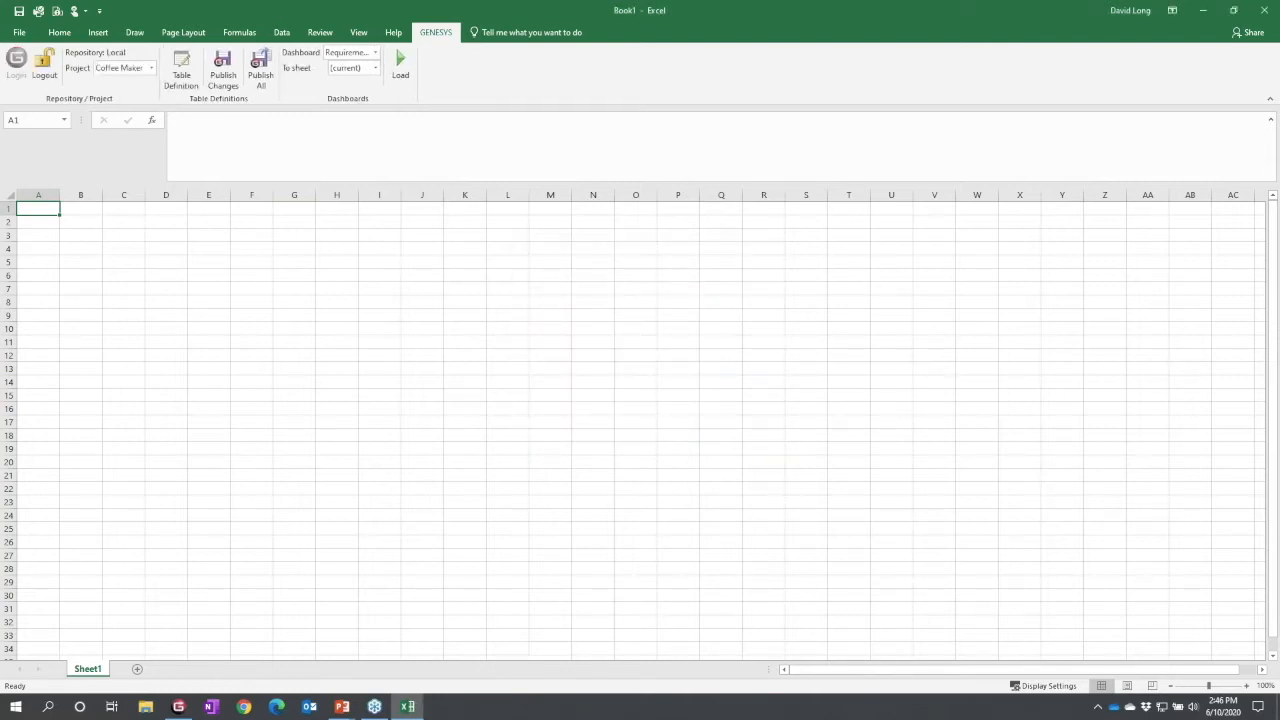
pyautogui.moveTo(92, 94)
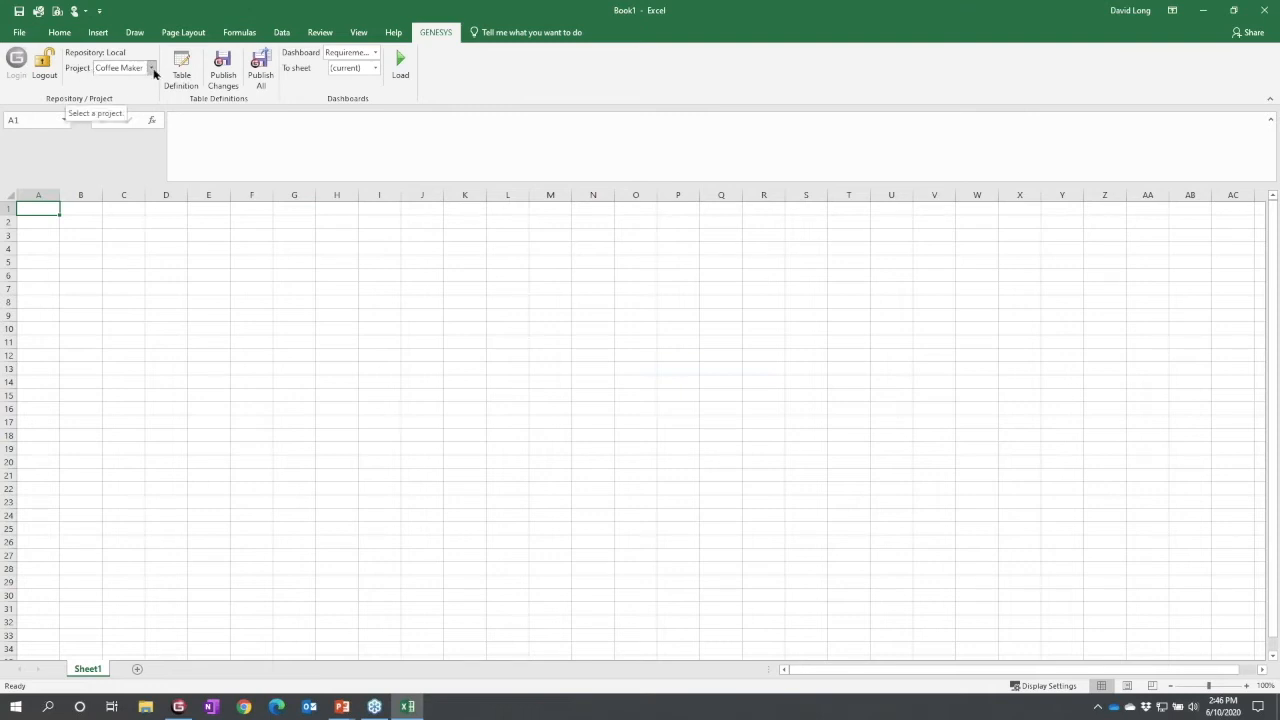
pyautogui.click(152, 68)
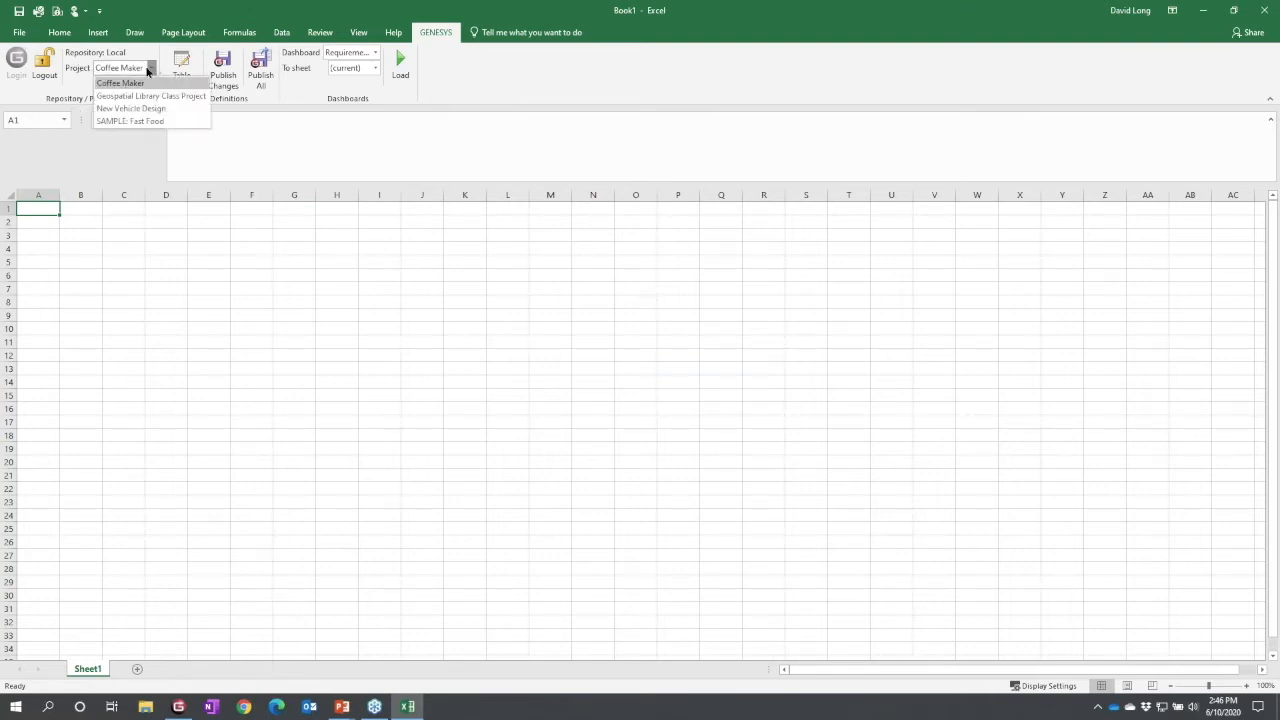
pyautogui.moveTo(130, 120)
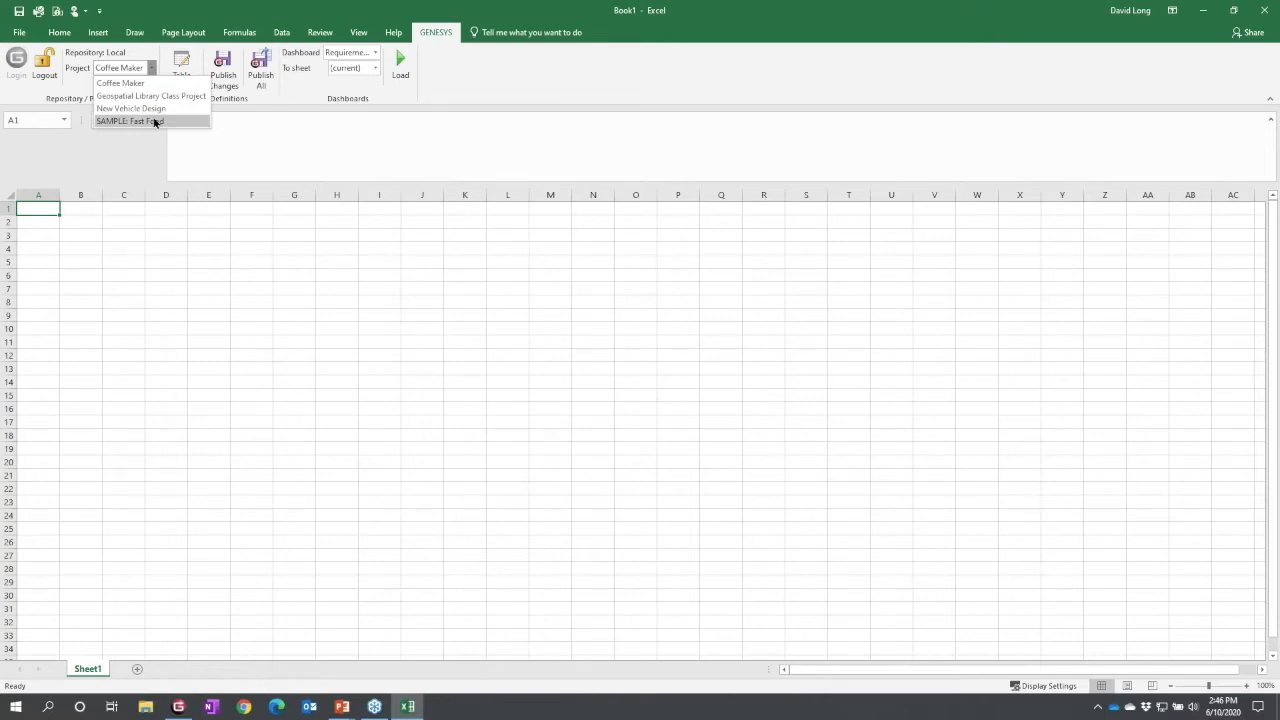
pyautogui.click(128, 120)
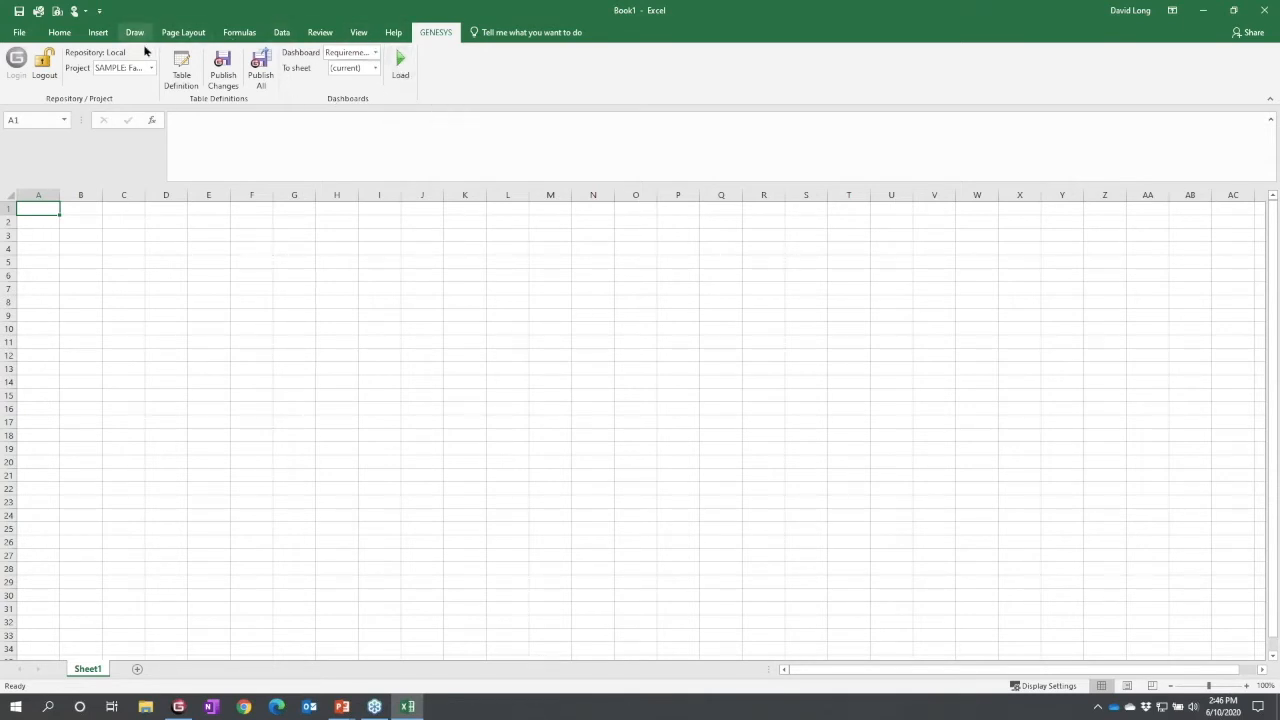
pyautogui.moveTo(236, 102)
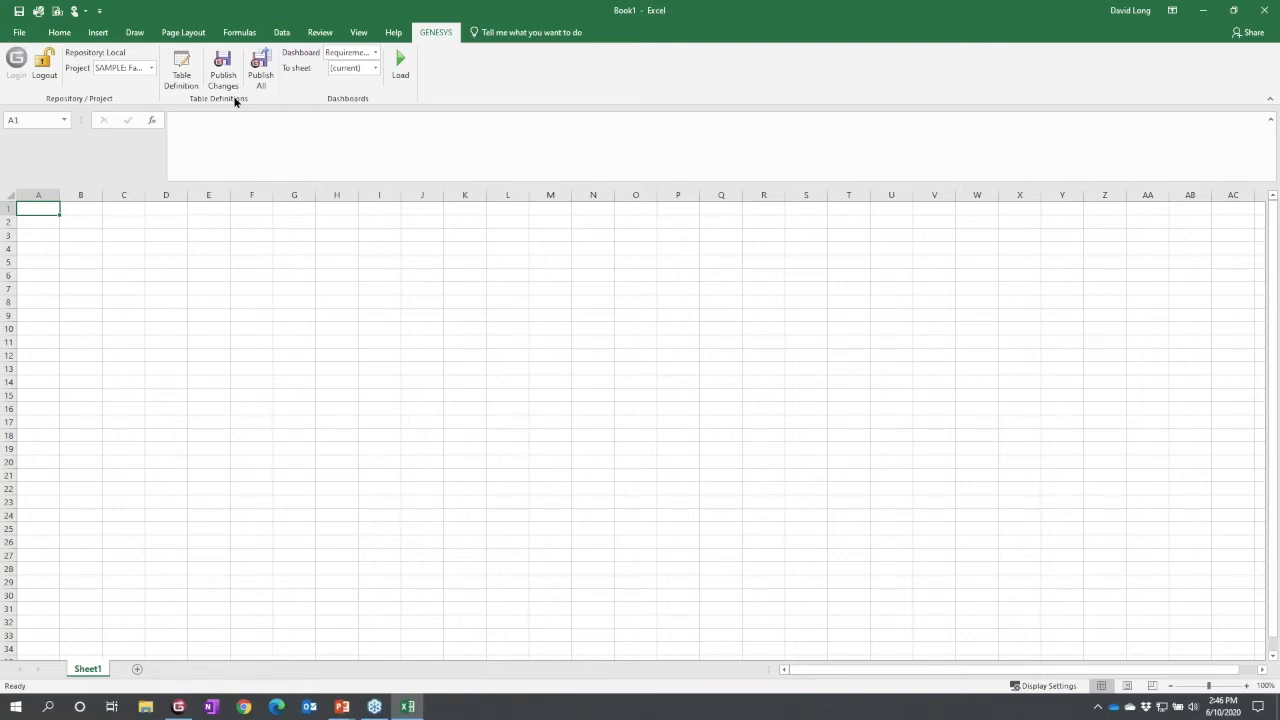
pyautogui.moveTo(180, 68)
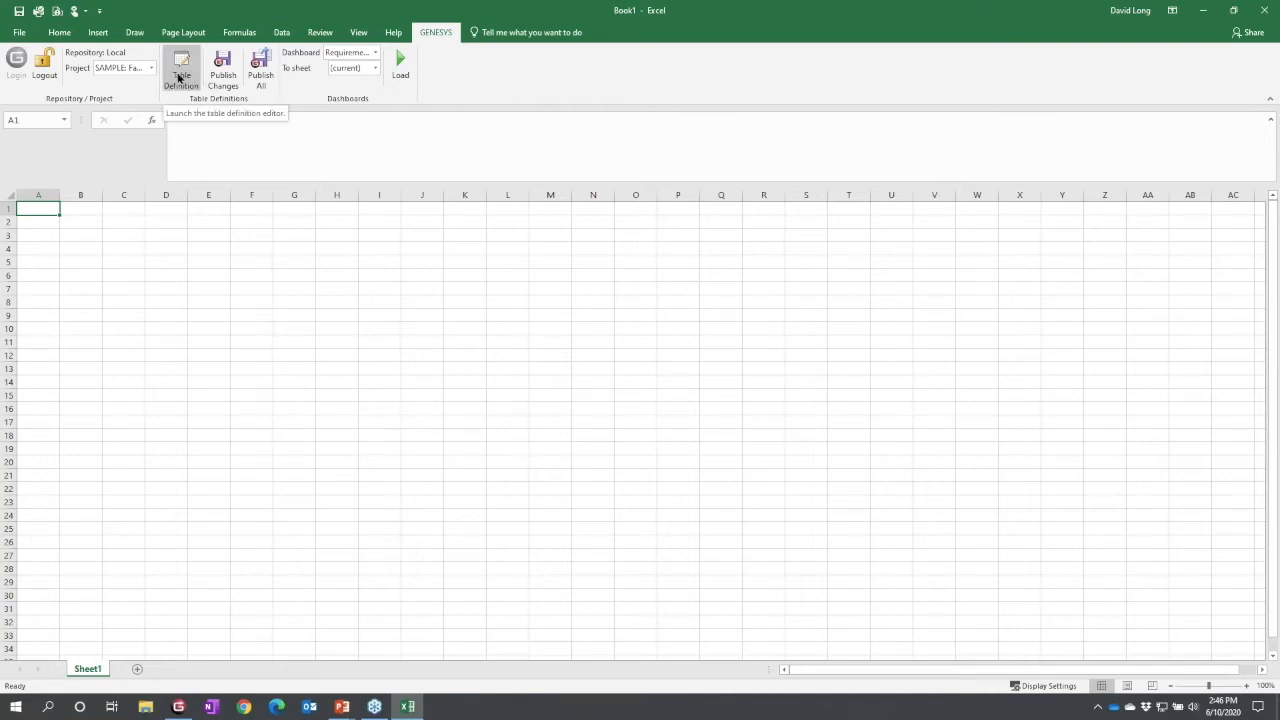
pyautogui.moveTo(180, 68)
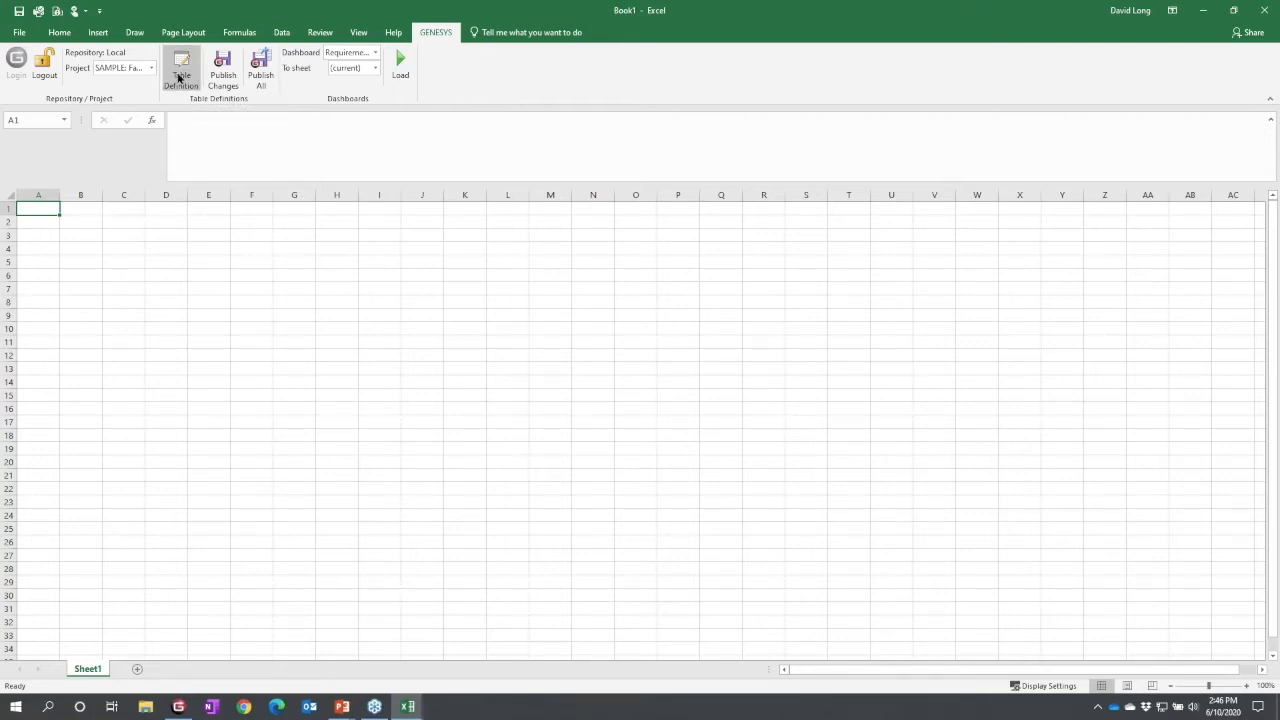
# - Load the saved Requirements definition in the GENESYS table definition editor
pyautogui.click(180, 70)
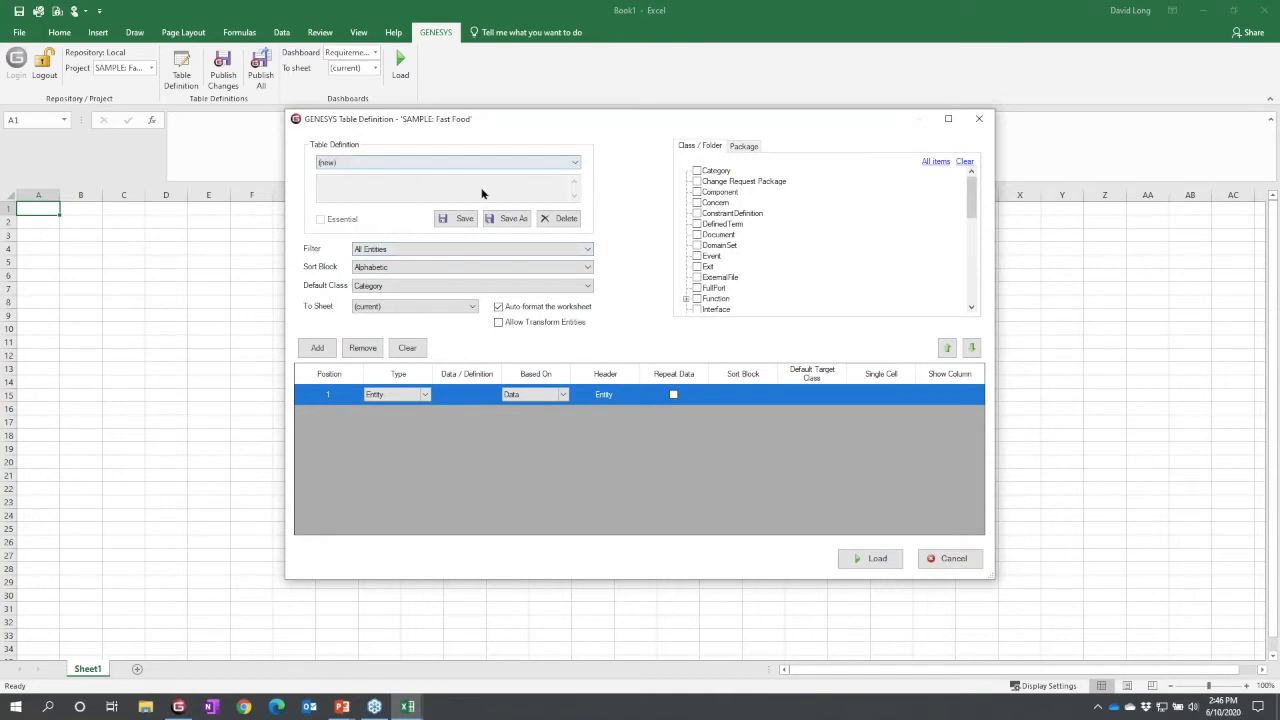
pyautogui.click(572, 162)
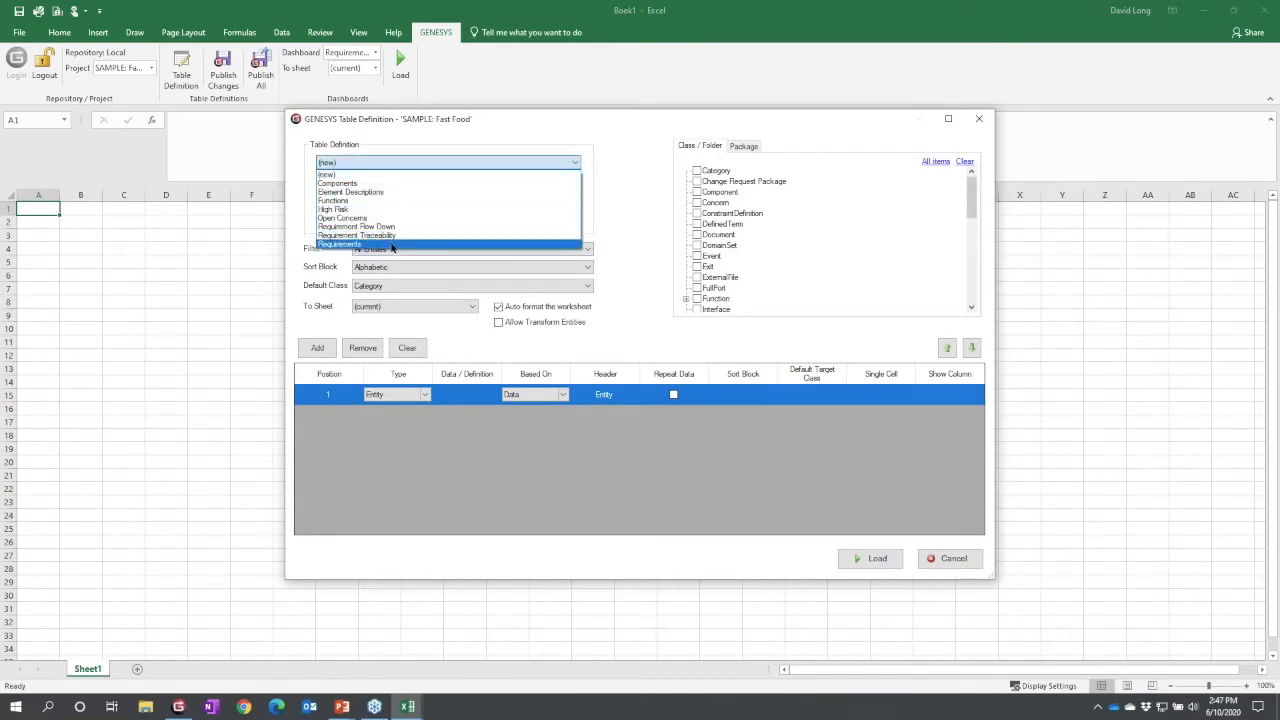
pyautogui.click(340, 244)
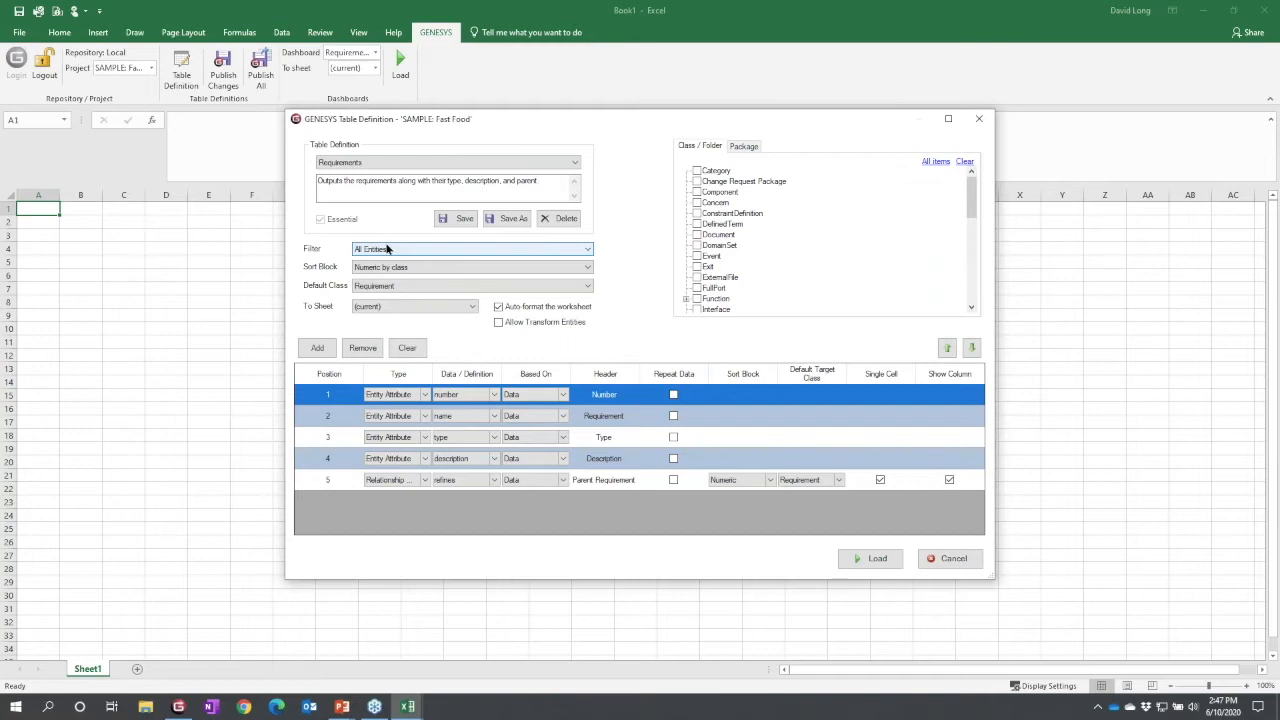
pyautogui.moveTo(352, 212)
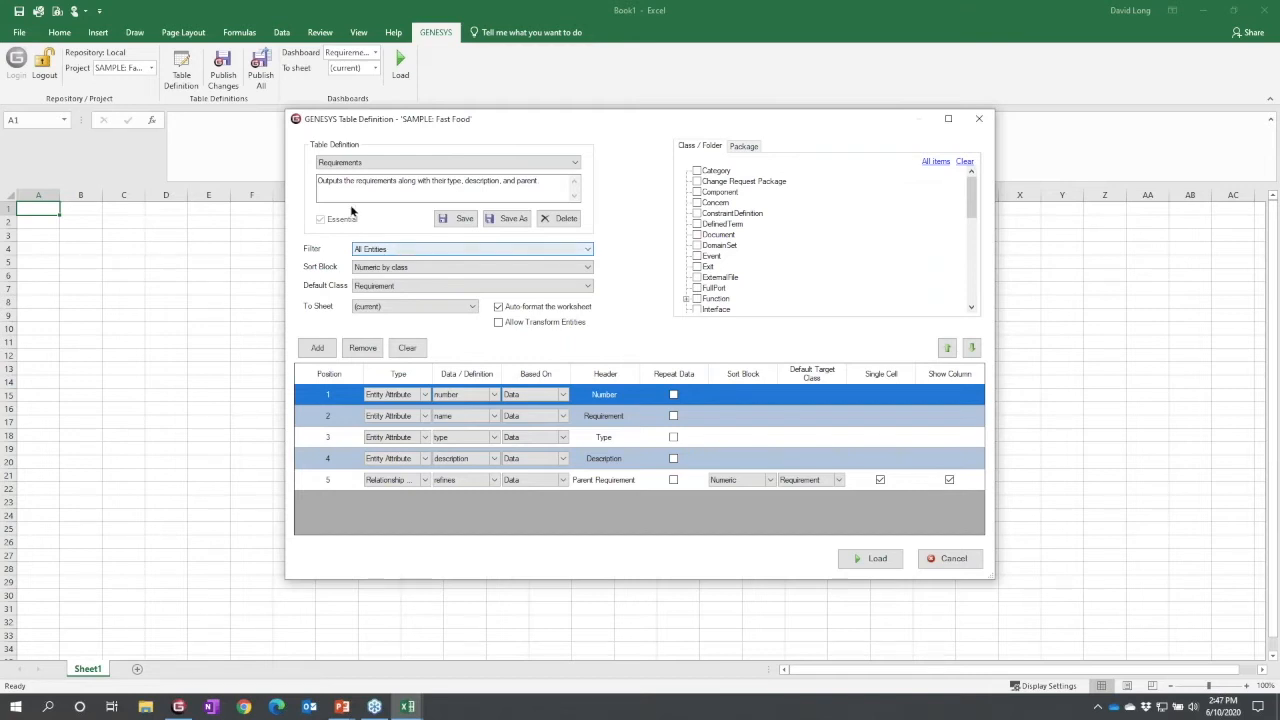
pyautogui.moveTo(660, 280)
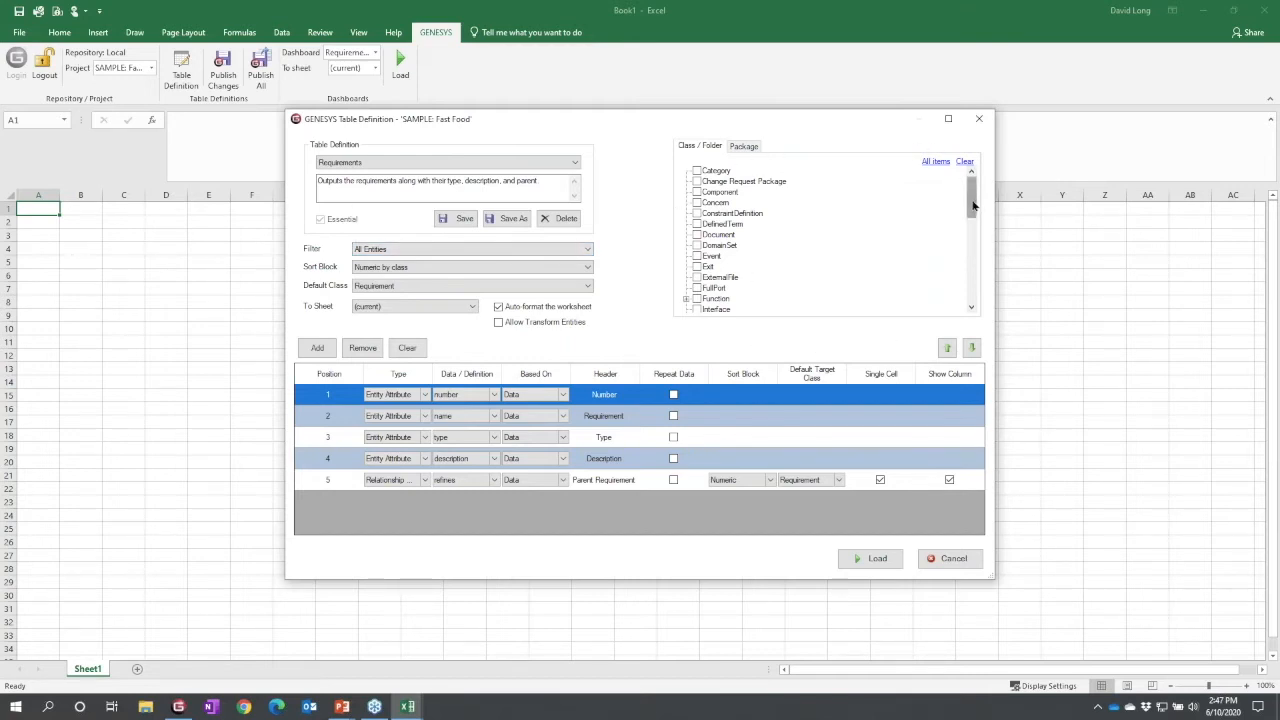
pyautogui.scroll(-3)
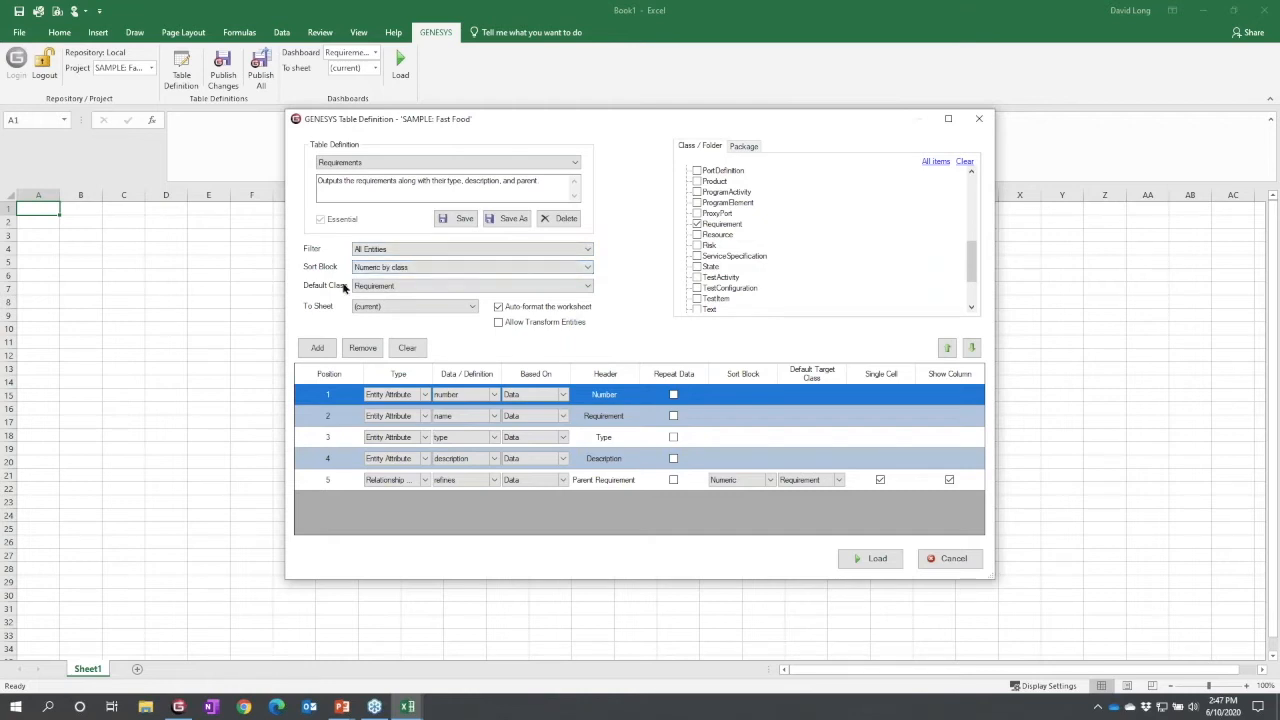
pyautogui.moveTo(408, 300)
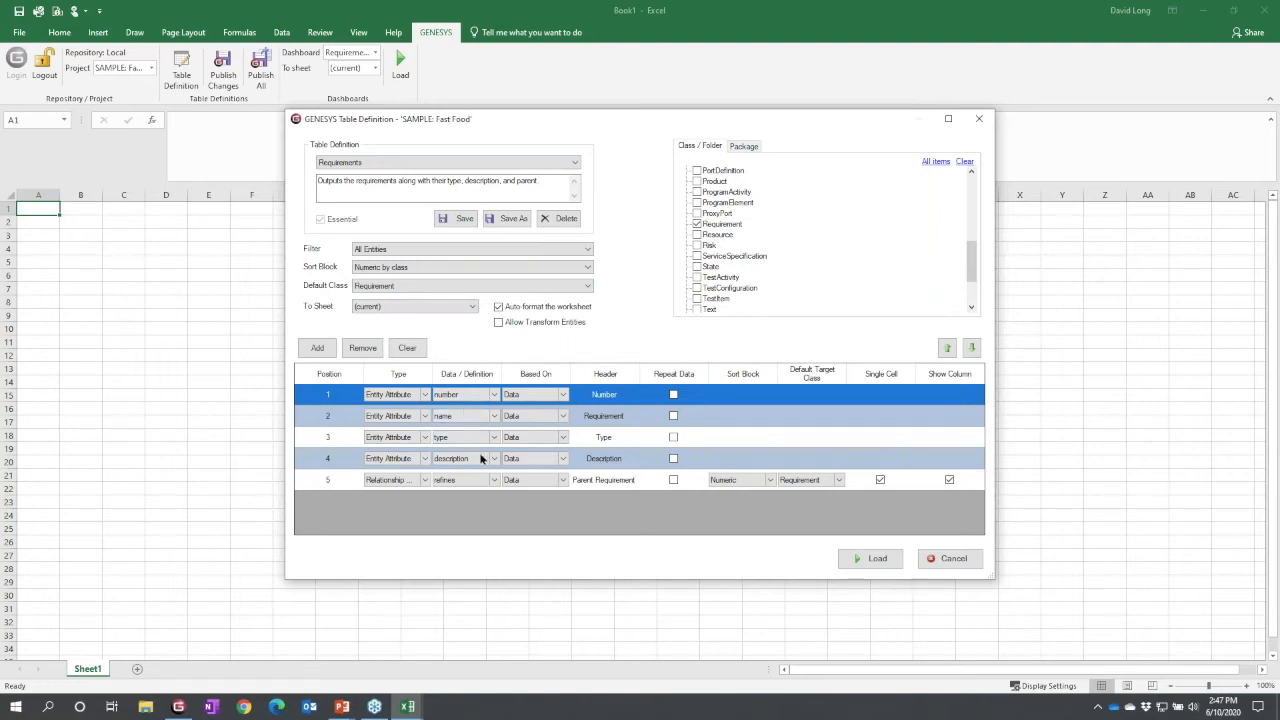
pyautogui.moveTo(564, 500)
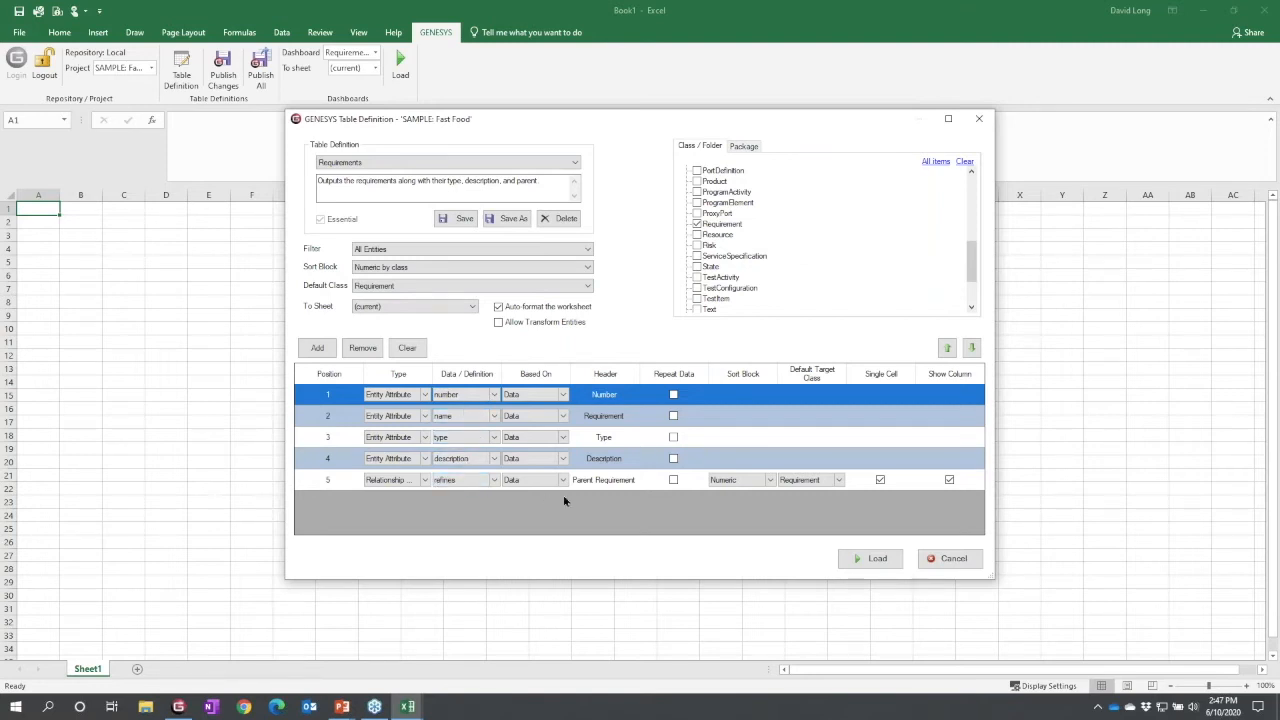
pyautogui.moveTo(660, 560)
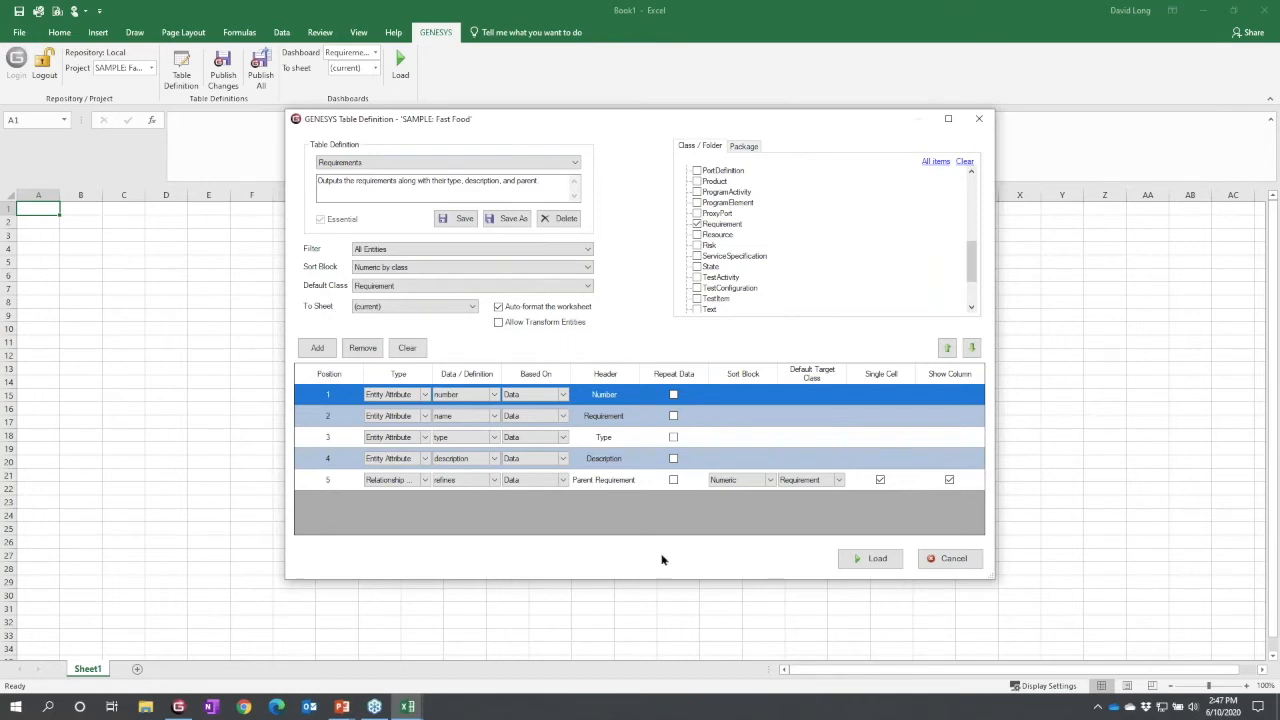
pyautogui.click(870, 558)
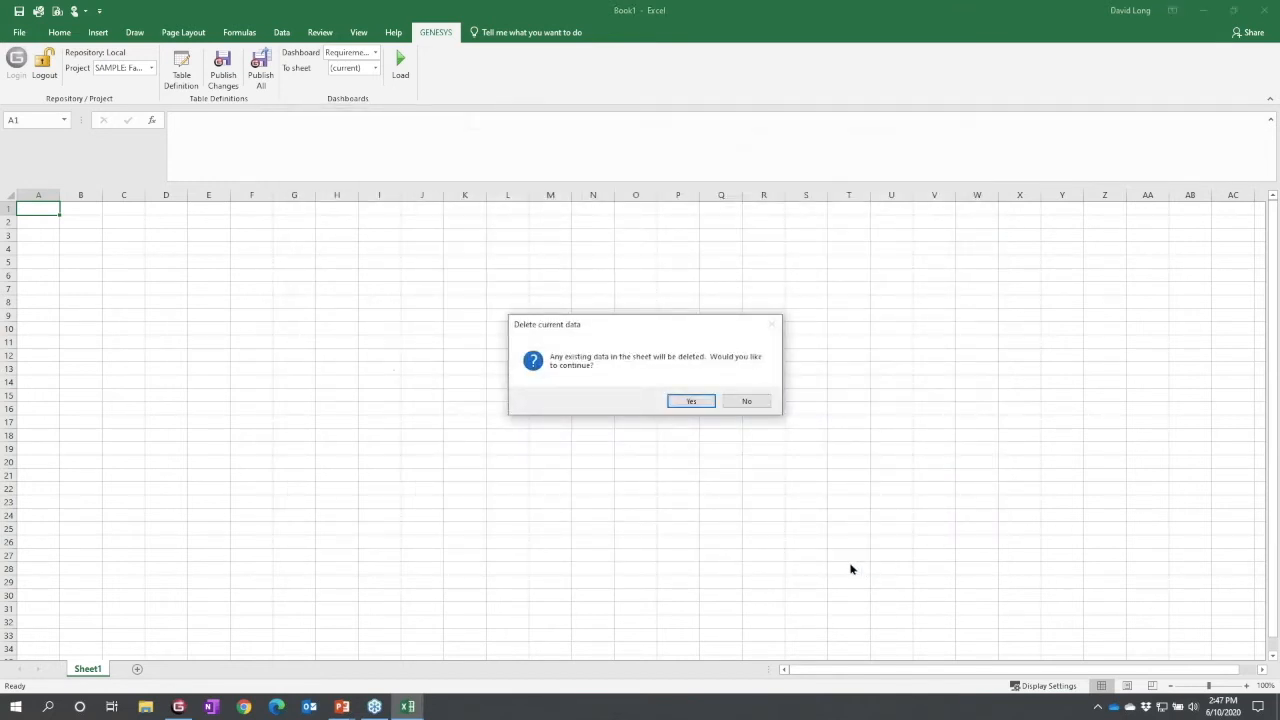
pyautogui.moveTo(690, 400)
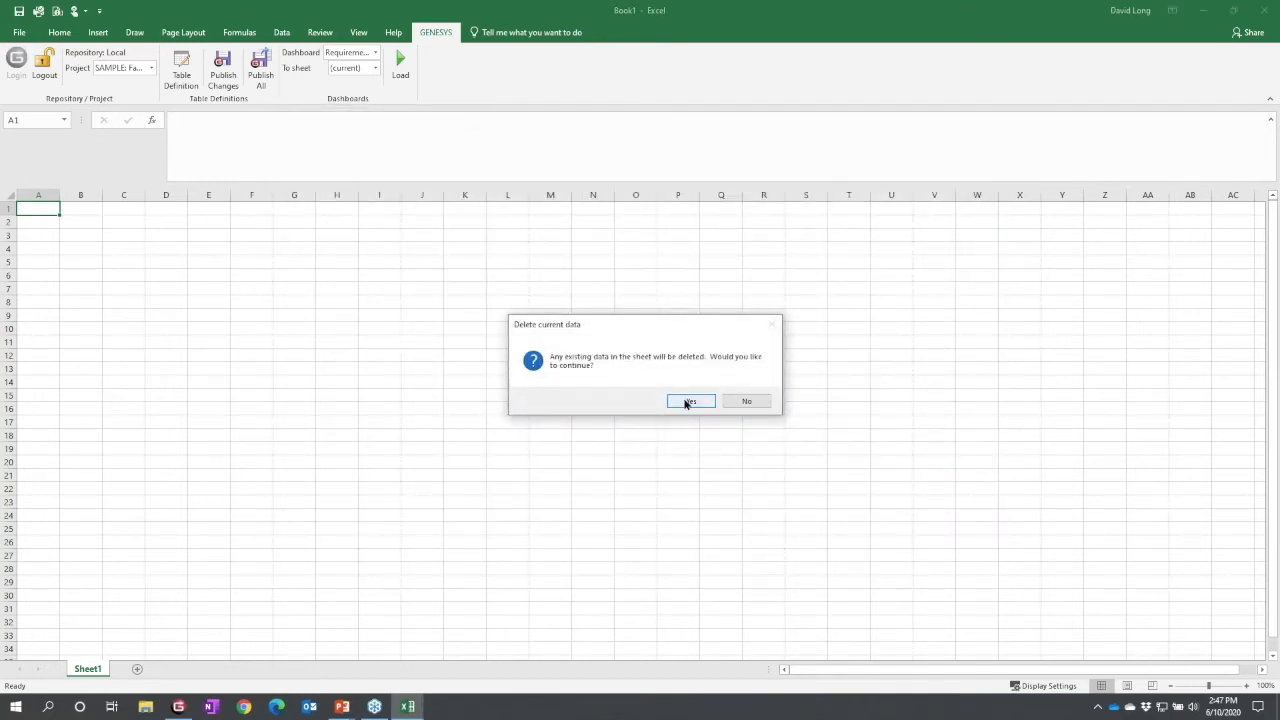
pyautogui.click(690, 400)
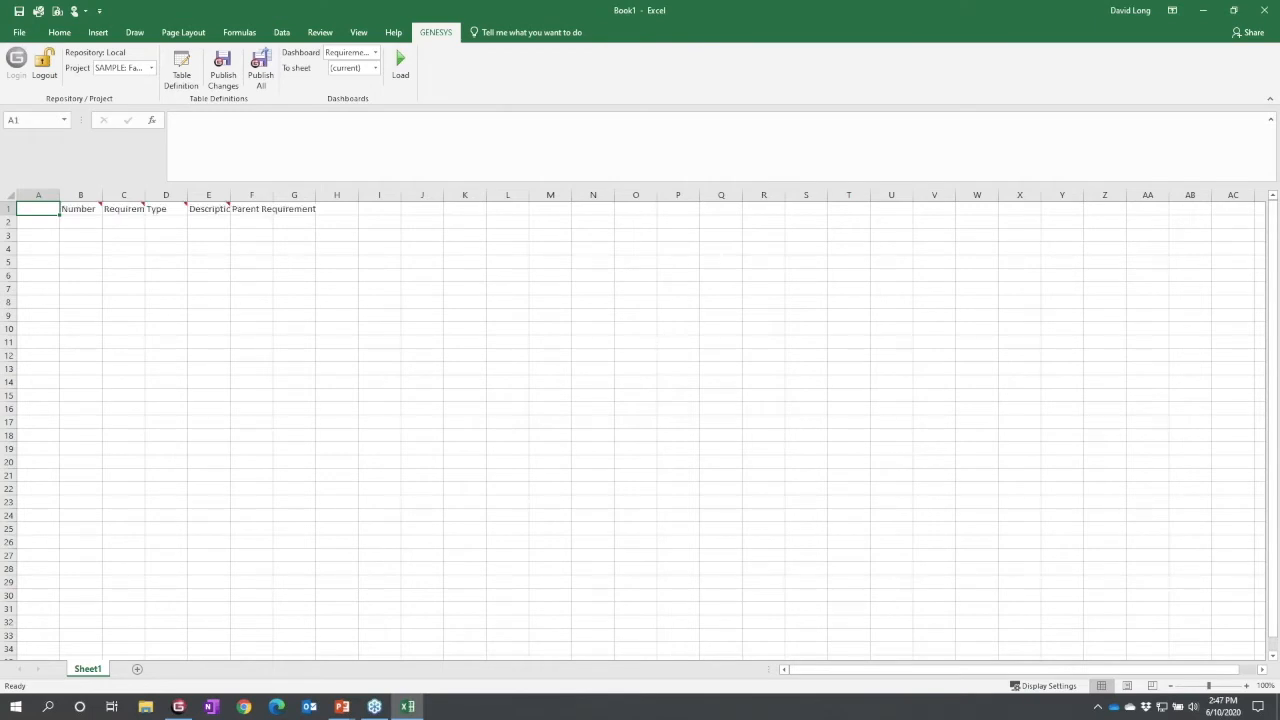
pyautogui.click(400, 70)
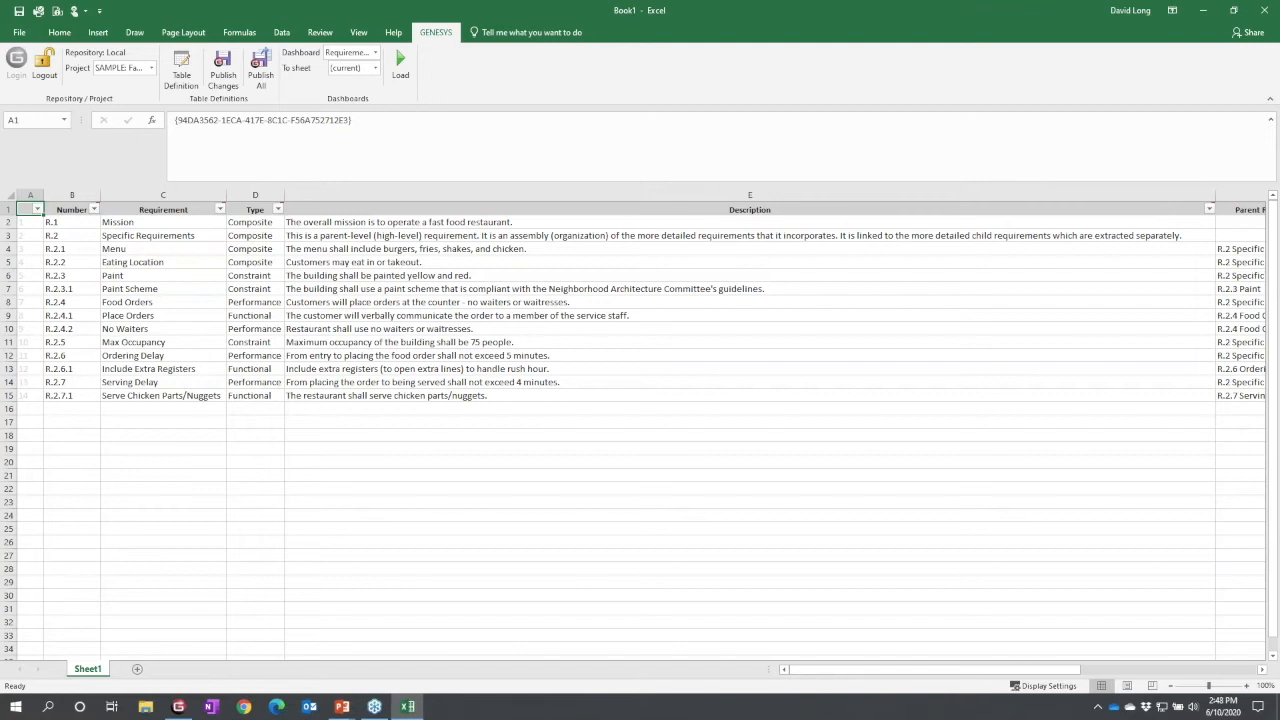
pyautogui.moveTo(1228, 224)
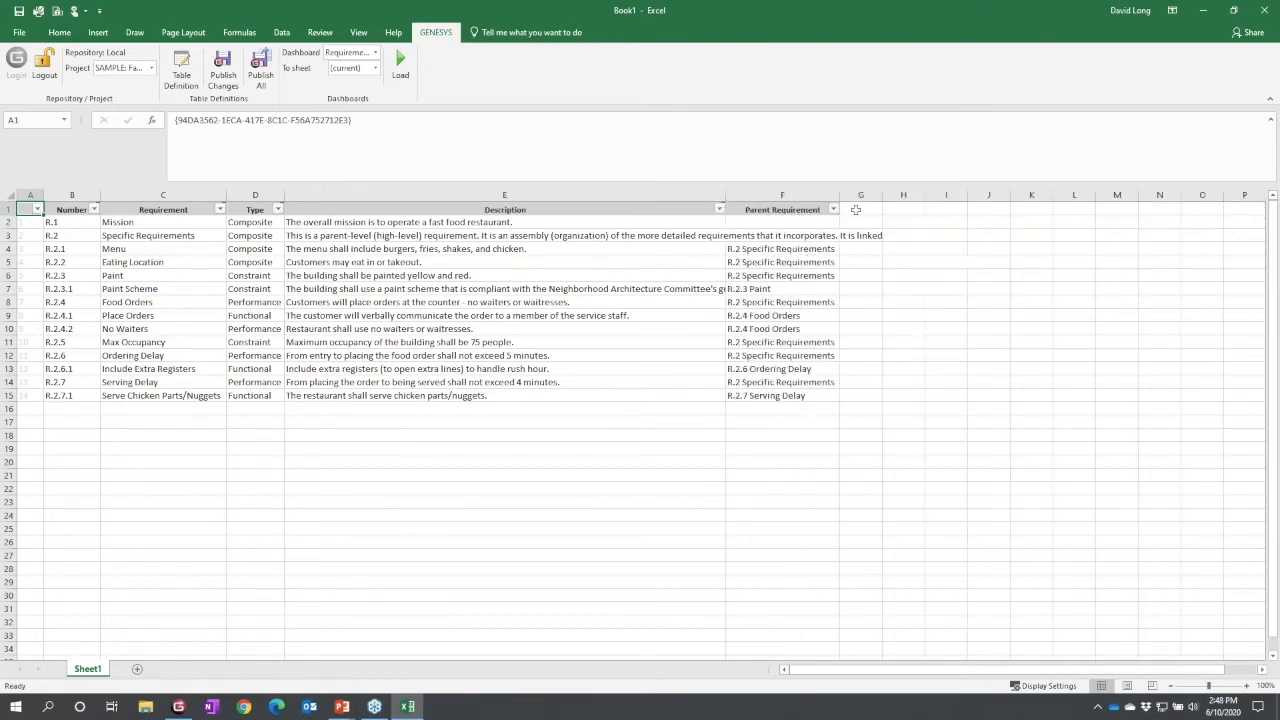
pyautogui.moveTo(776, 428)
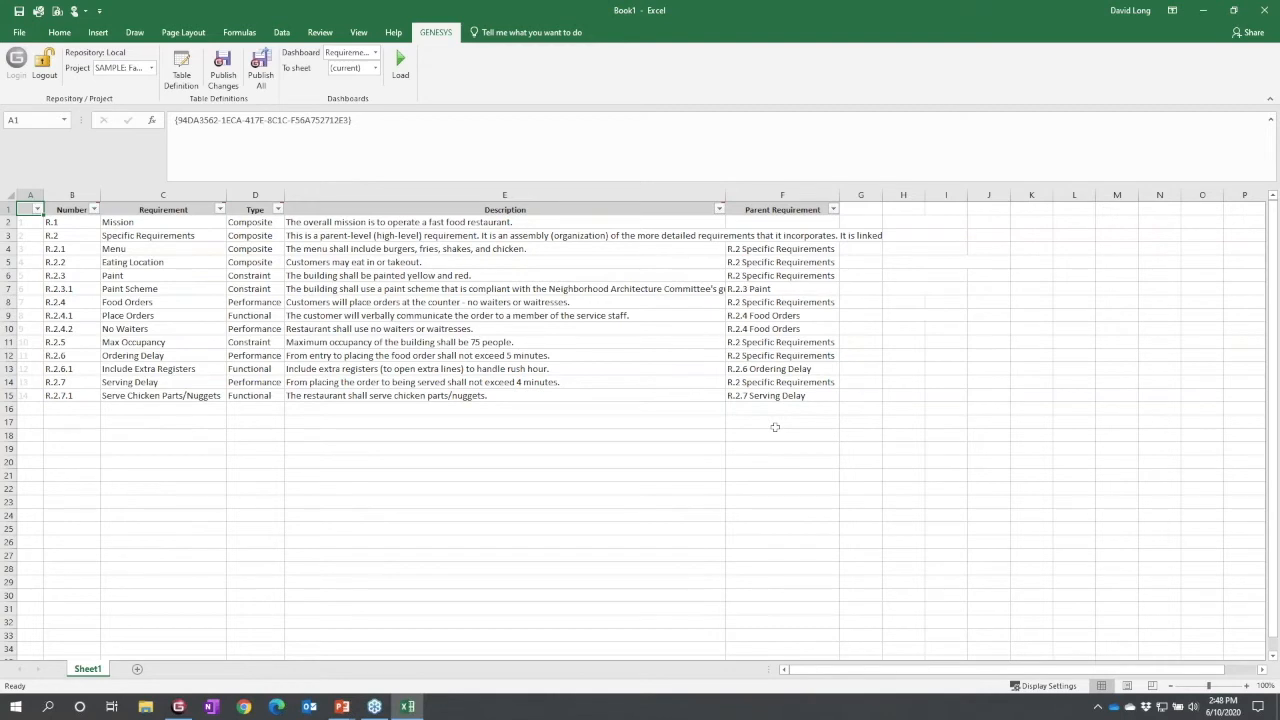
pyautogui.moveTo(298, 388)
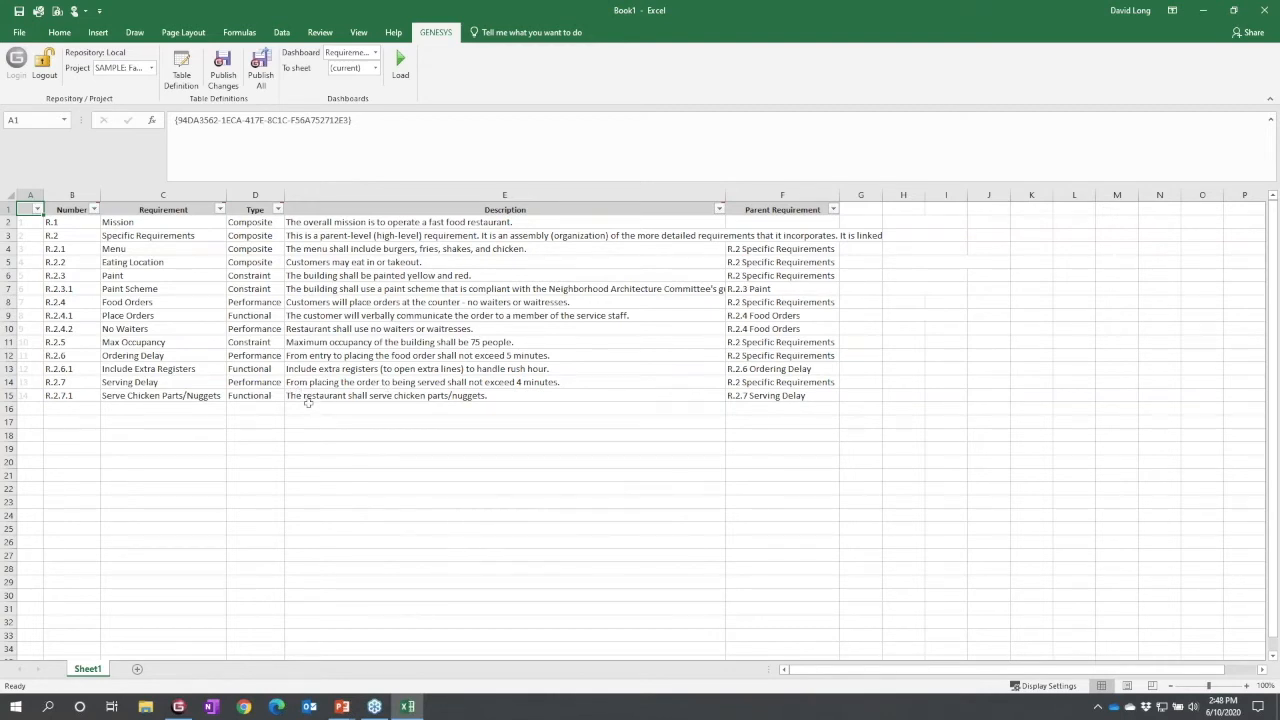
# - Reword R.2.7.1's description to 'chicken nuggets and tenders (grilled and fried).'
pyautogui.click(504, 396)
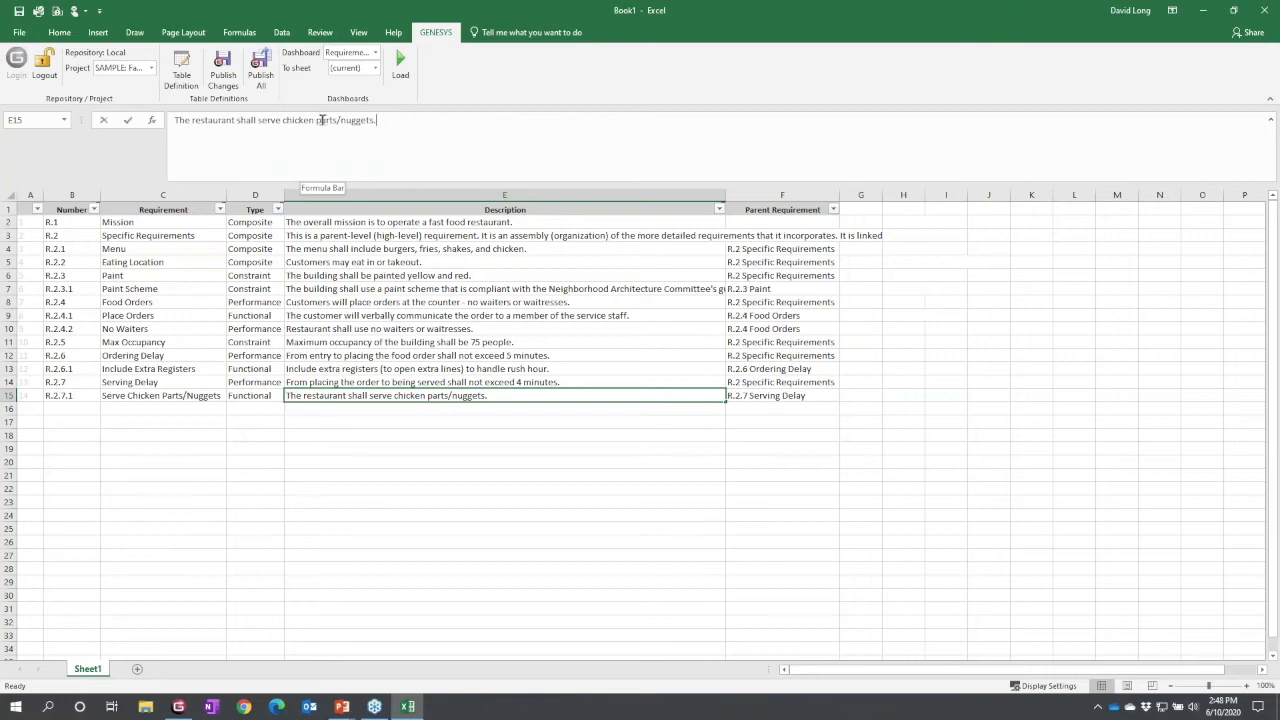
pyautogui.doubleClick(320, 120)
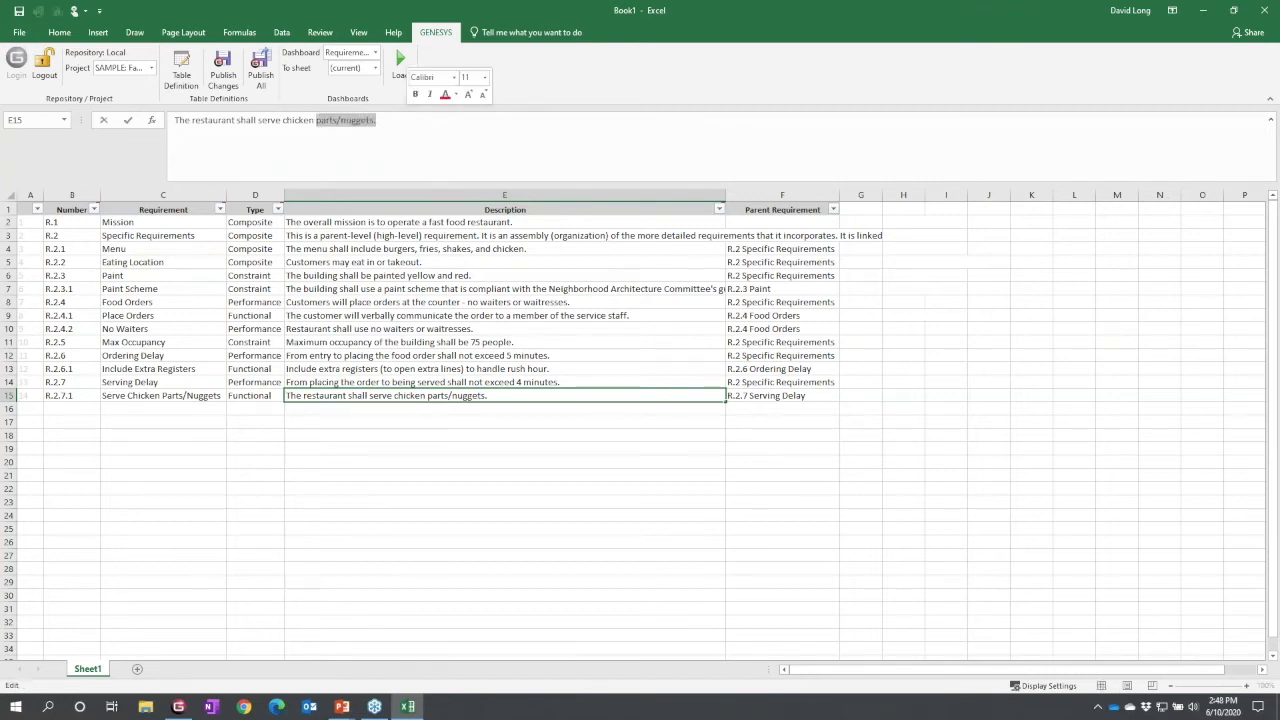
pyautogui.write('nugg')
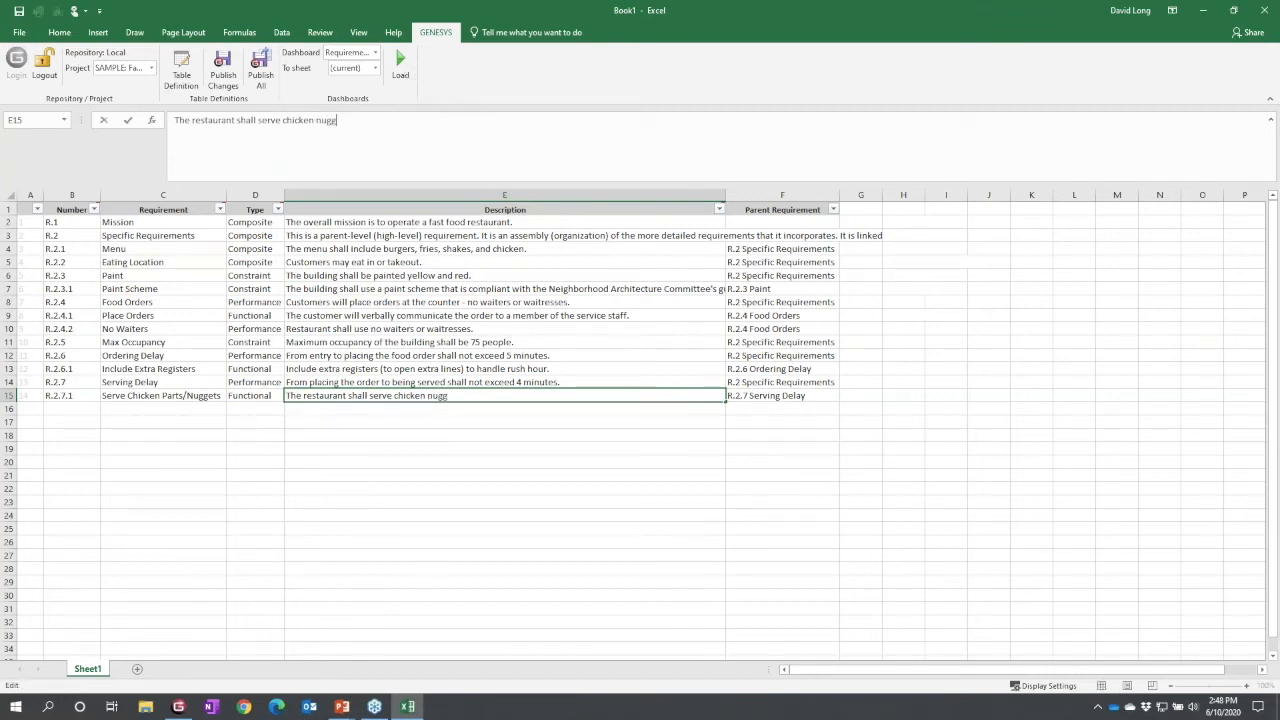
pyautogui.write('ets and')
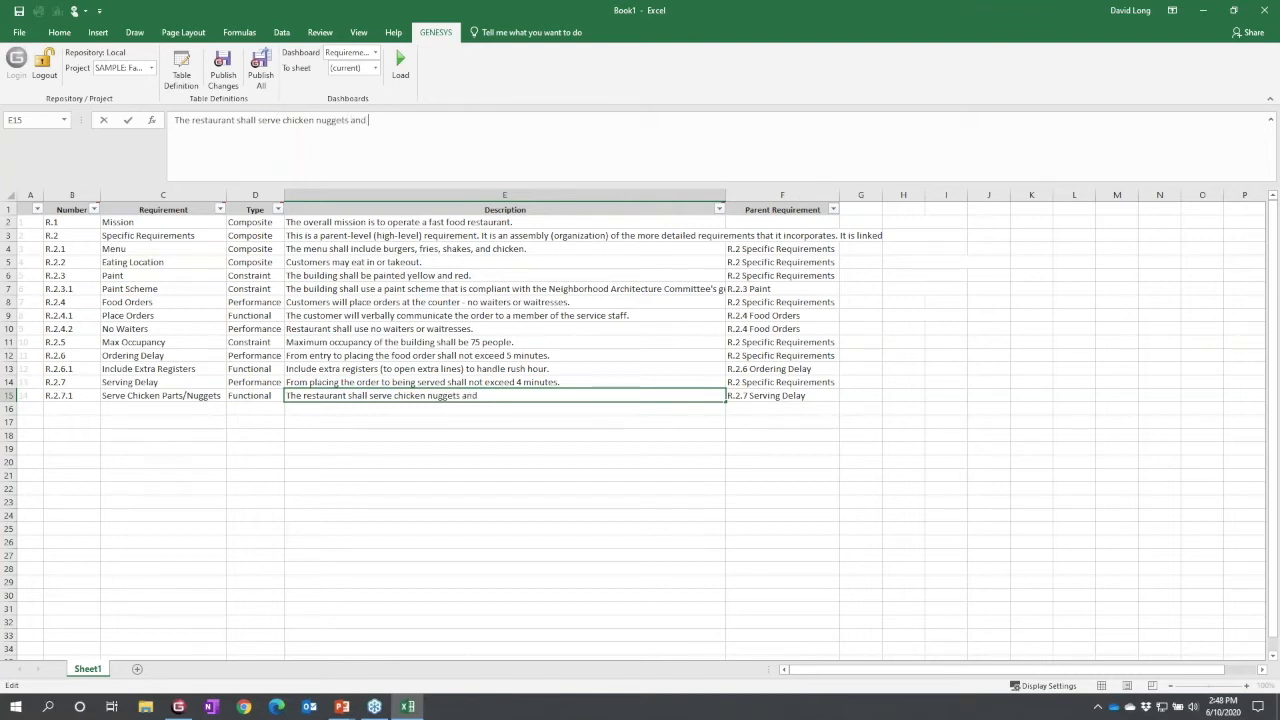
pyautogui.write('tenders (gr')
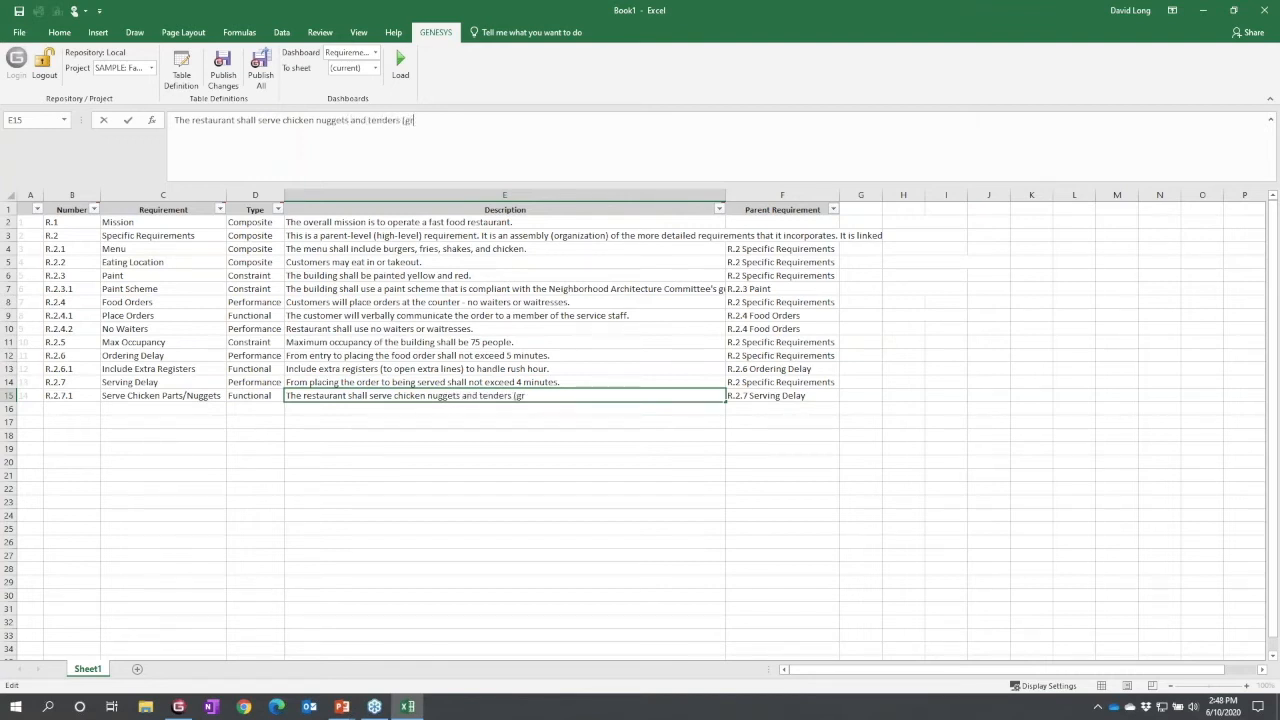
pyautogui.write('illed and')
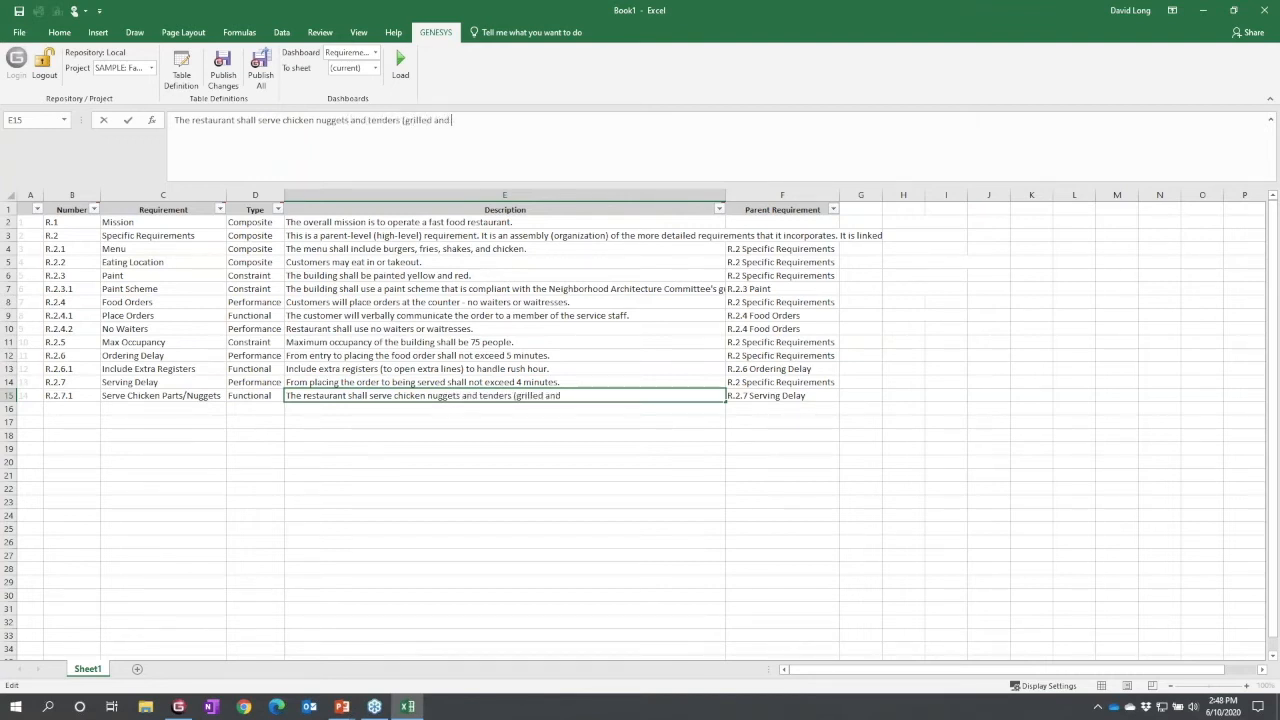
pyautogui.write('f')
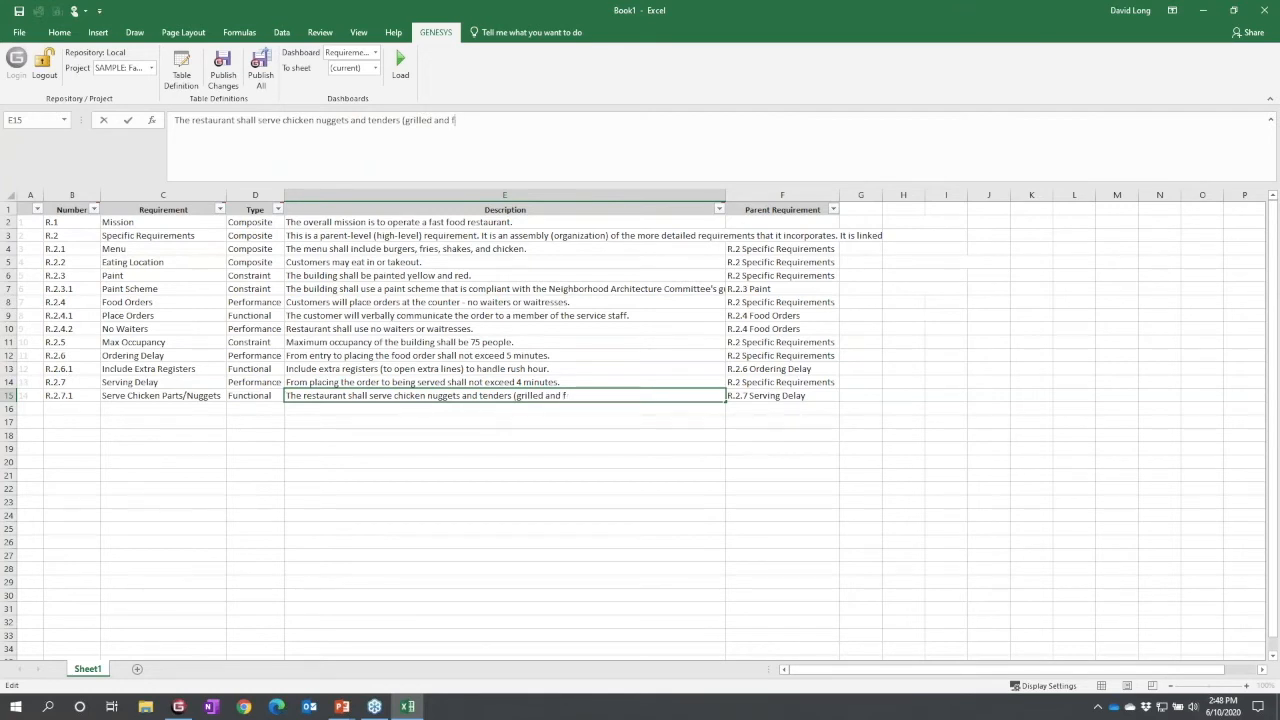
pyautogui.write('ried).')
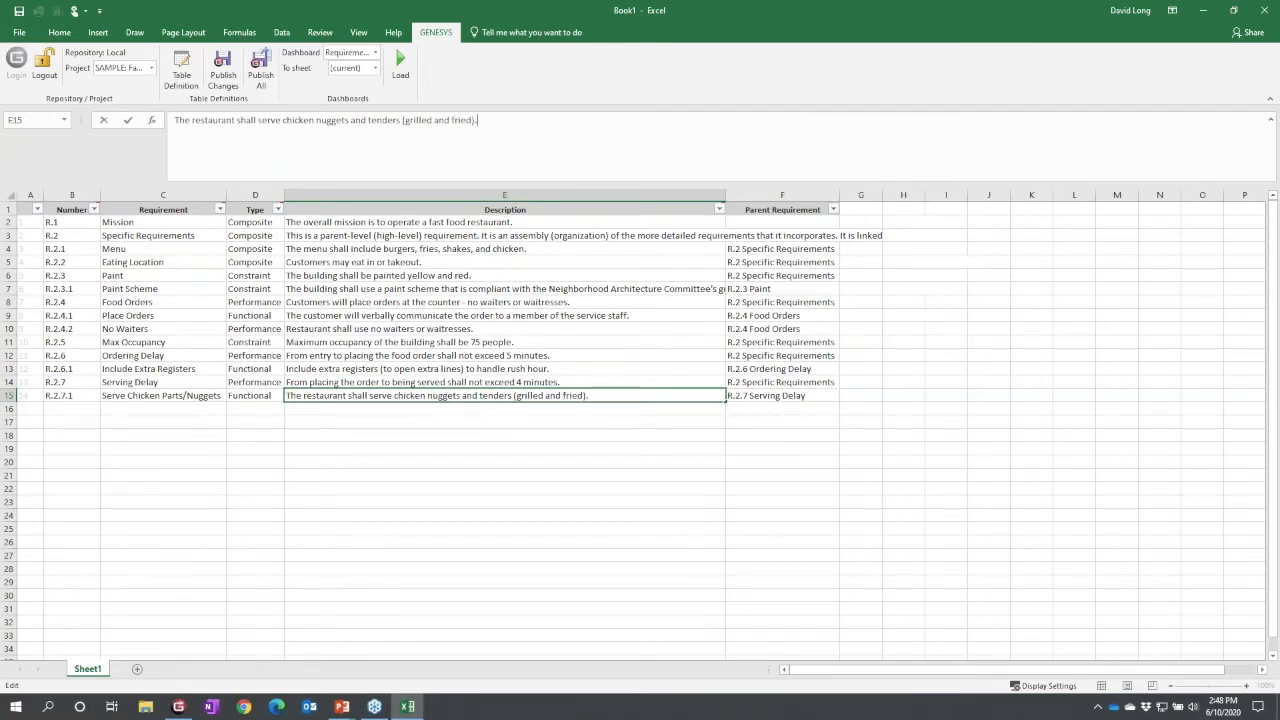
pyautogui.press('enter')
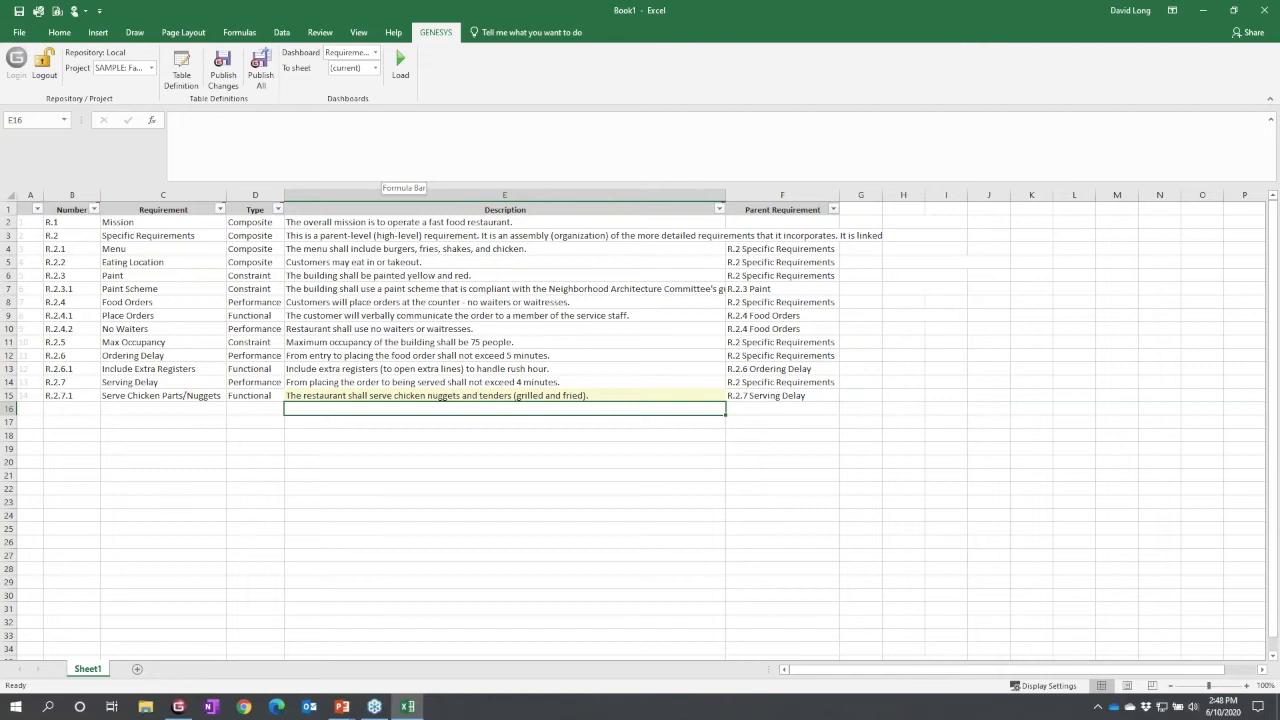
pyautogui.moveTo(616, 408)
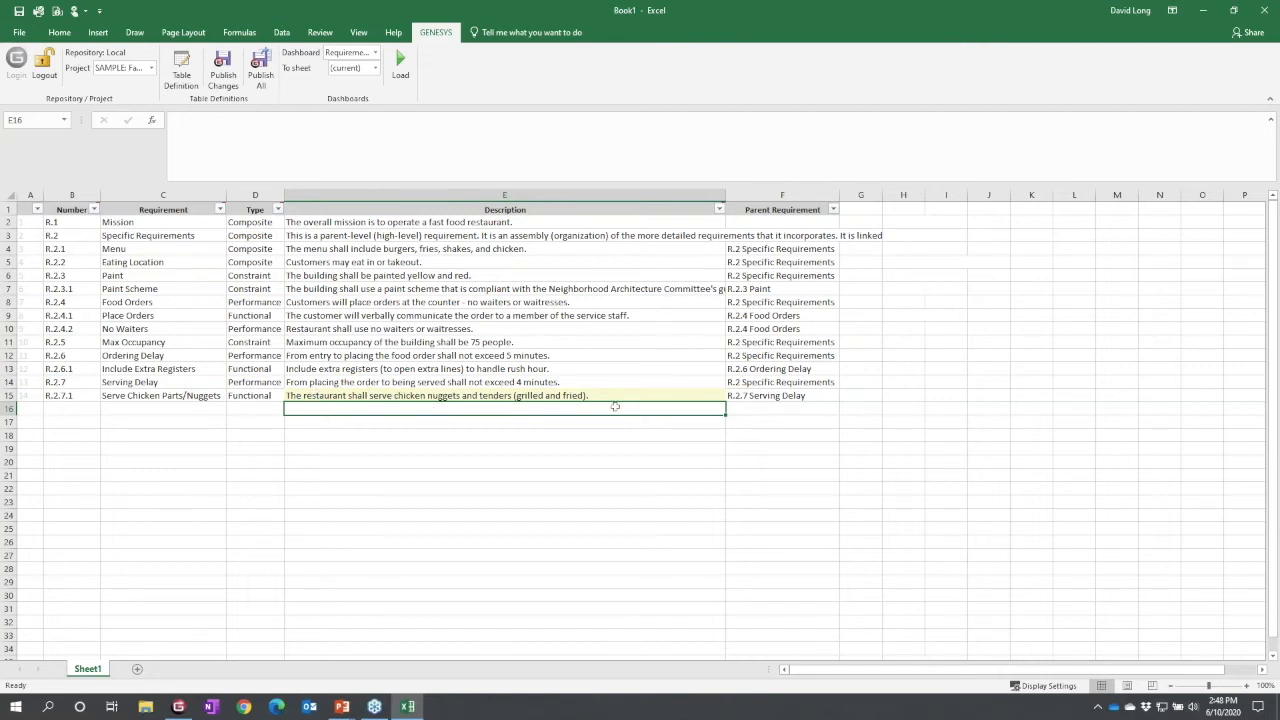
pyautogui.moveTo(496, 404)
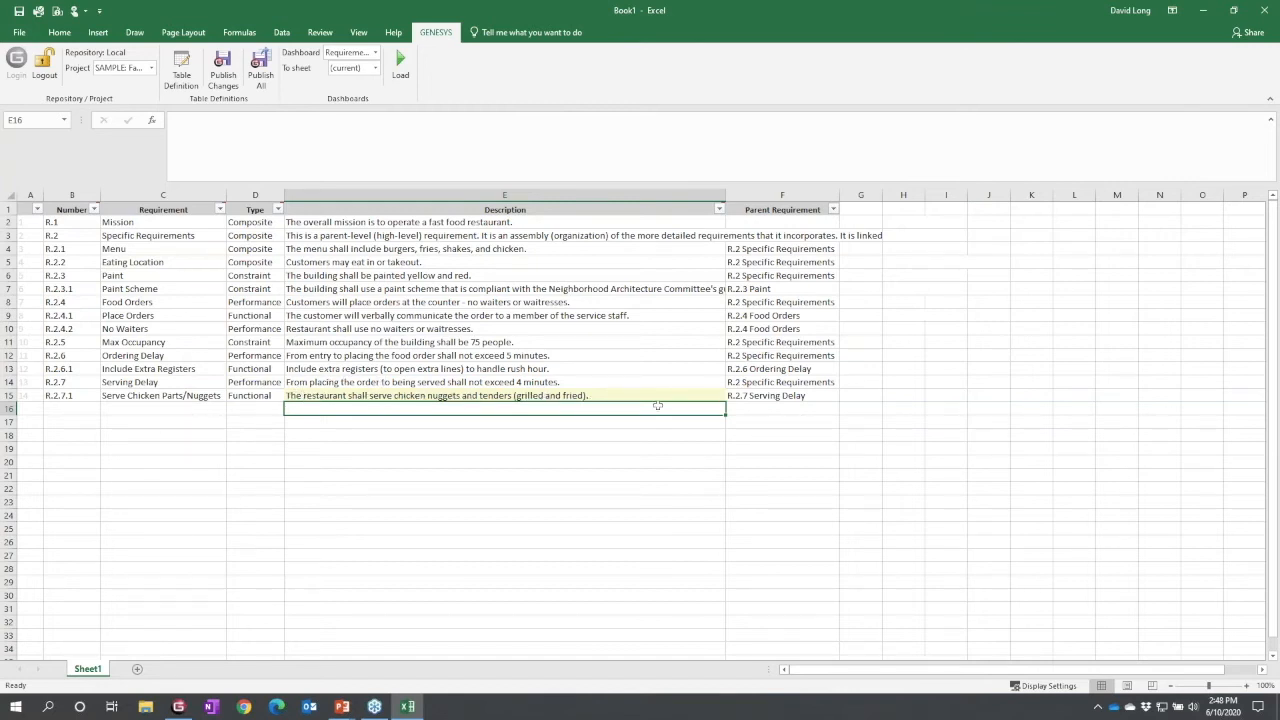
# - Set R.2.7.1's requirement type to Composite and move to the row below
pyautogui.click(256, 396)
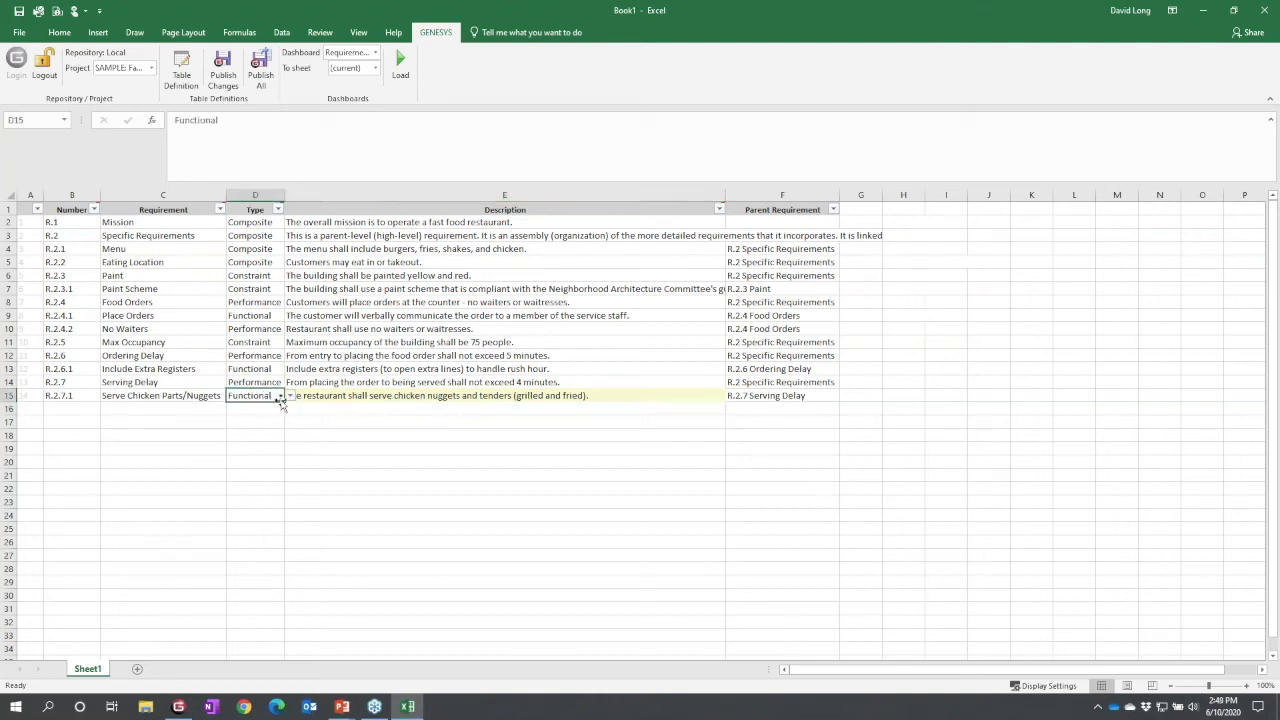
pyautogui.click(286, 396)
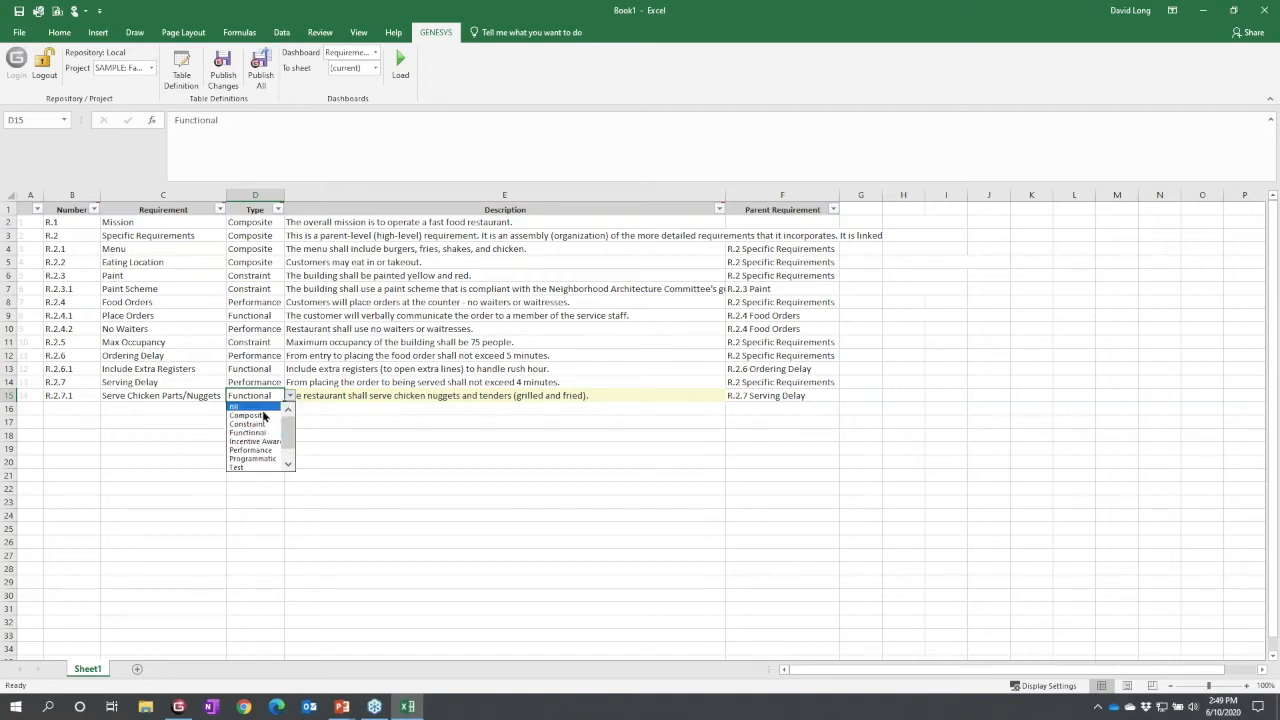
pyautogui.click(246, 414)
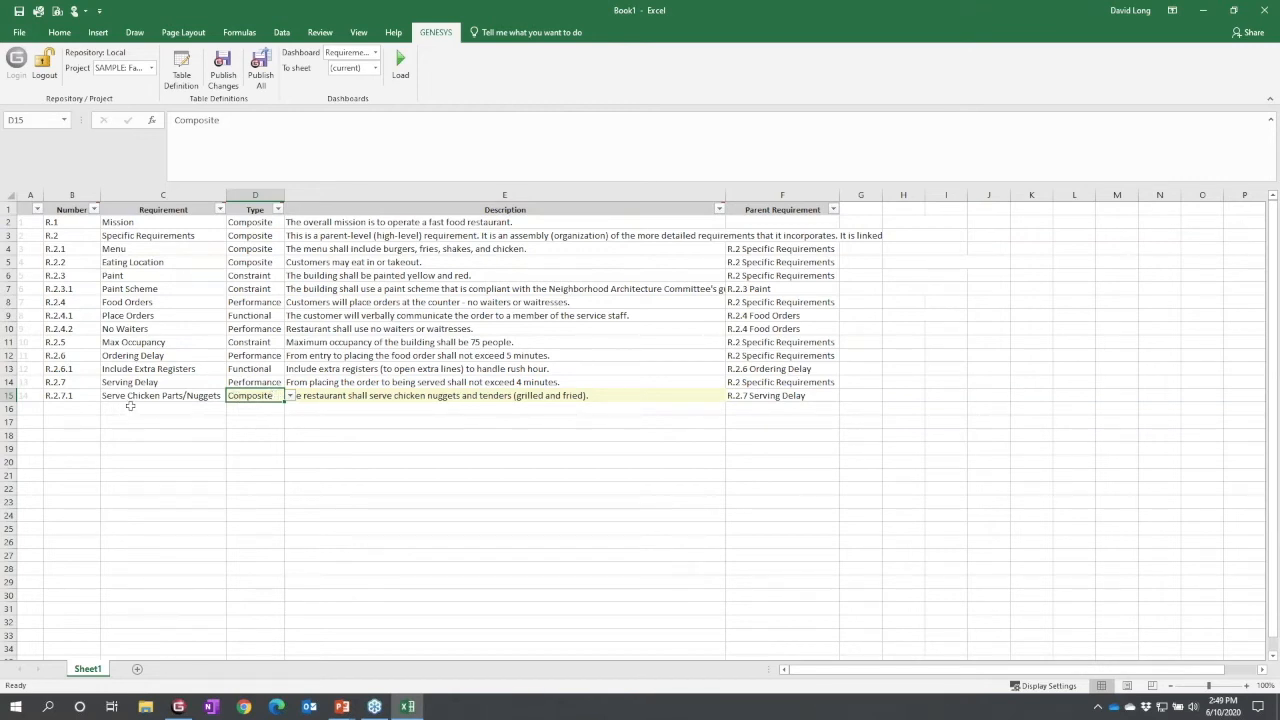
pyautogui.moveTo(340, 396)
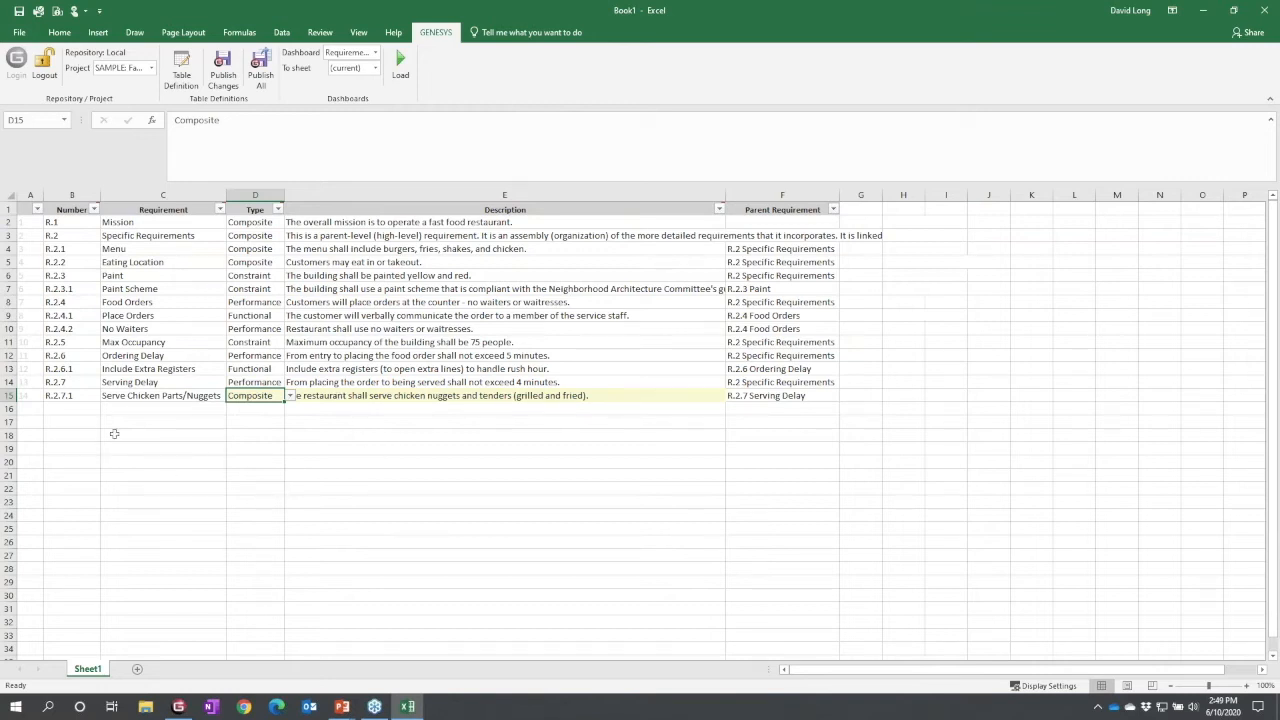
pyautogui.click(162, 408)
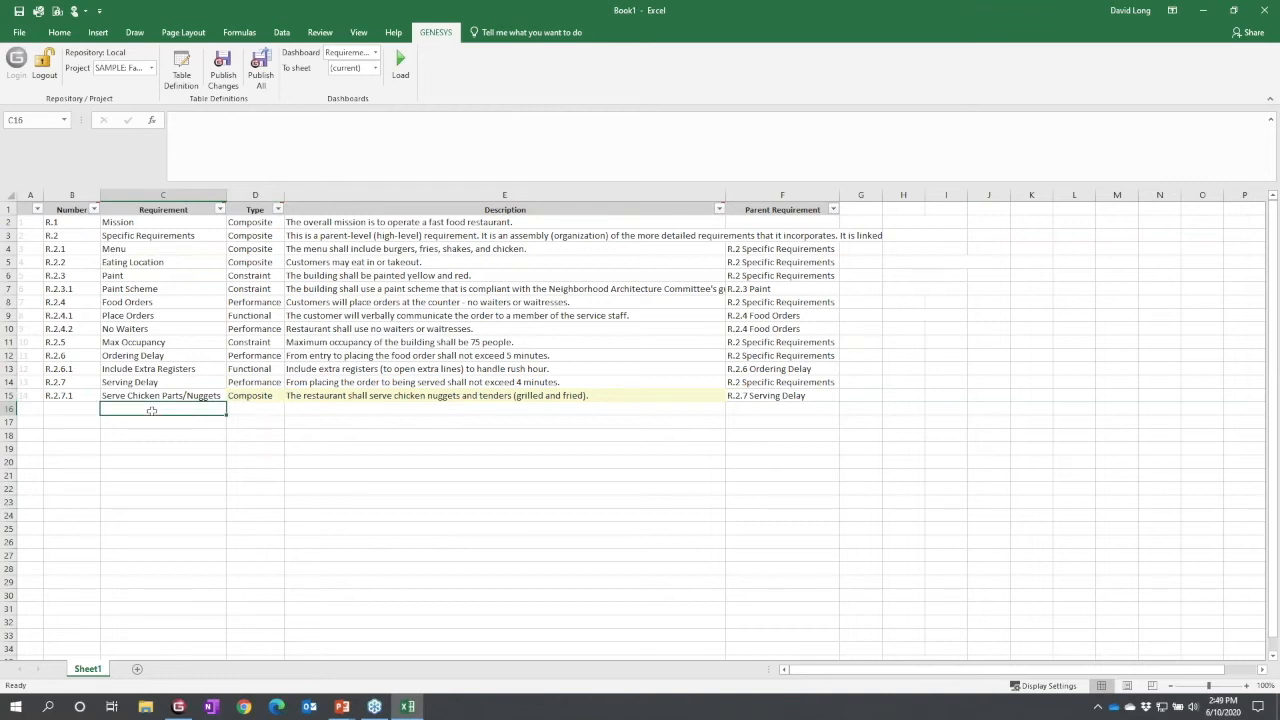
# - Enter the new requirement name Serve Chicken Nuggets and choose its type
pyautogui.write('s')
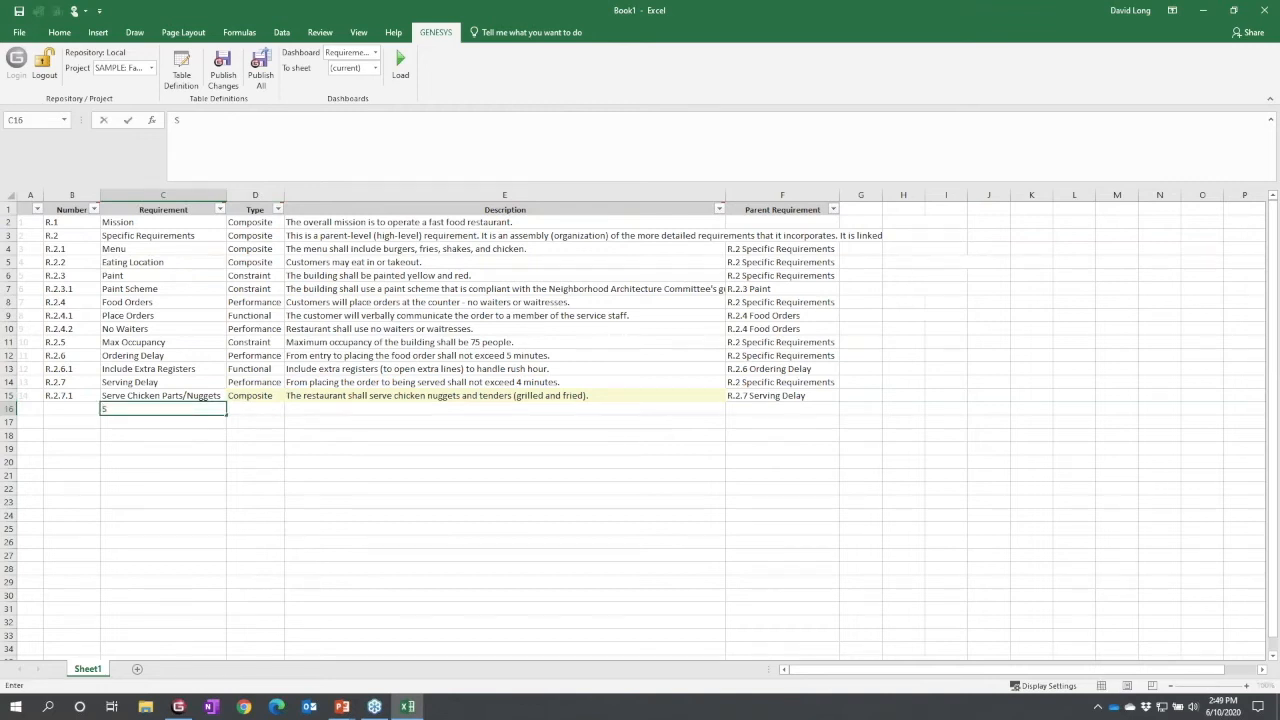
pyautogui.write('Serve Chicken Parts/Nuggets')
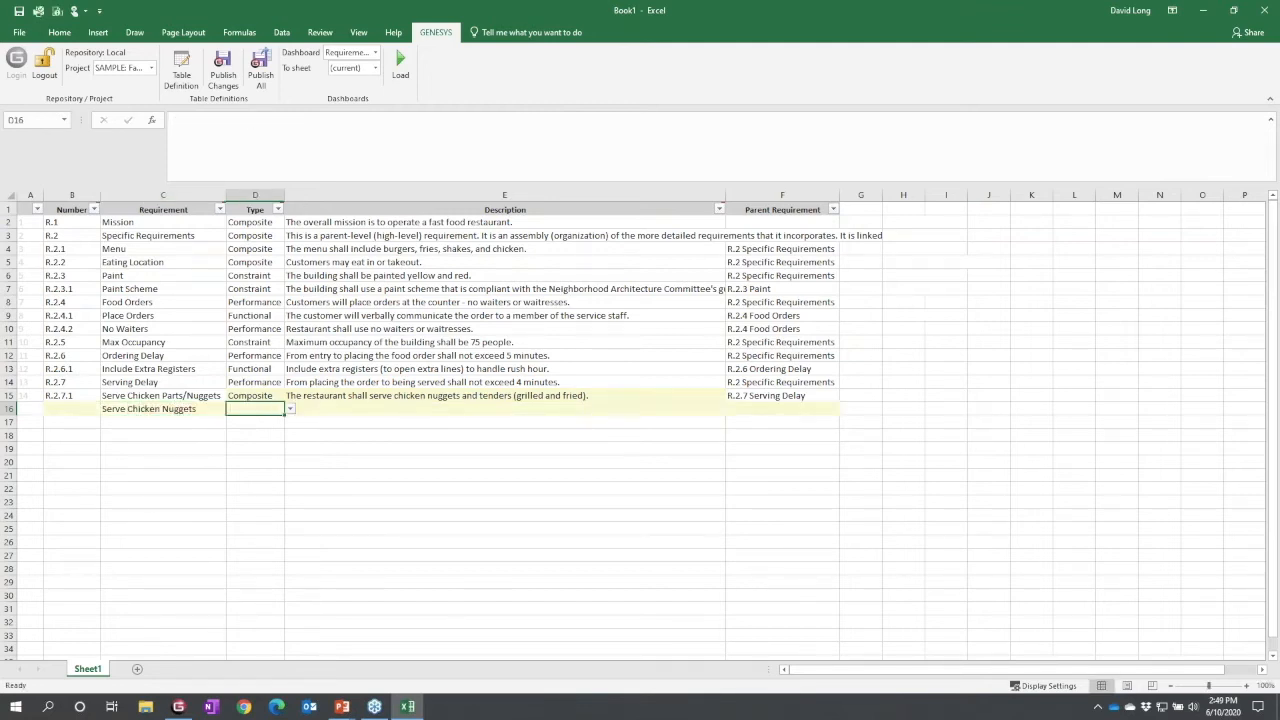
pyautogui.click(254, 408)
pyautogui.write('The restaurant shall serve chicken nuggets.')
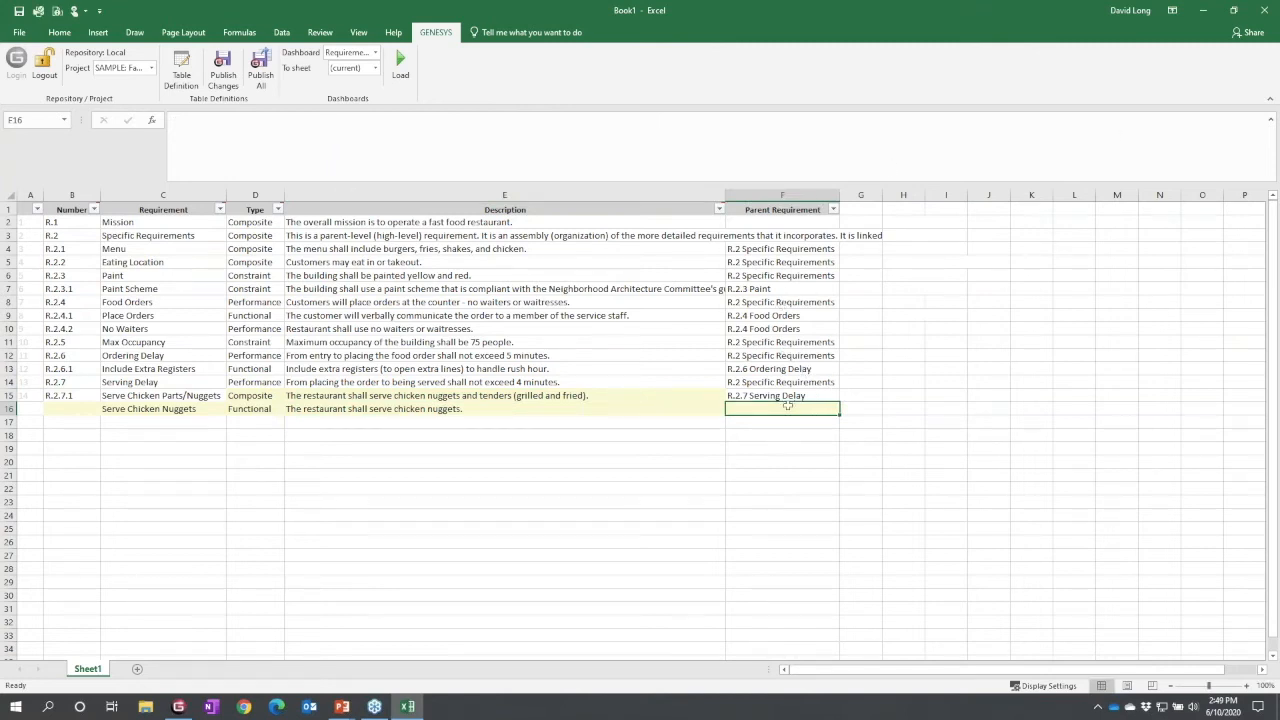
pyautogui.moveTo(72, 210)
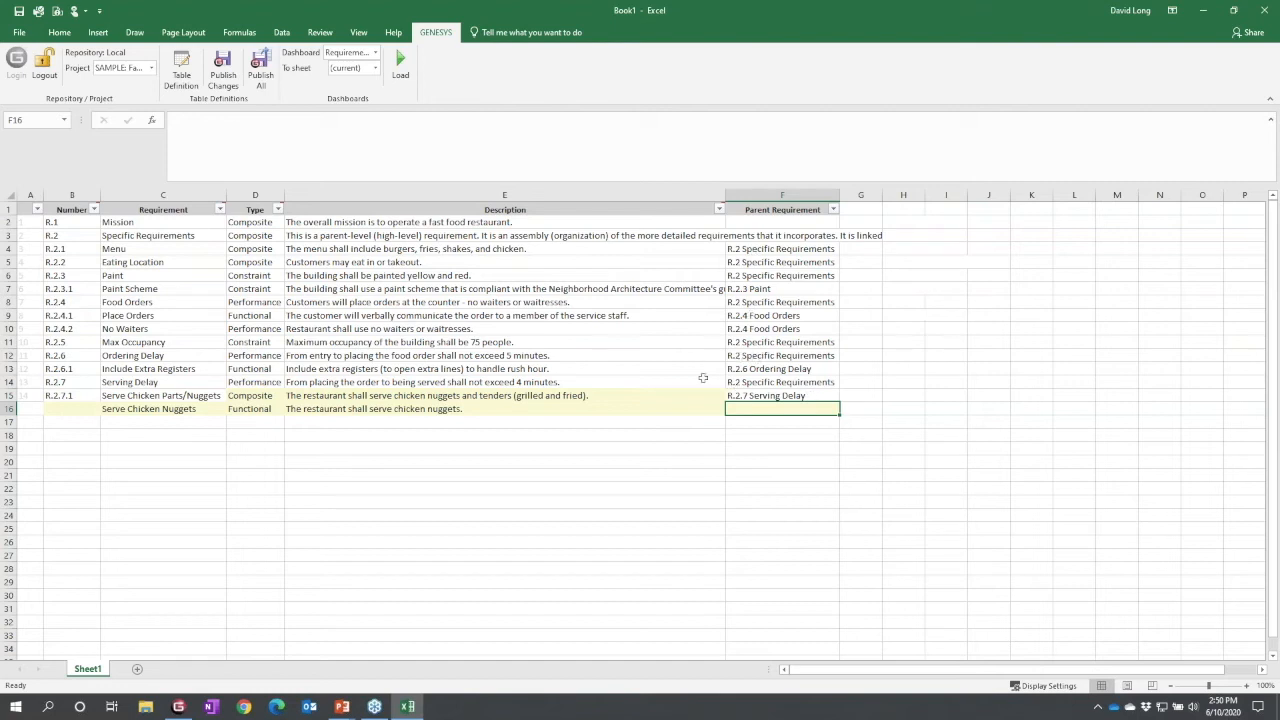
pyautogui.moveTo(772, 390)
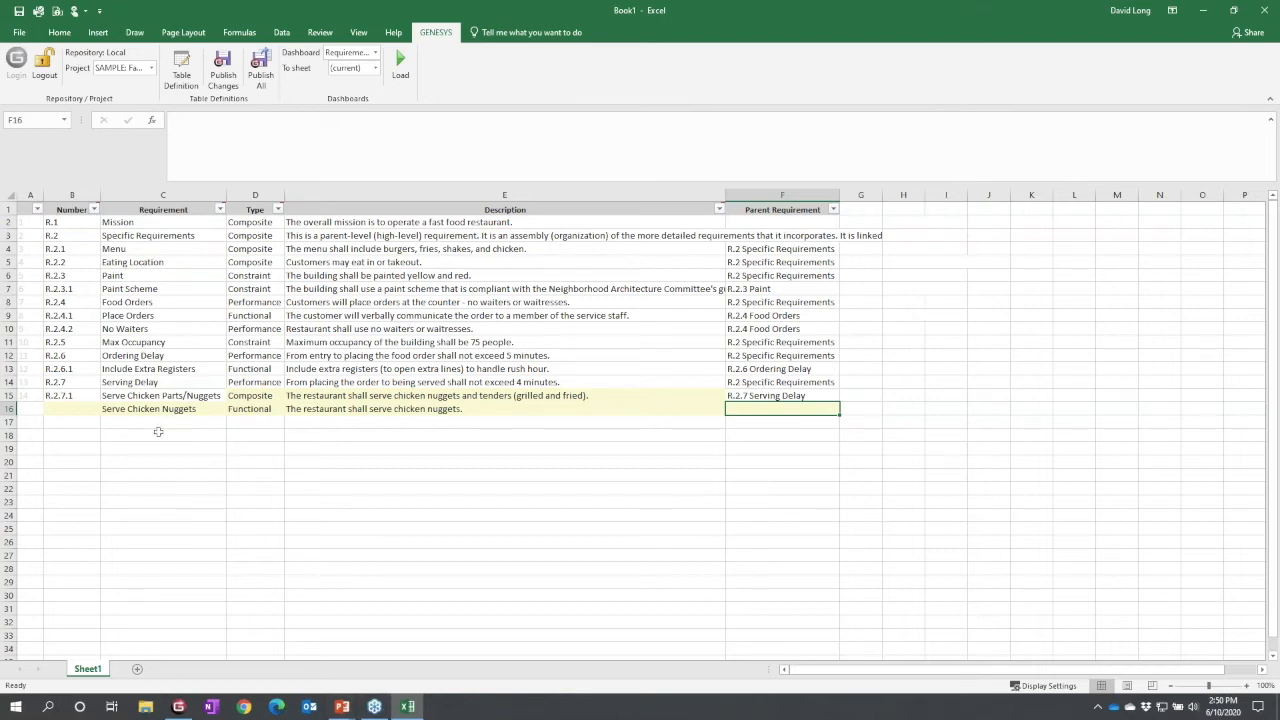
# - Name the new row Serve Fried Tenders and fill its fried chicken tenders description
pyautogui.write('S')
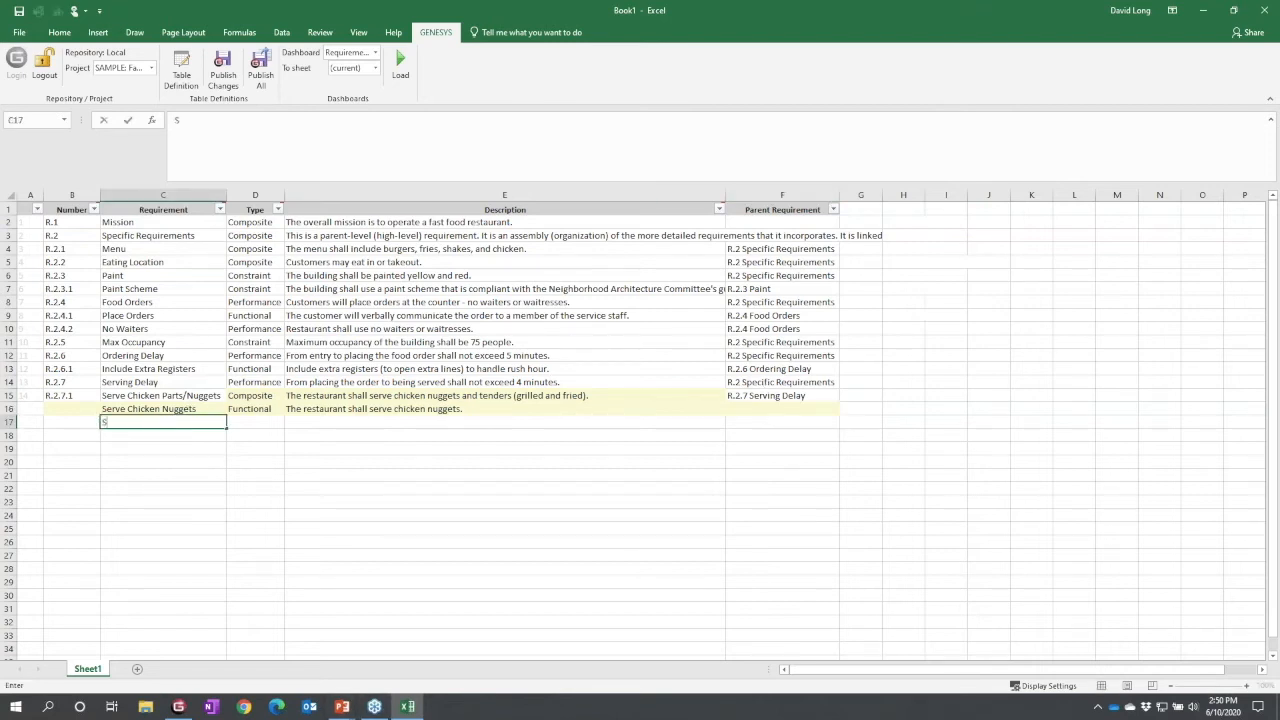
pyautogui.write('Serve Chi')
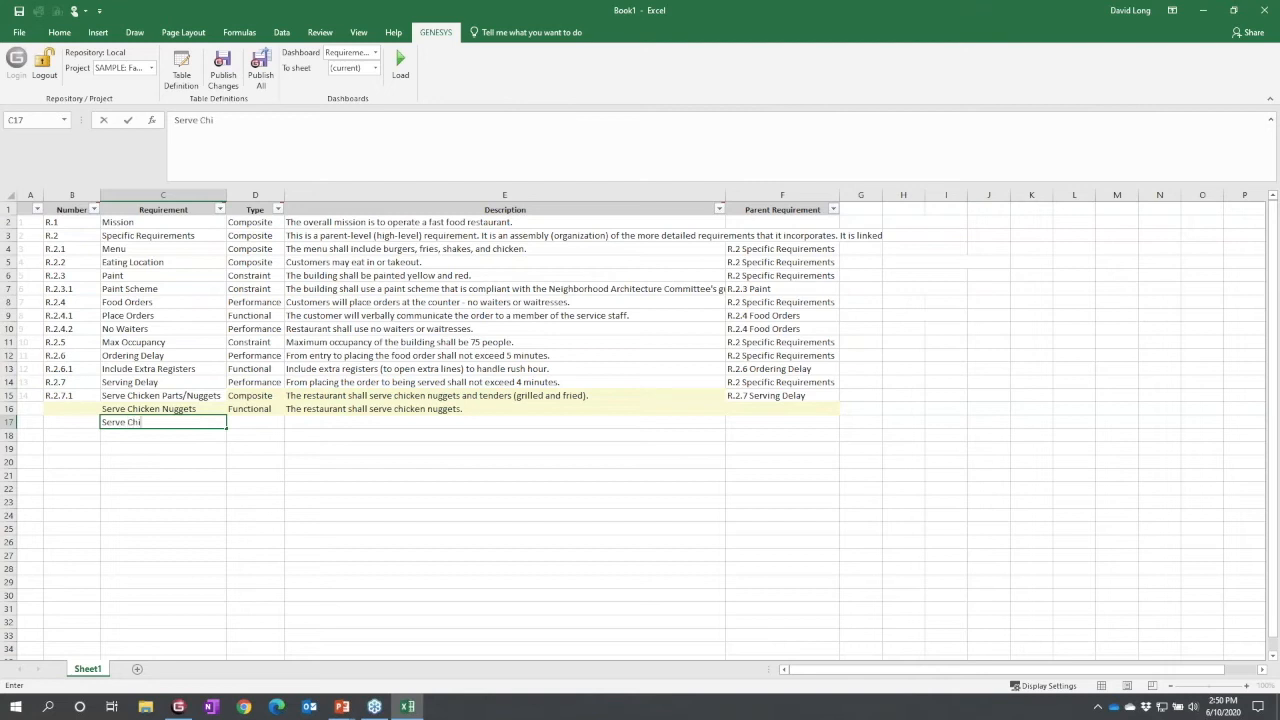
pyautogui.press('Backspace')
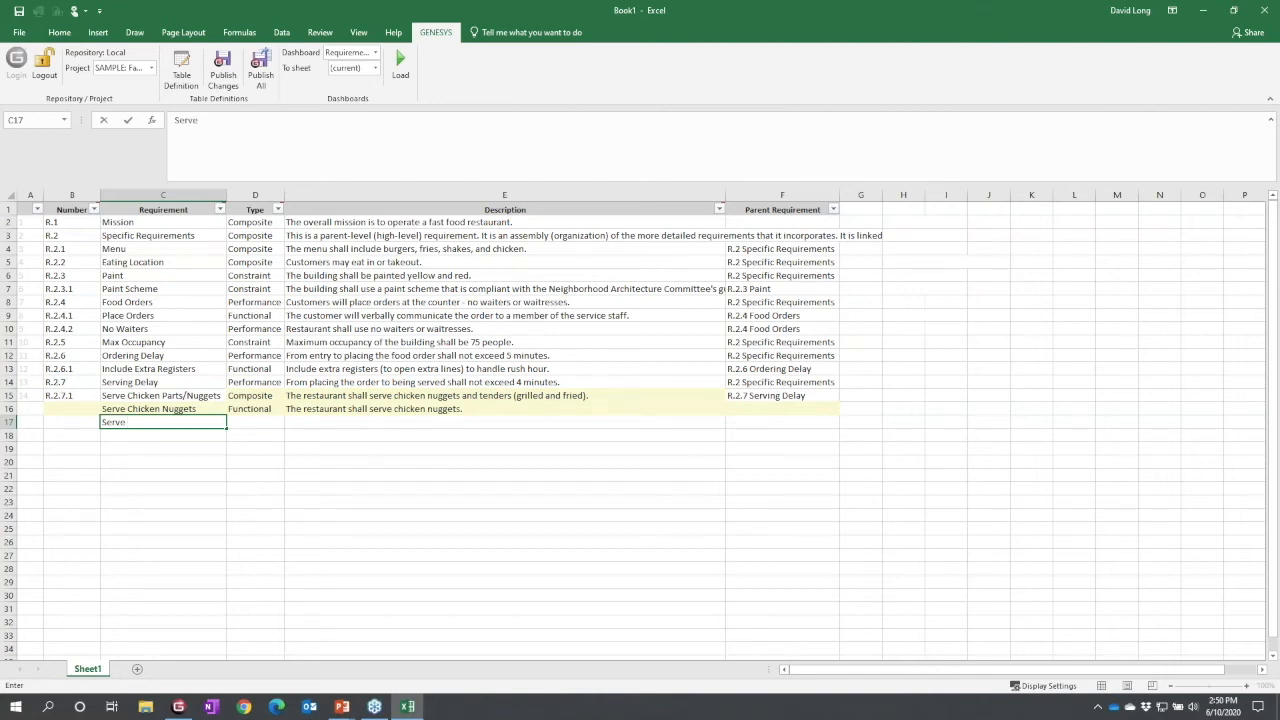
pyautogui.write('Fried Tenders')
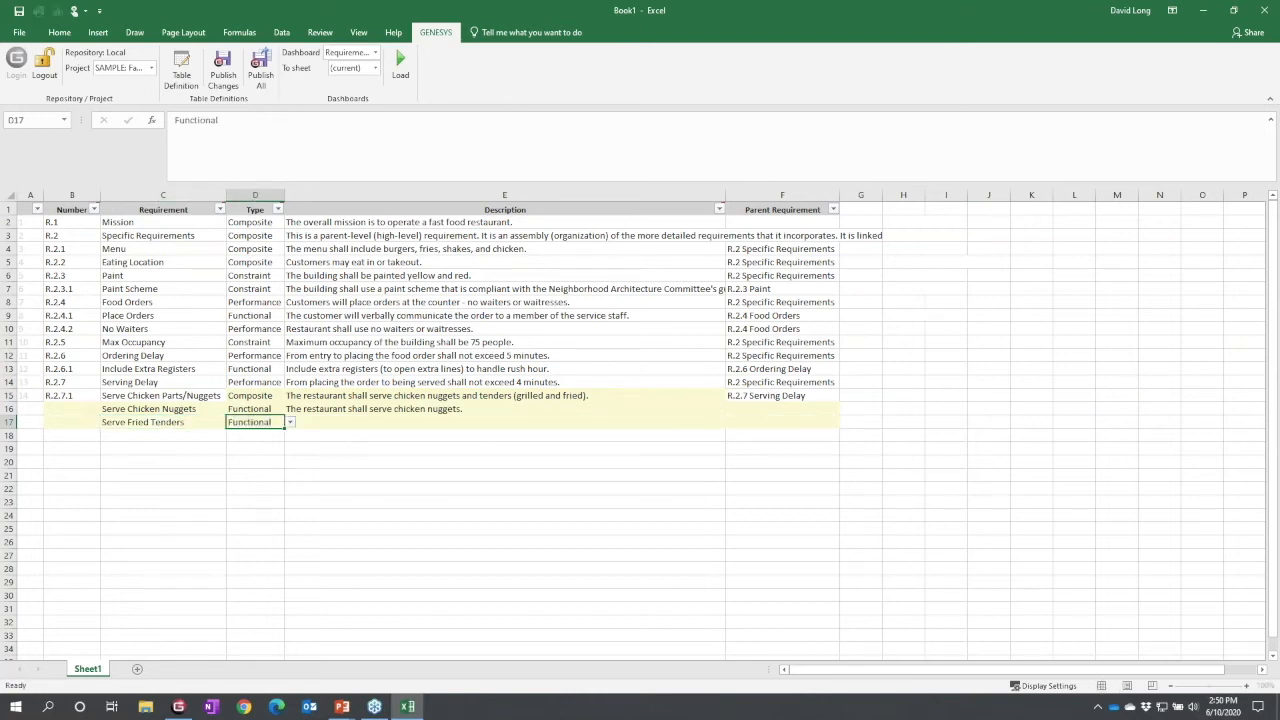
pyautogui.click(504, 420)
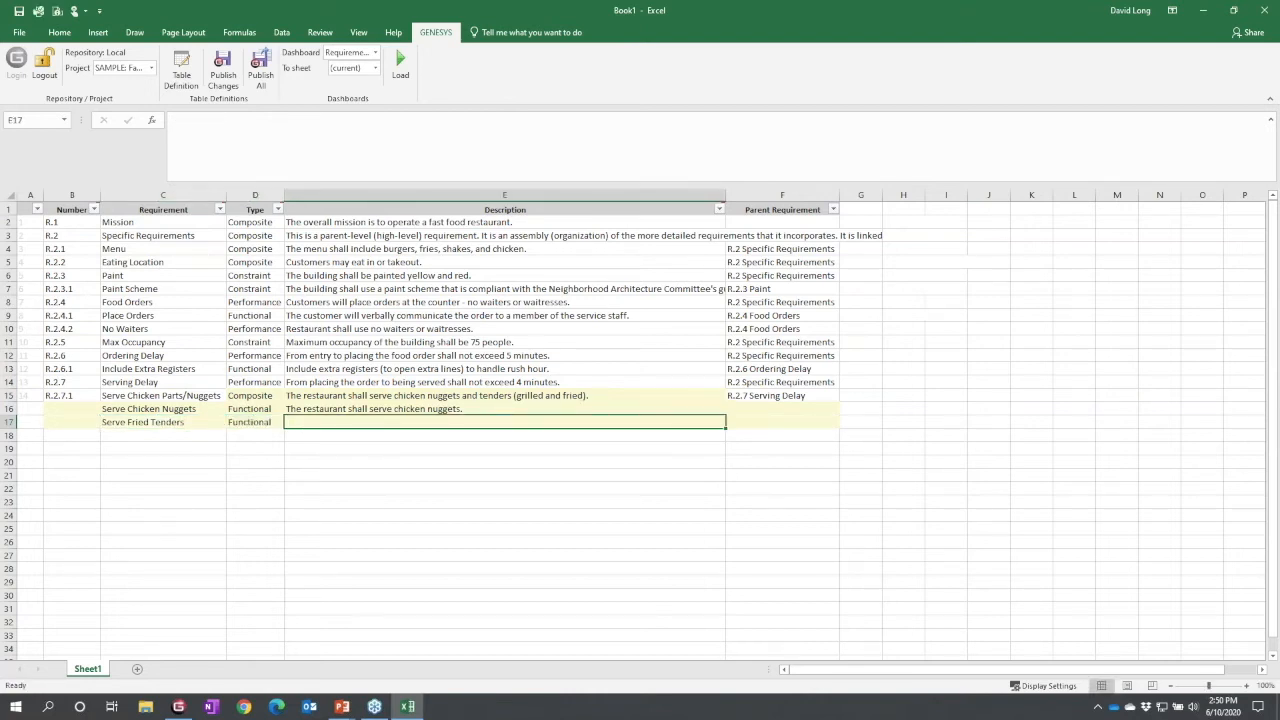
pyautogui.click(504, 396)
pyautogui.write('The restaurant shall serve freid chicken nuggets and tenders (grilled and fried).')
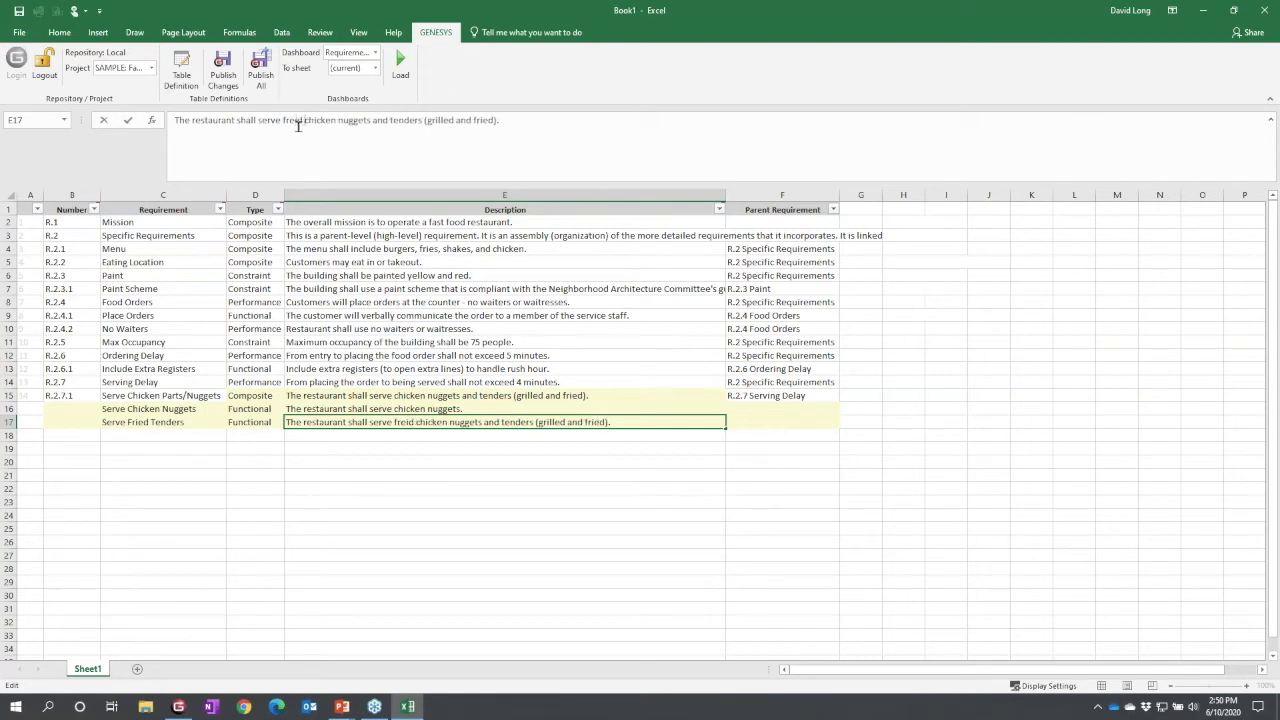
pyautogui.doubleClick(356, 120)
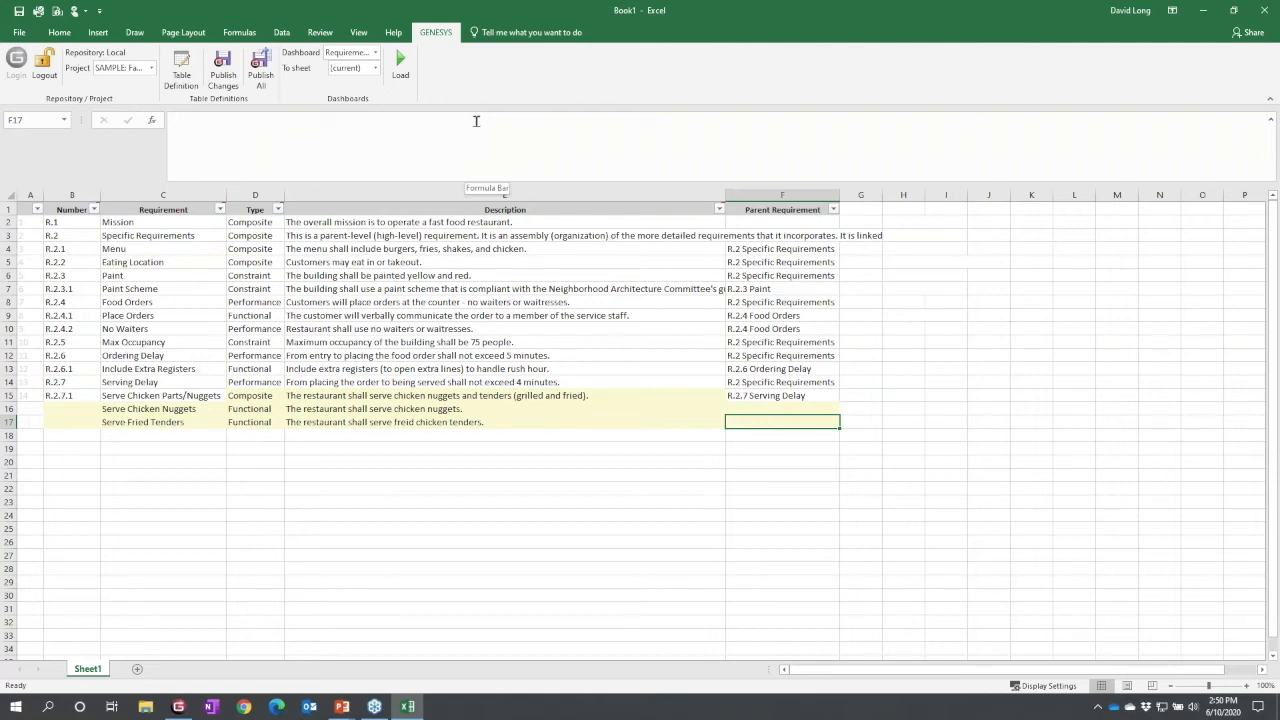
pyautogui.moveTo(452, 122)
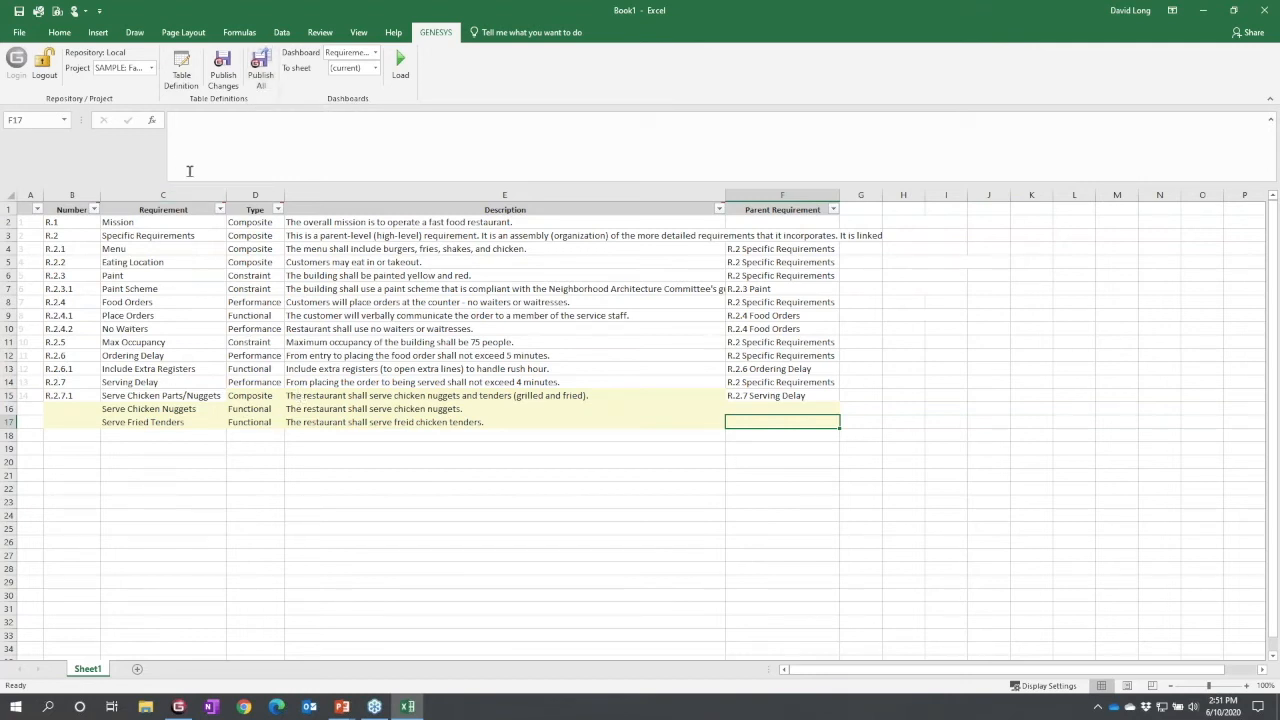
# - Publish the edited requirement rows to the GENESYS database and confirm the update
pyautogui.click(224, 68)
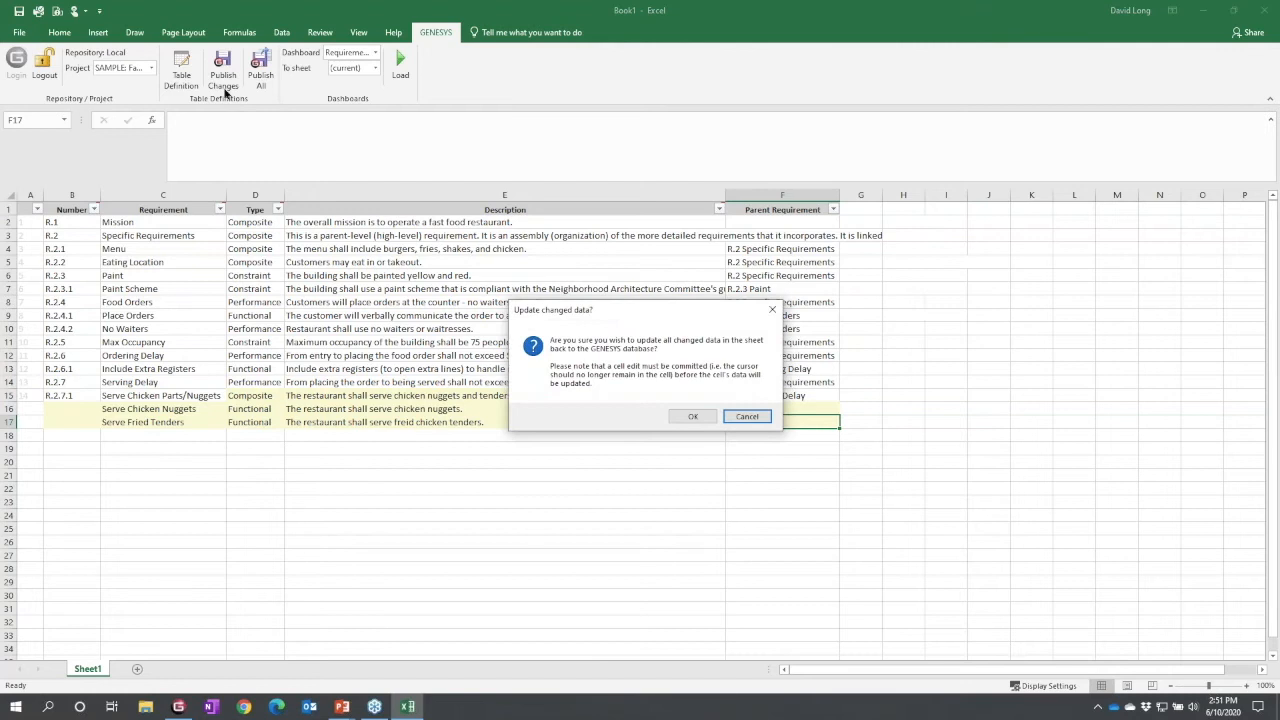
pyautogui.moveTo(652, 364)
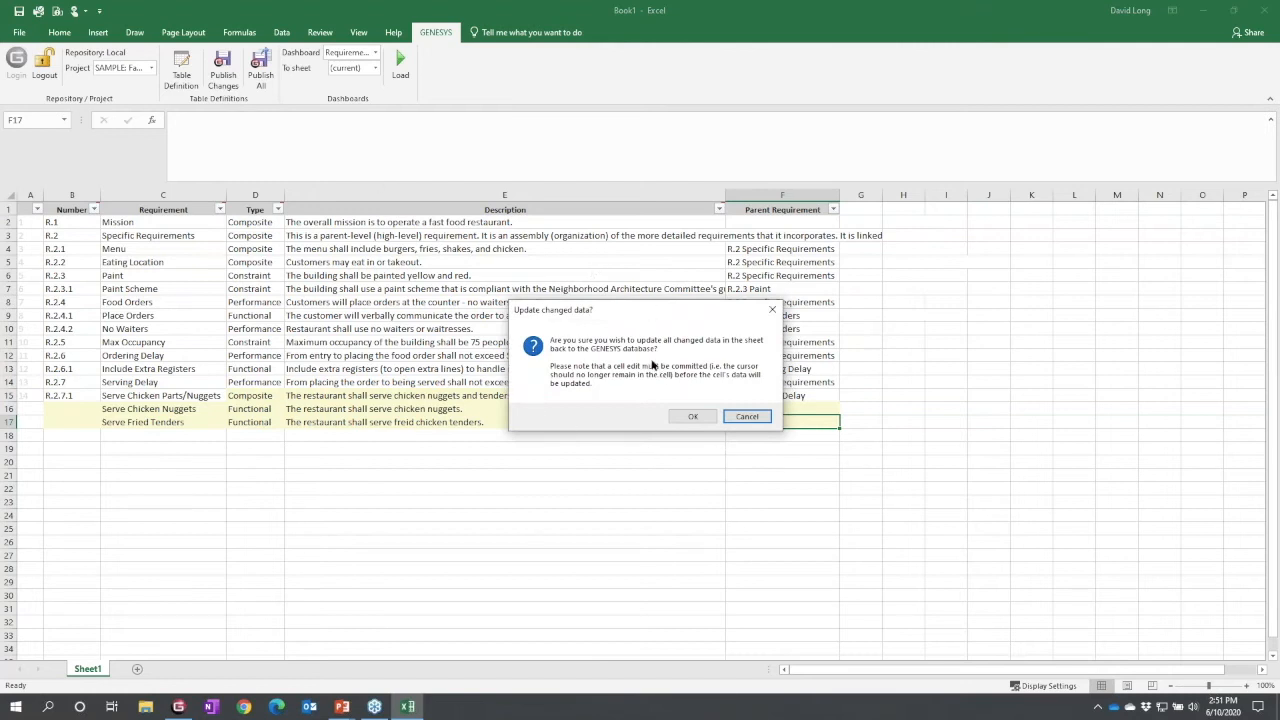
pyautogui.click(692, 416)
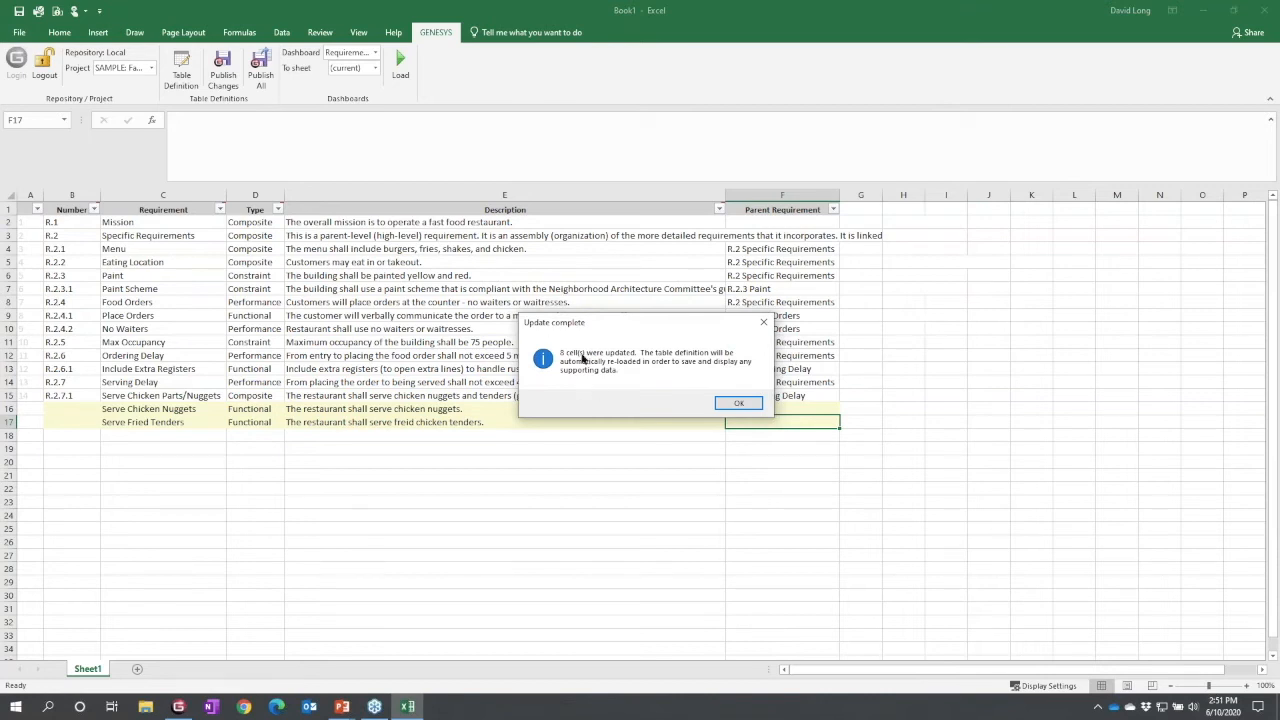
pyautogui.click(738, 402)
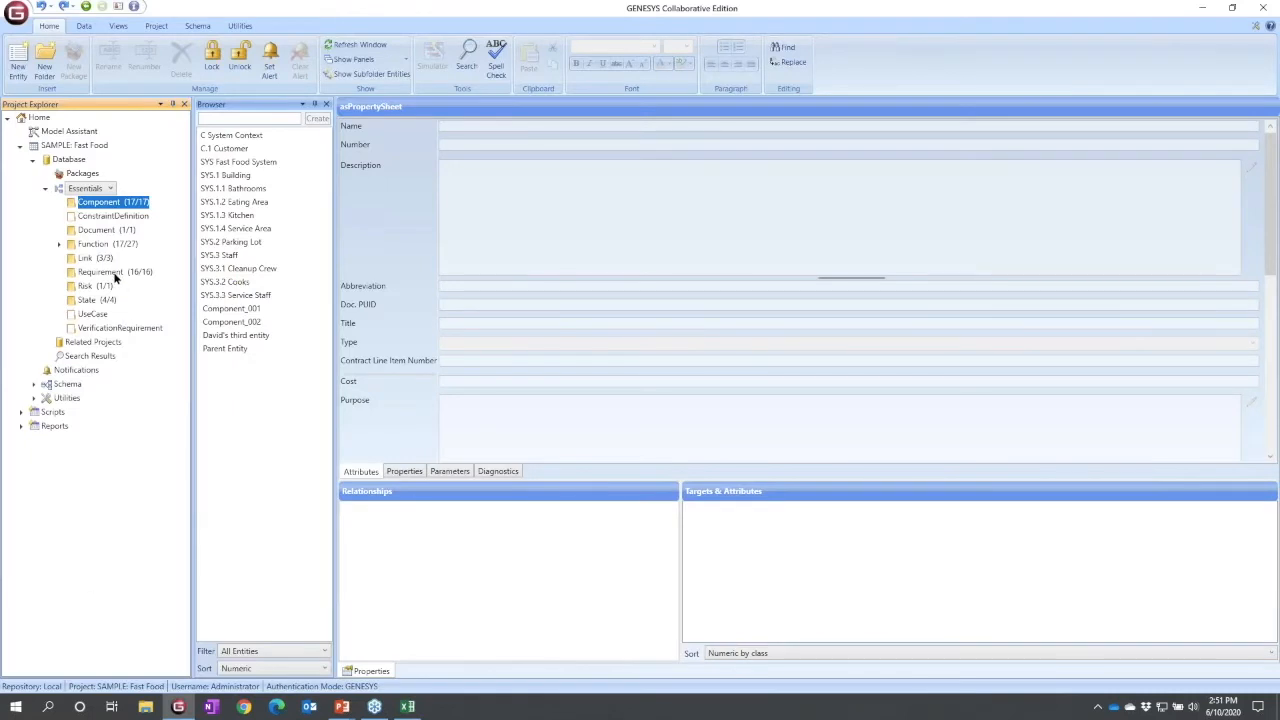
# - Inspect R.2.7.1, Serve Chicken Nuggets and Serve Fried Tenders in GENESYS, then return to Excel
pyautogui.click(100, 272)
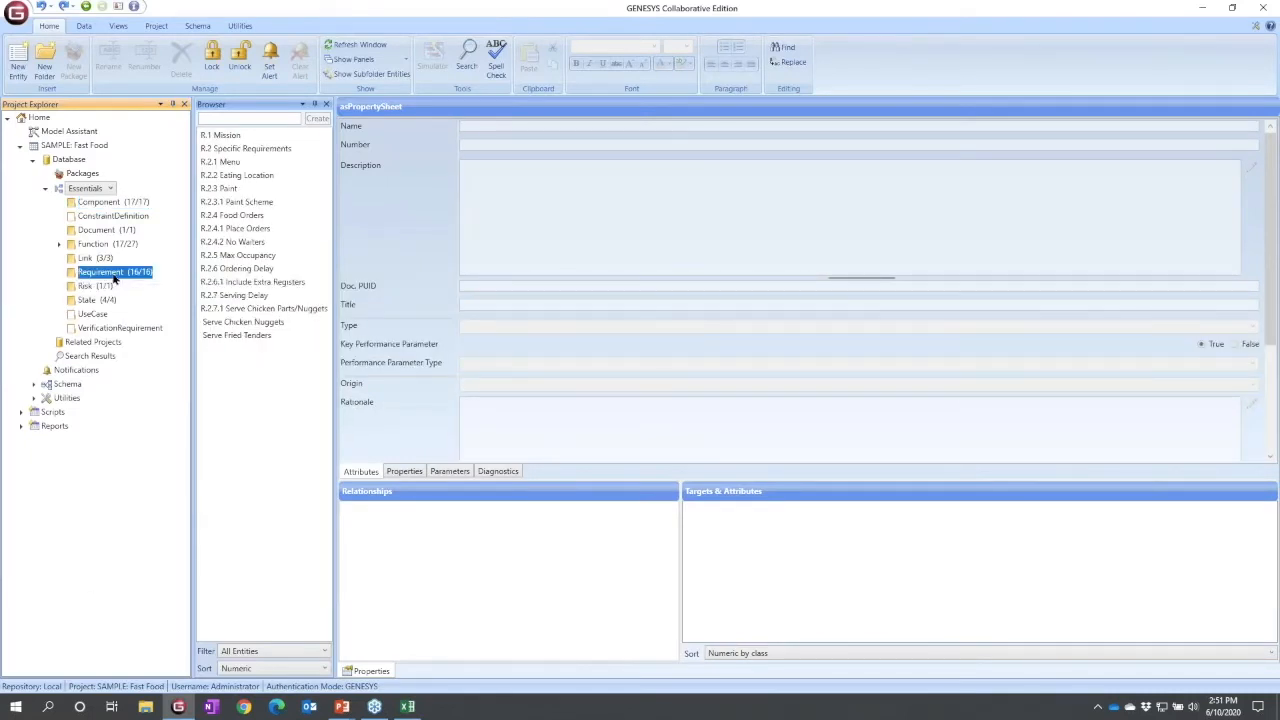
pyautogui.click(264, 308)
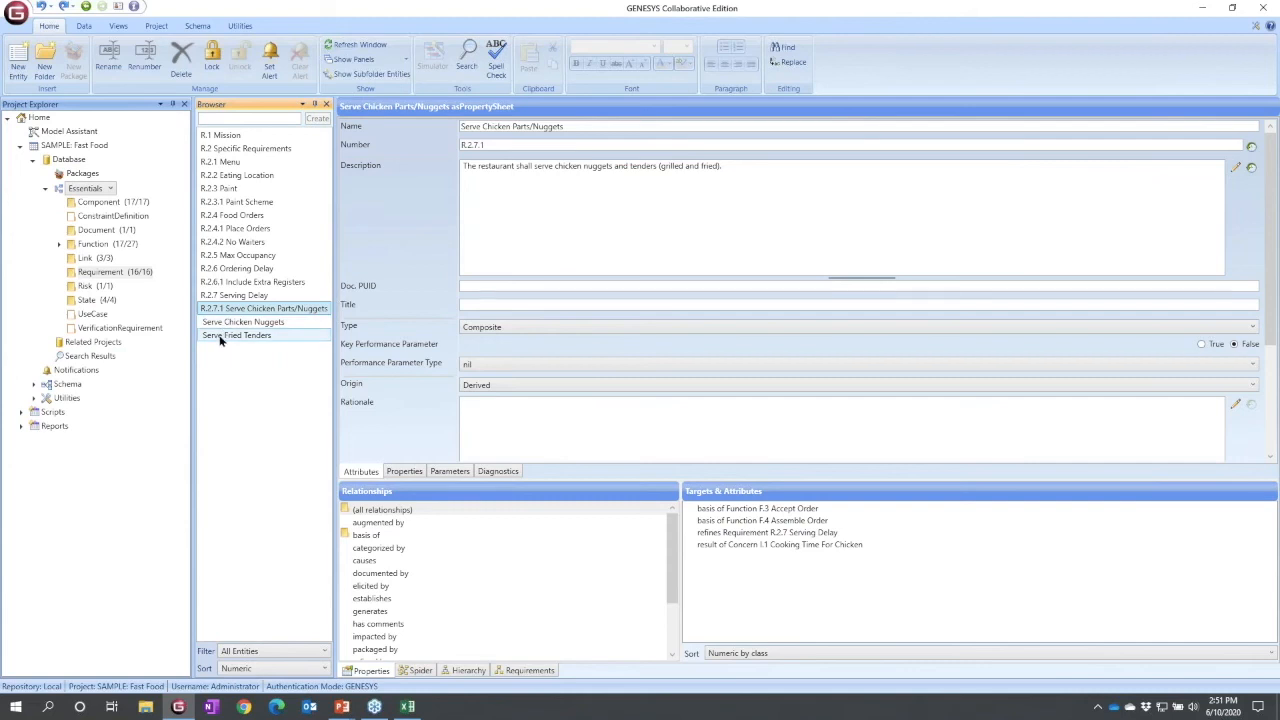
pyautogui.moveTo(248, 418)
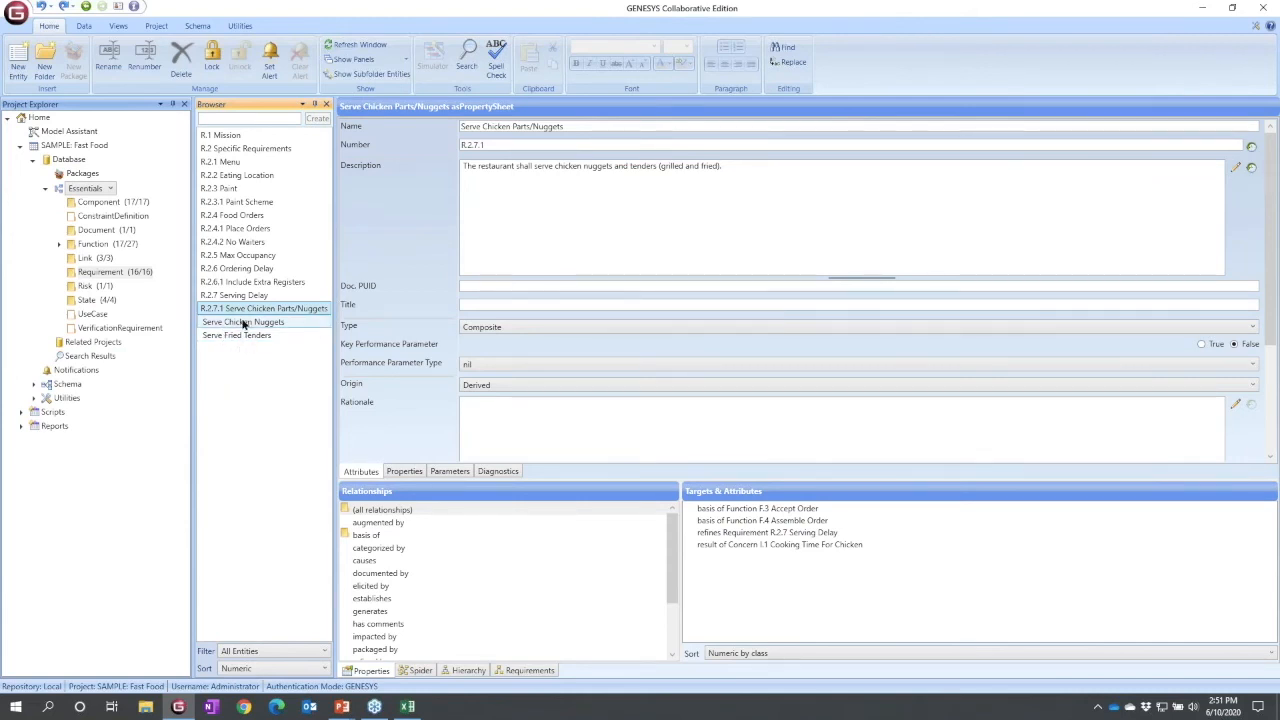
pyautogui.click(244, 322)
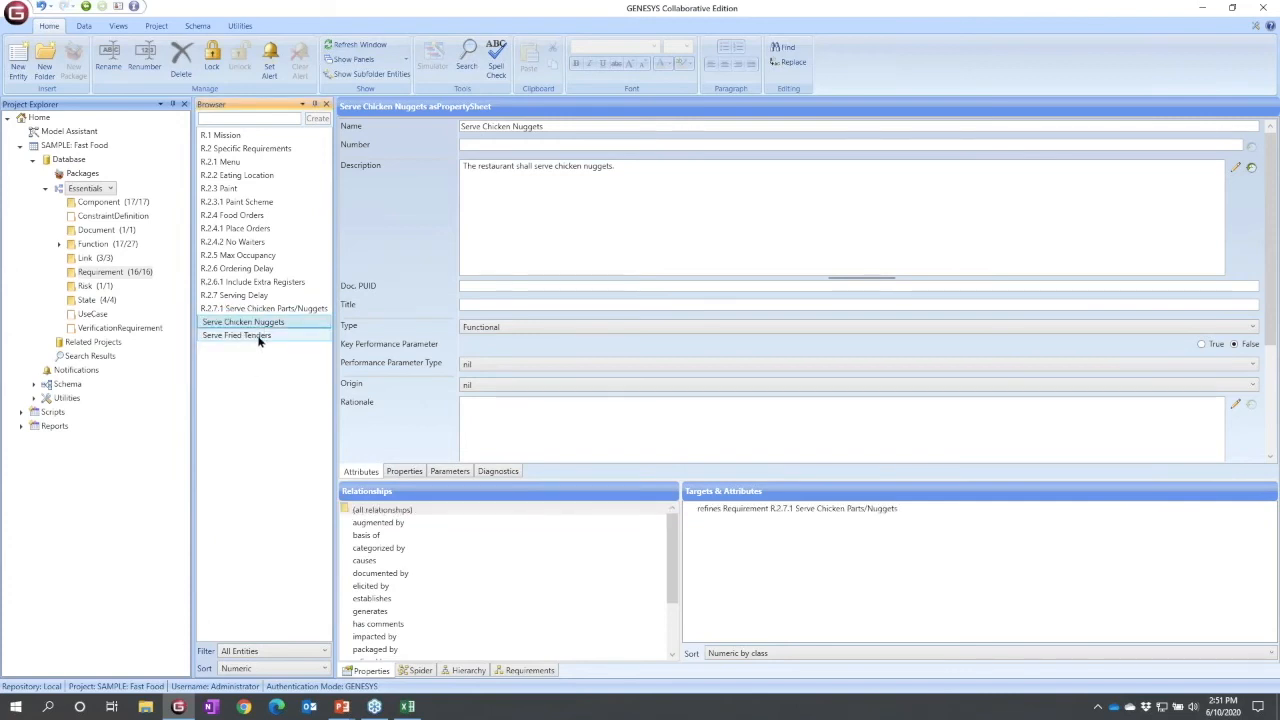
pyautogui.click(236, 336)
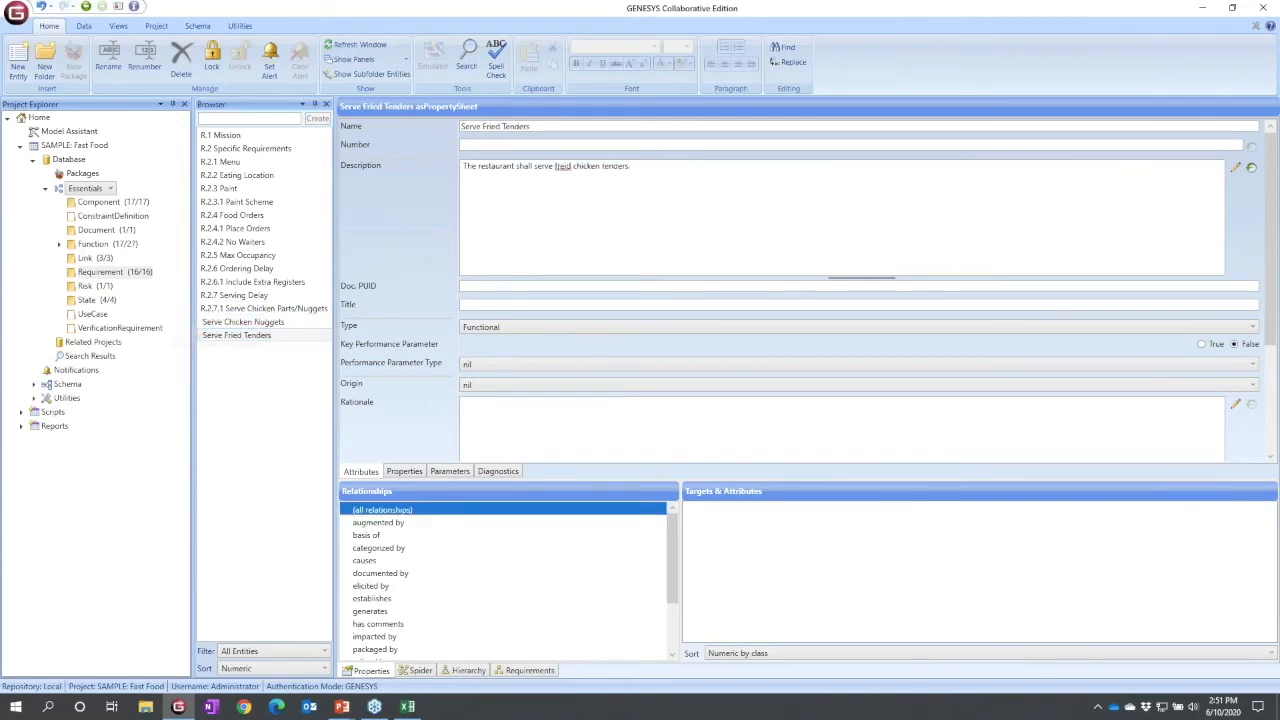
pyautogui.click(236, 336)
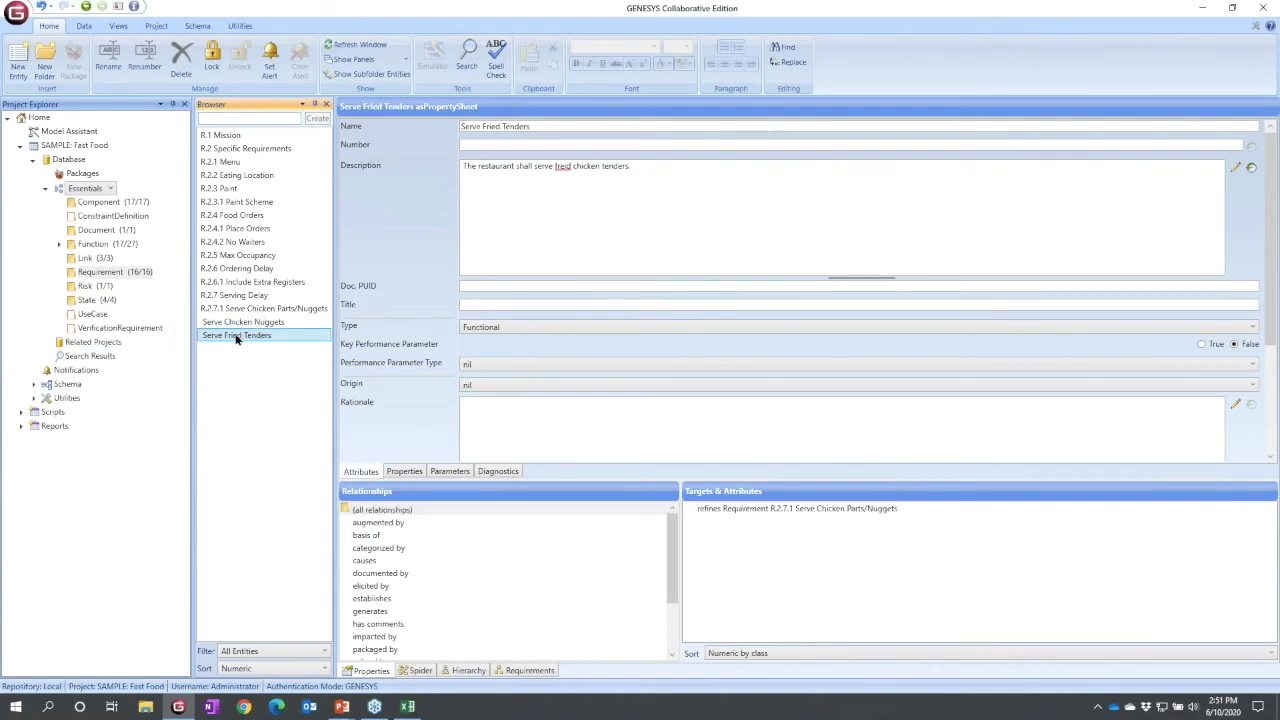
pyautogui.moveTo(466, 682)
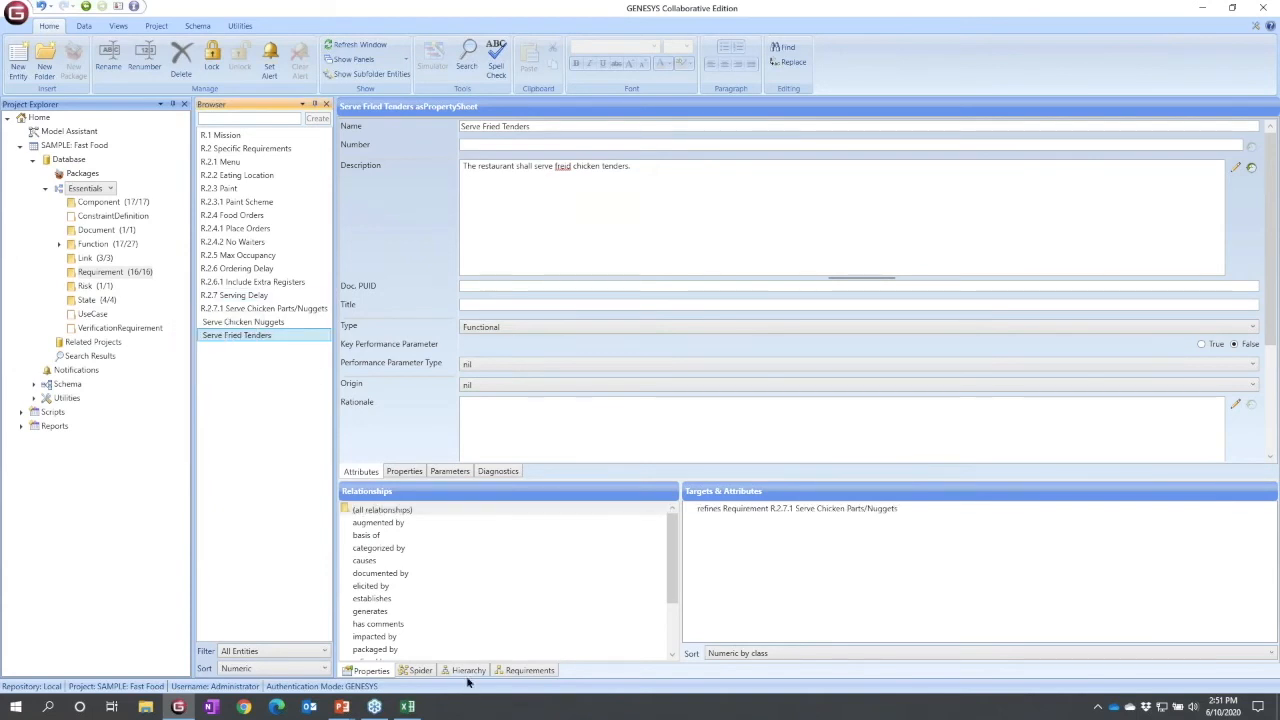
pyautogui.click(406, 708)
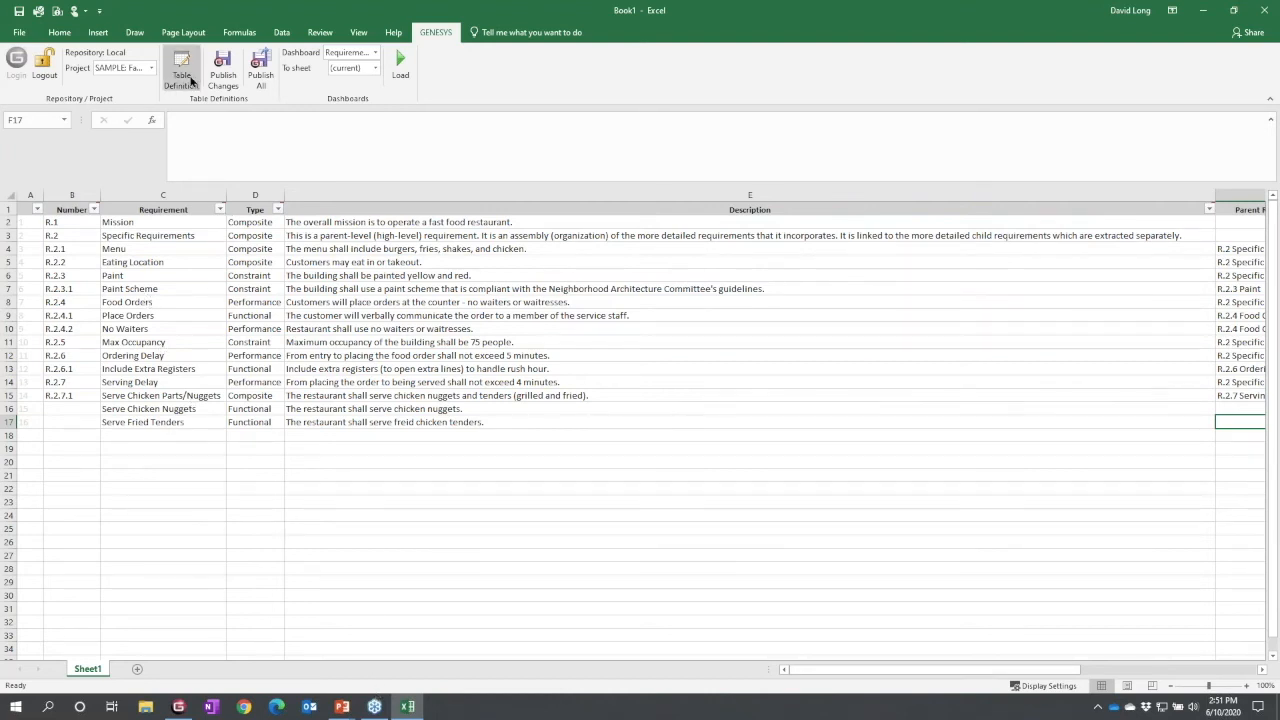
# - Create a new table definition targeting Requirement entities with Numeric sort
pyautogui.click(180, 74)
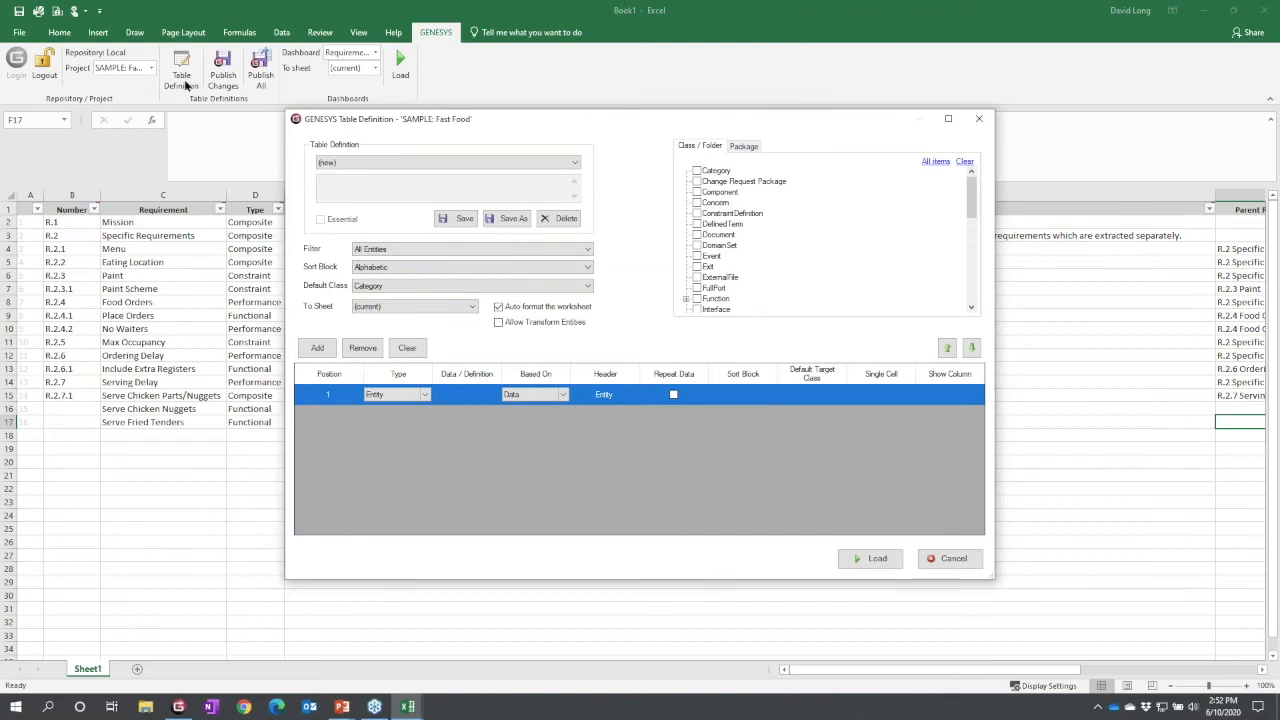
pyautogui.moveTo(598, 204)
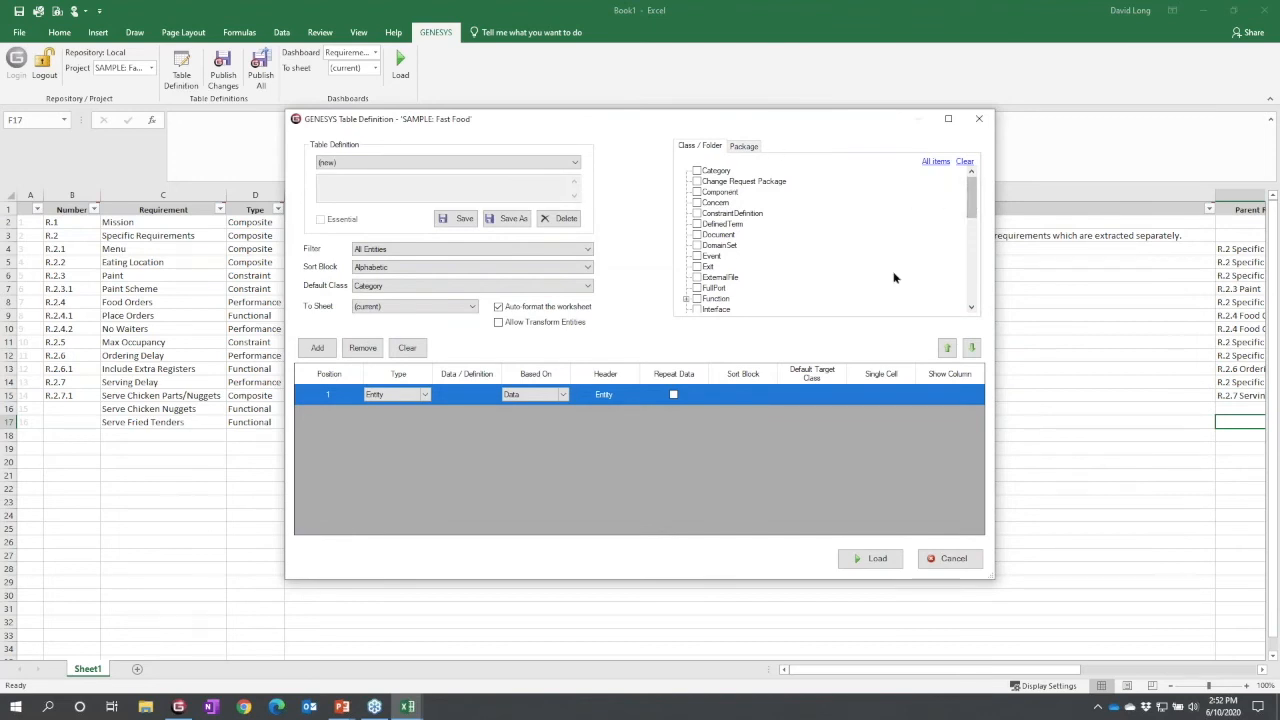
pyautogui.scroll(-3)
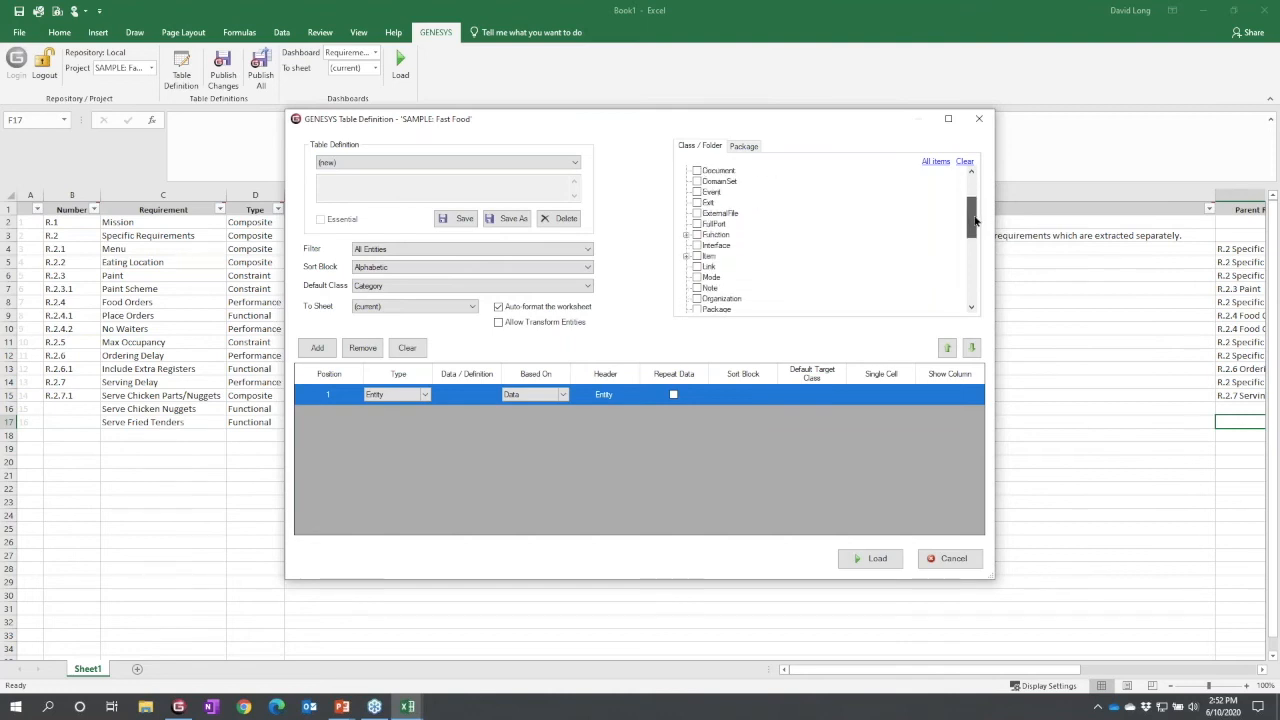
pyautogui.scroll(-3)
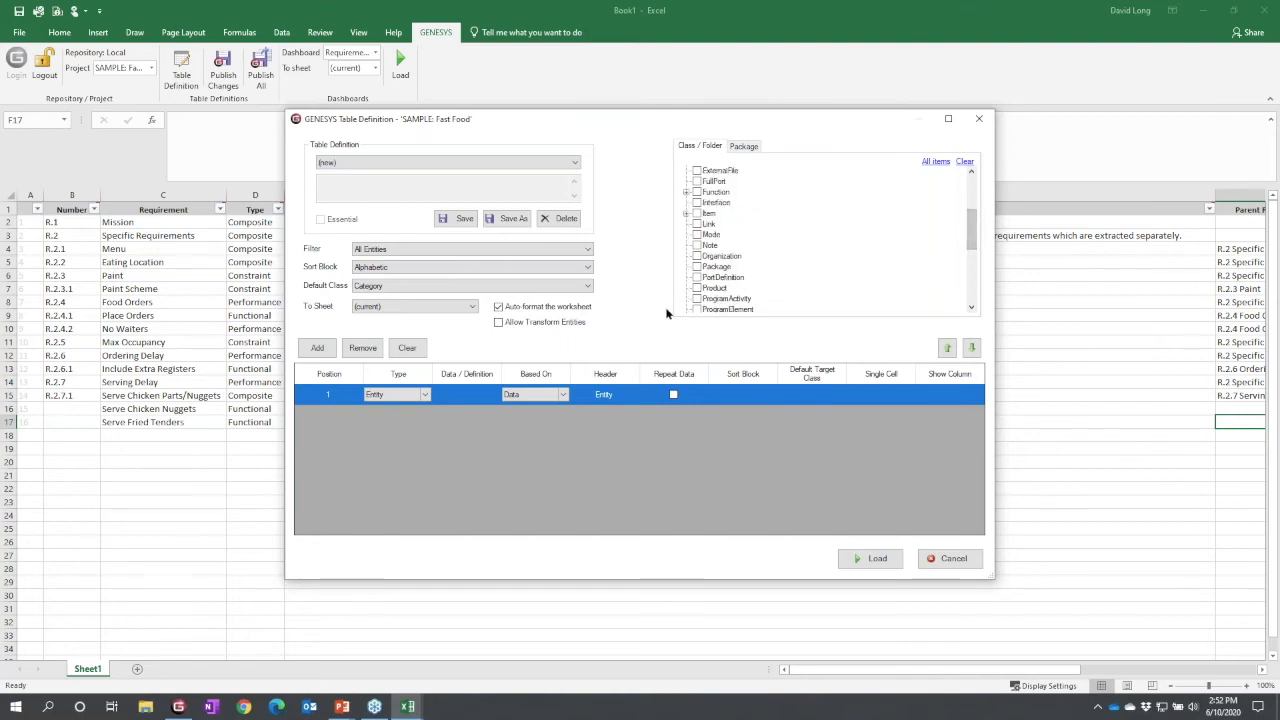
pyautogui.moveTo(760, 280)
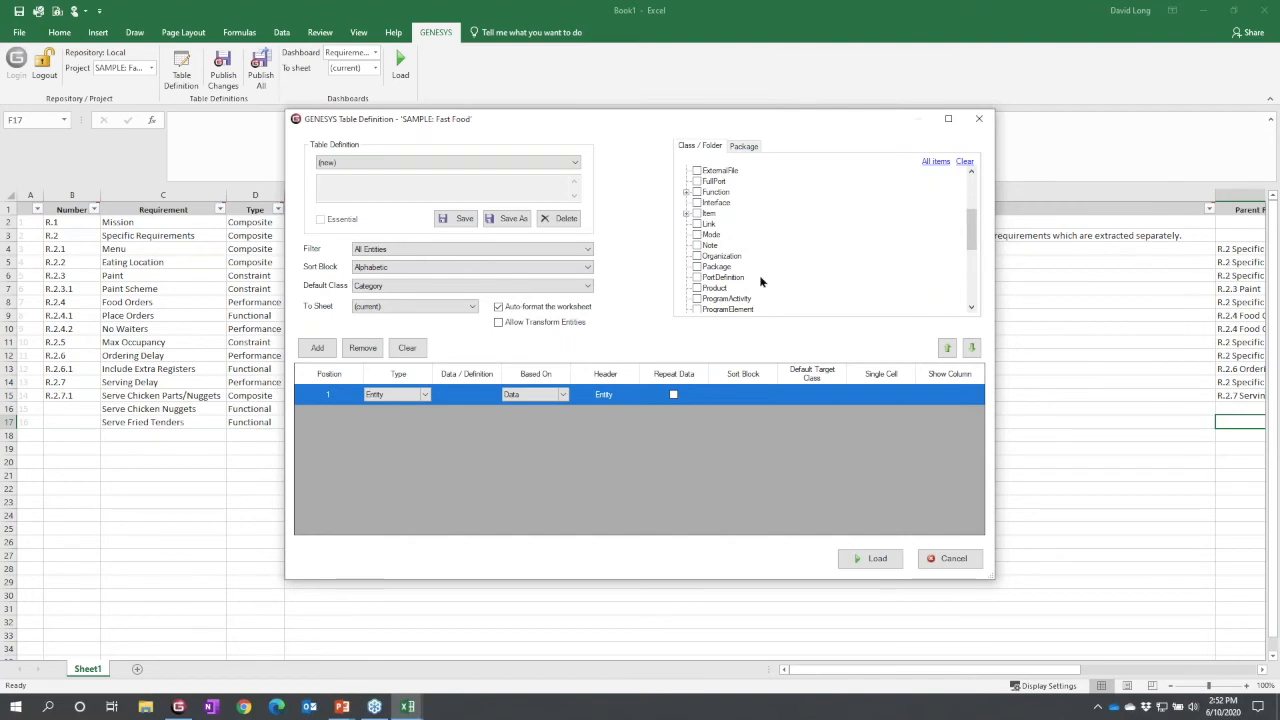
pyautogui.scroll(-3)
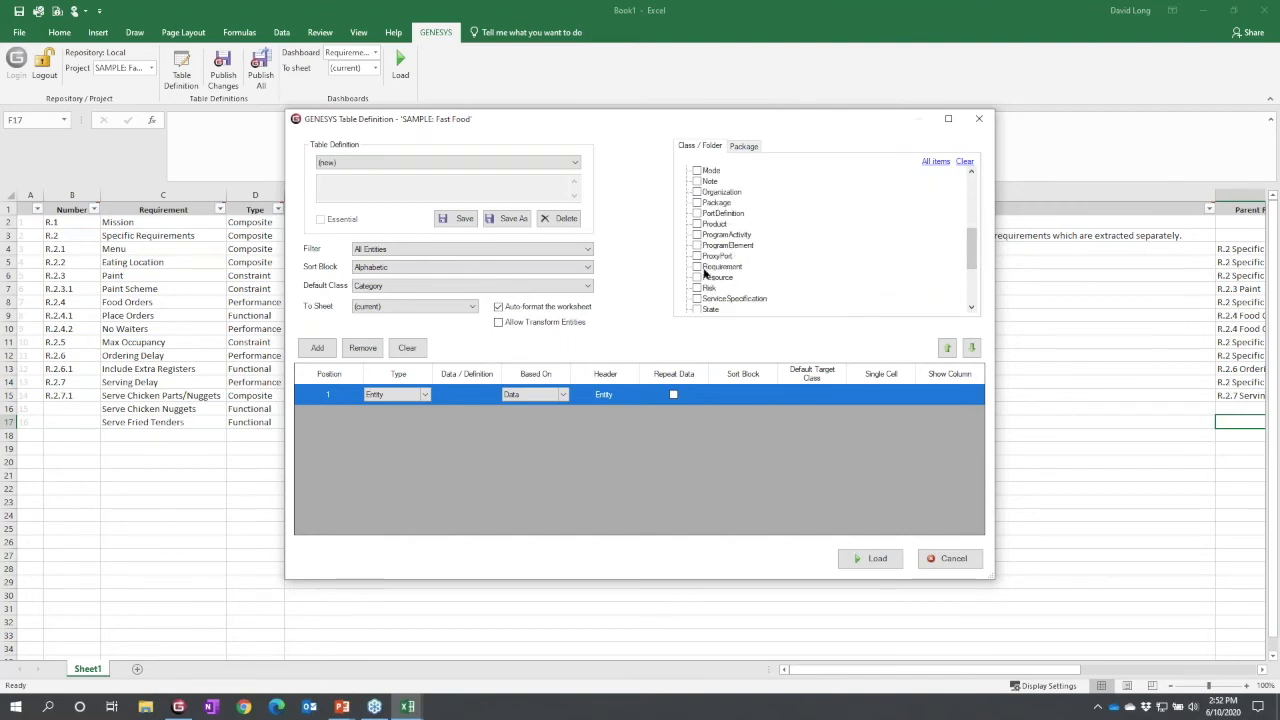
pyautogui.click(698, 266)
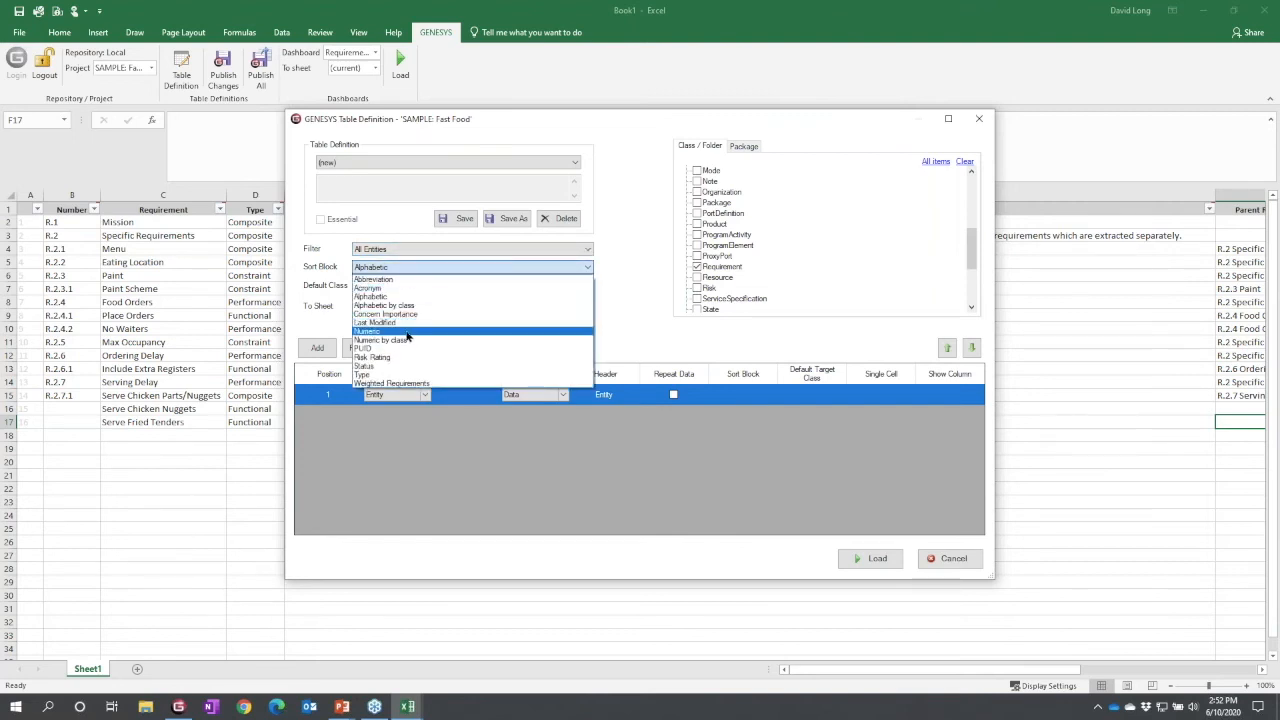
pyautogui.click(366, 332)
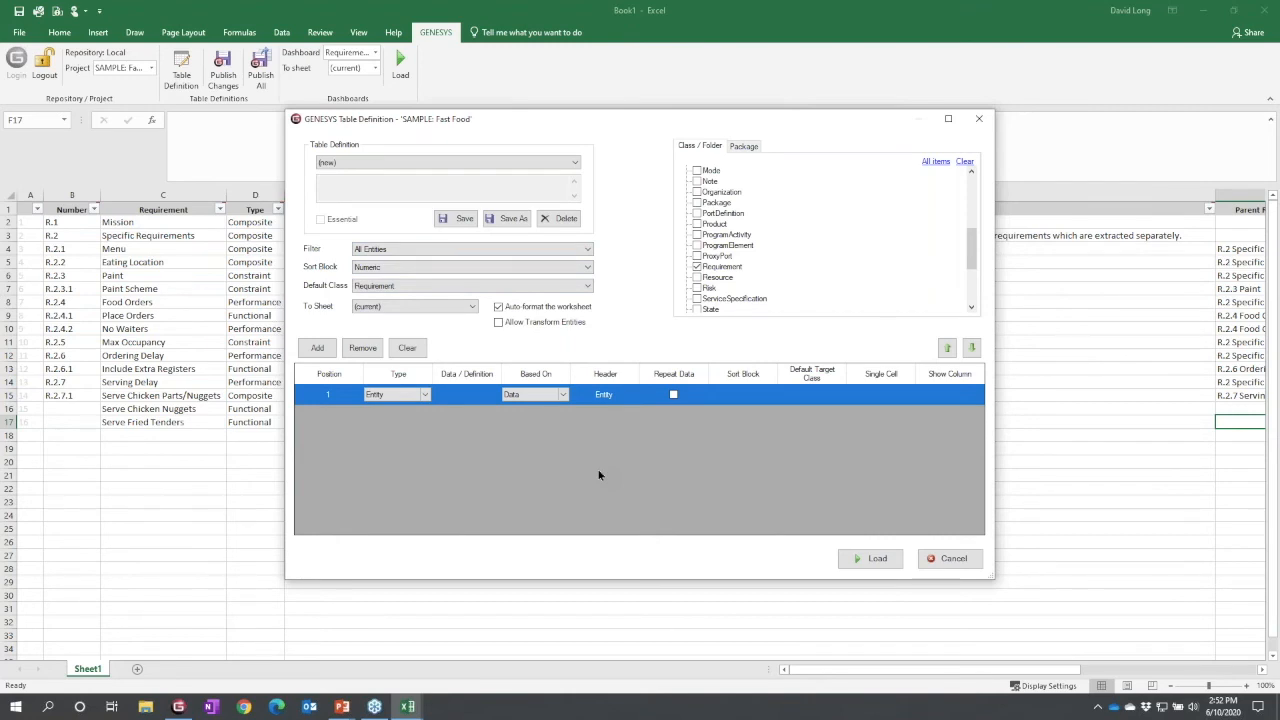
# - Make the first column an Entity Attribute showing the requirement's number, headed Number
pyautogui.click(424, 394)
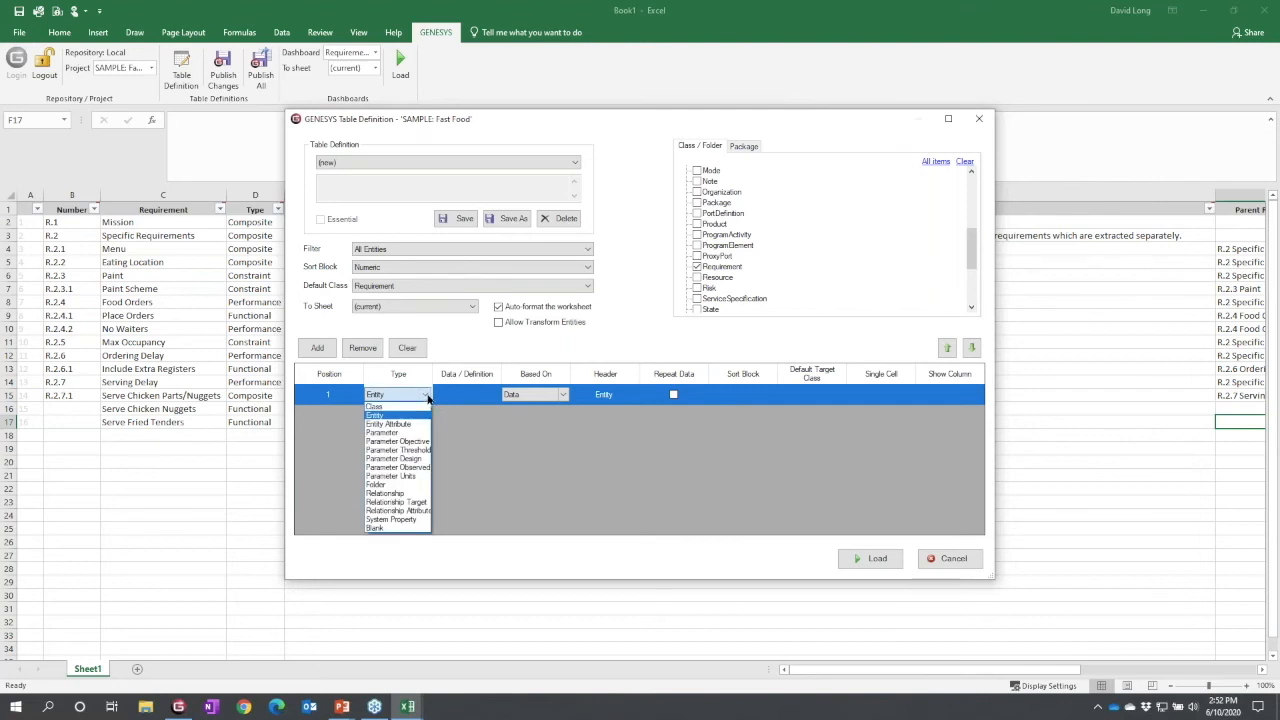
pyautogui.click(388, 424)
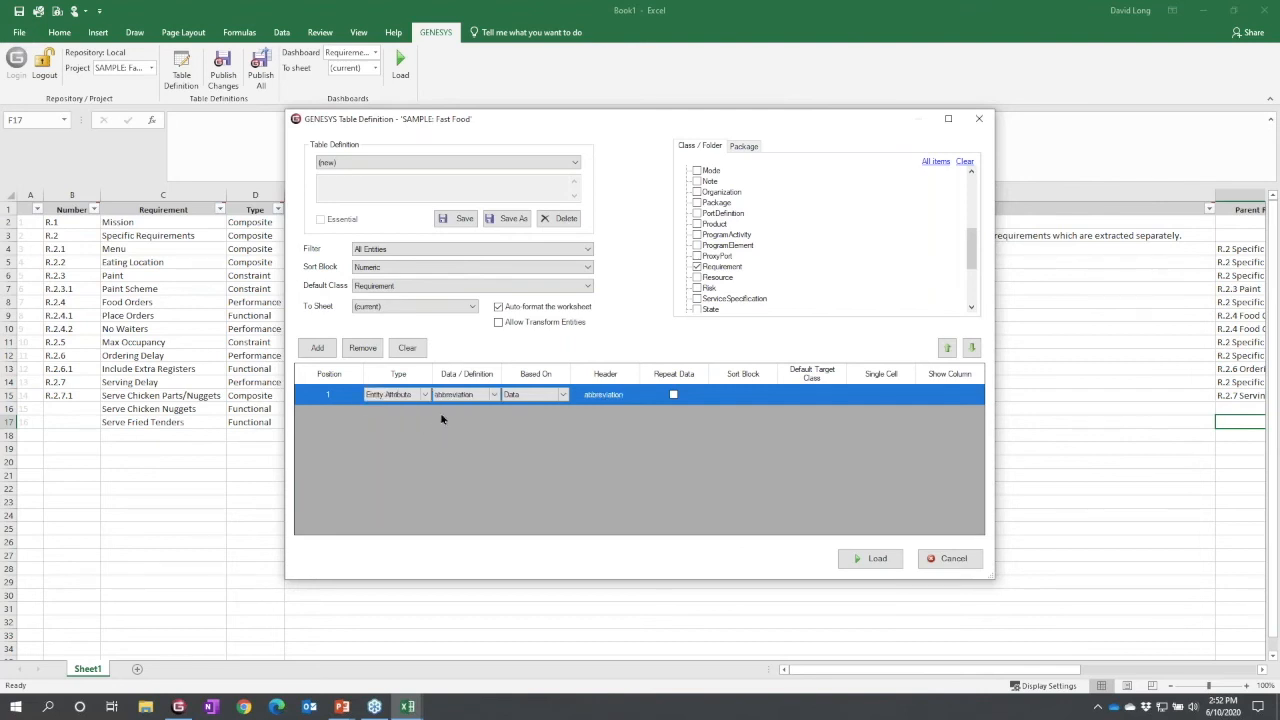
pyautogui.click(492, 392)
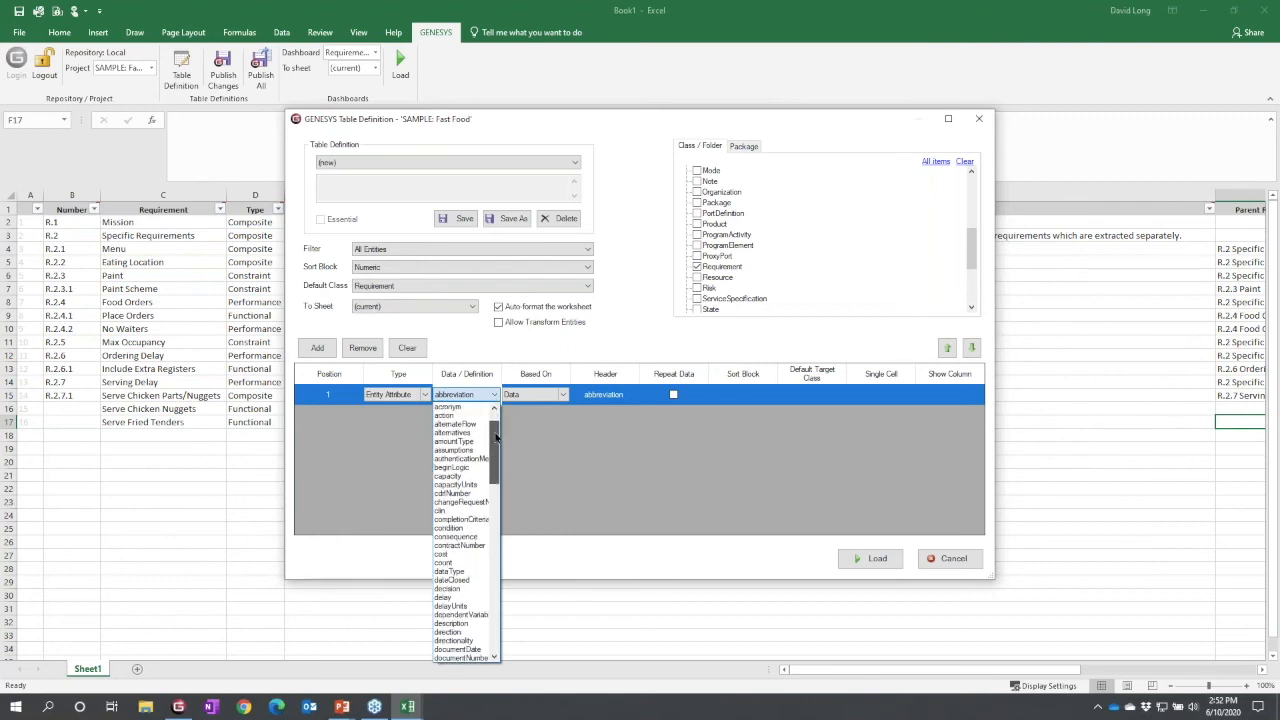
pyautogui.scroll(-3)
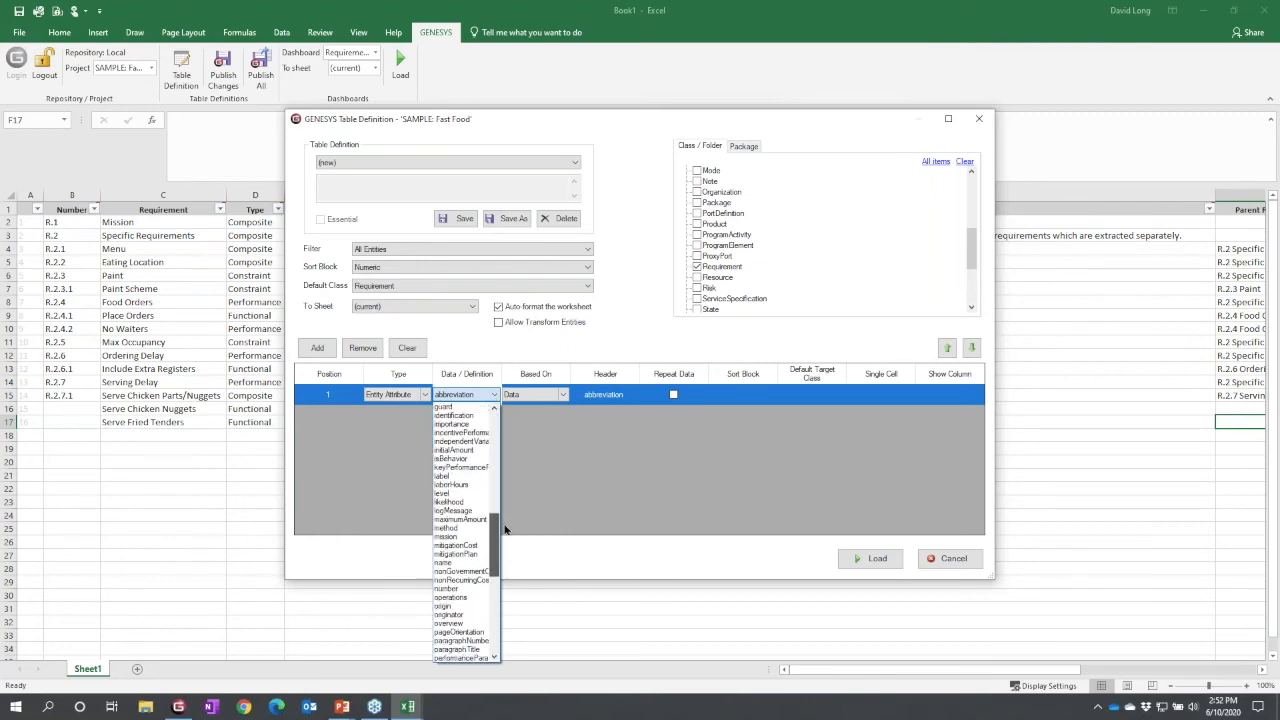
pyautogui.click(446, 588)
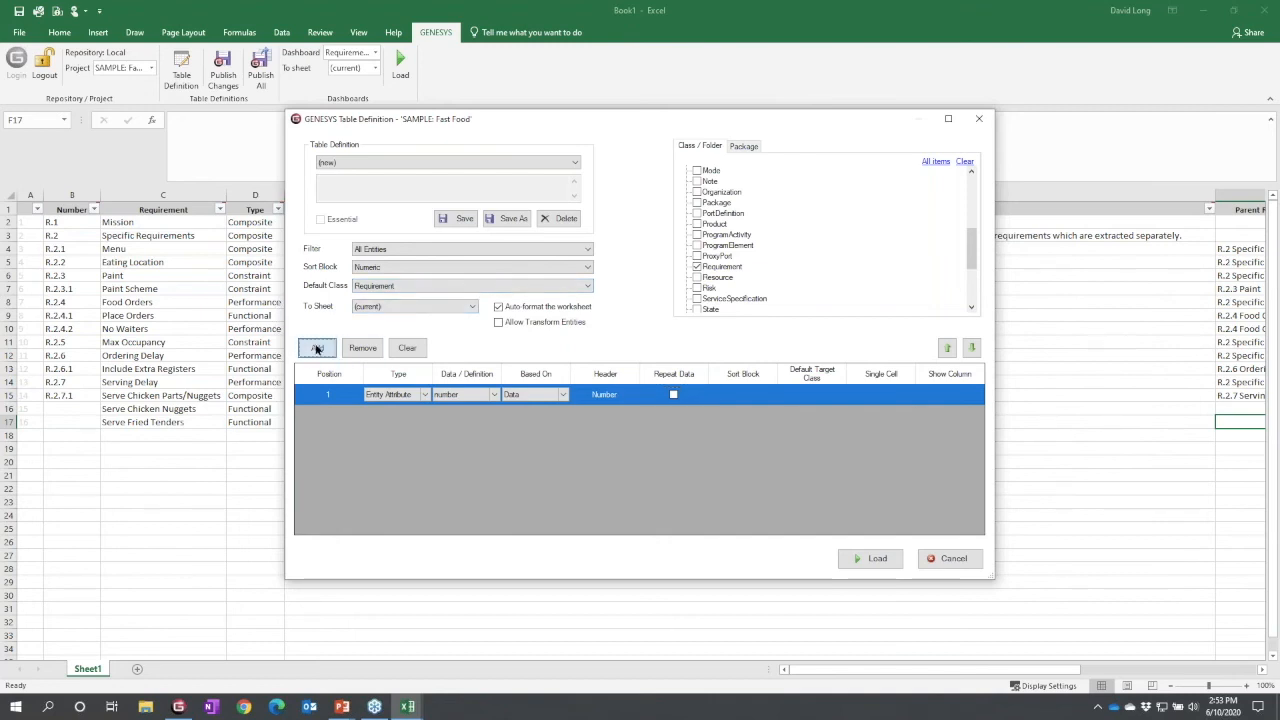
# - Add a second Entity Attribute column showing the name attribute, then a third row
pyautogui.click(316, 348)
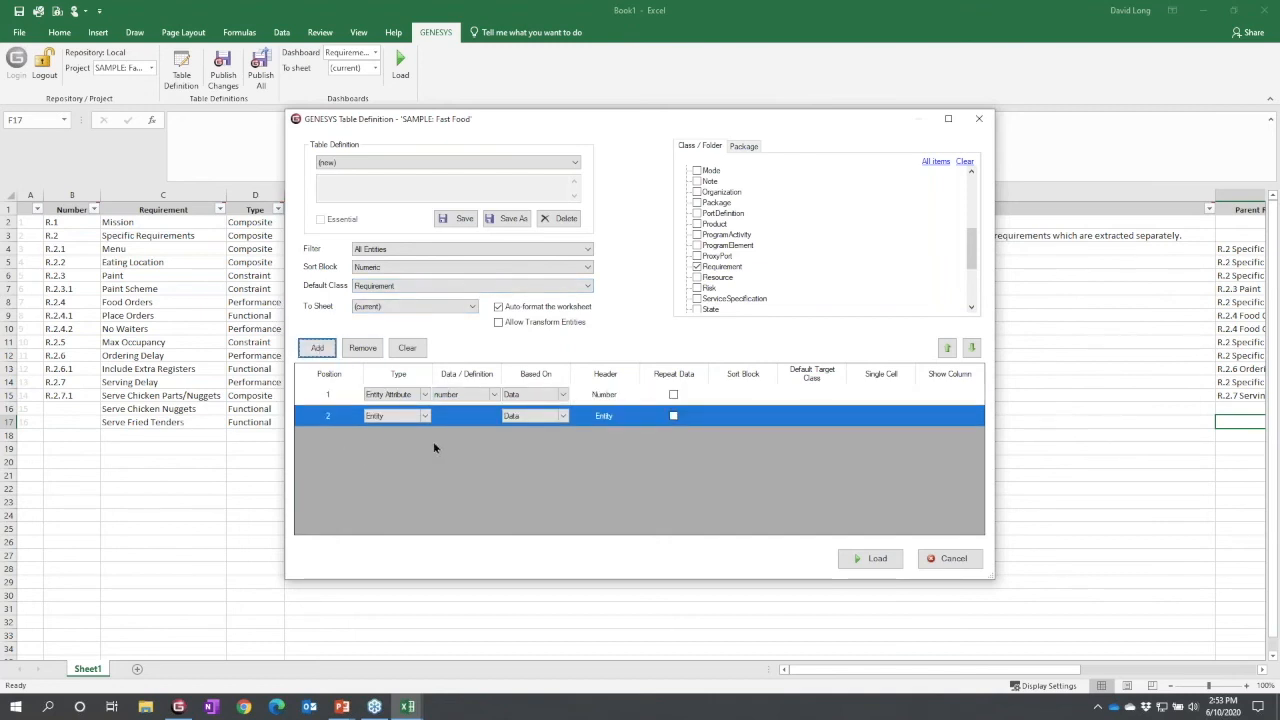
pyautogui.click(424, 414)
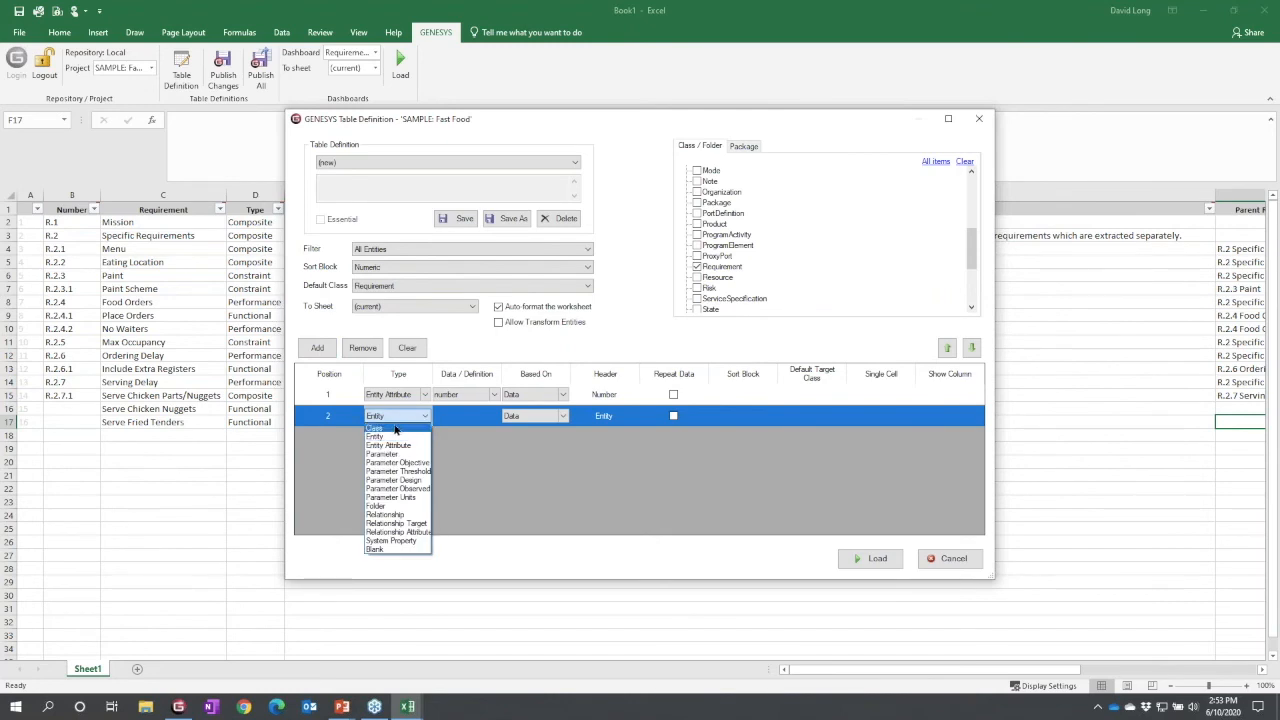
pyautogui.moveTo(376, 436)
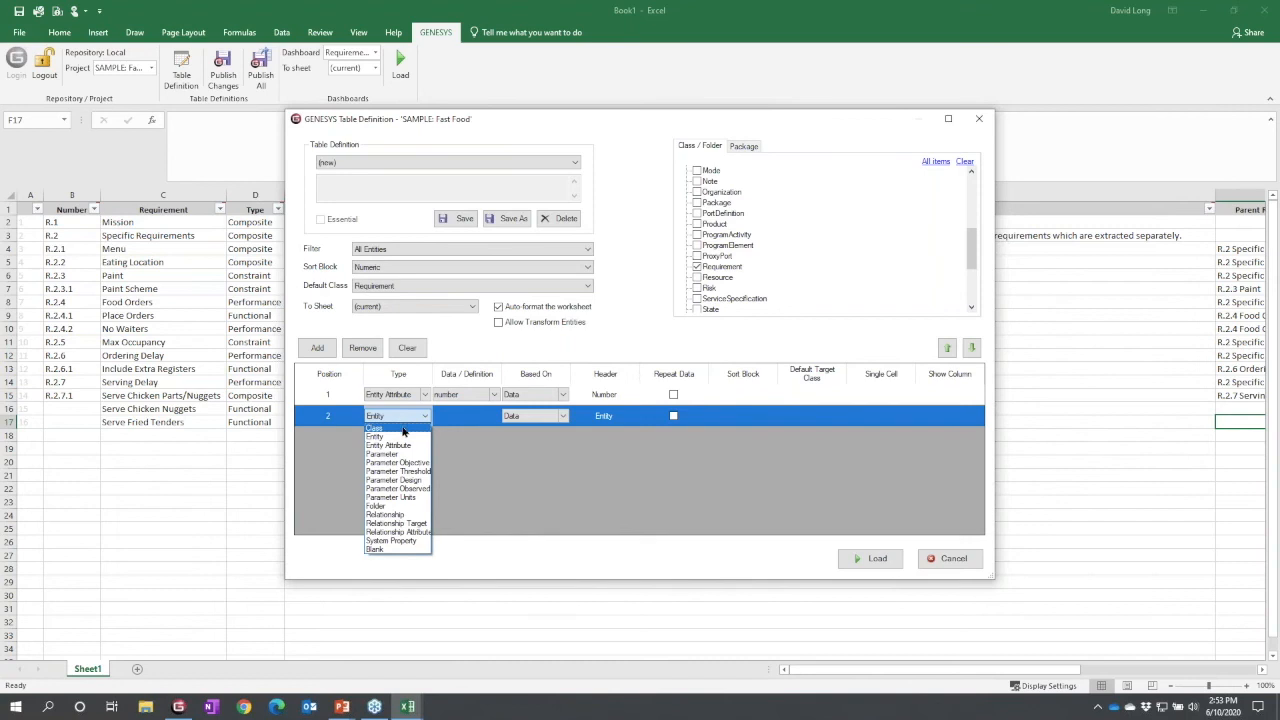
pyautogui.moveTo(388, 444)
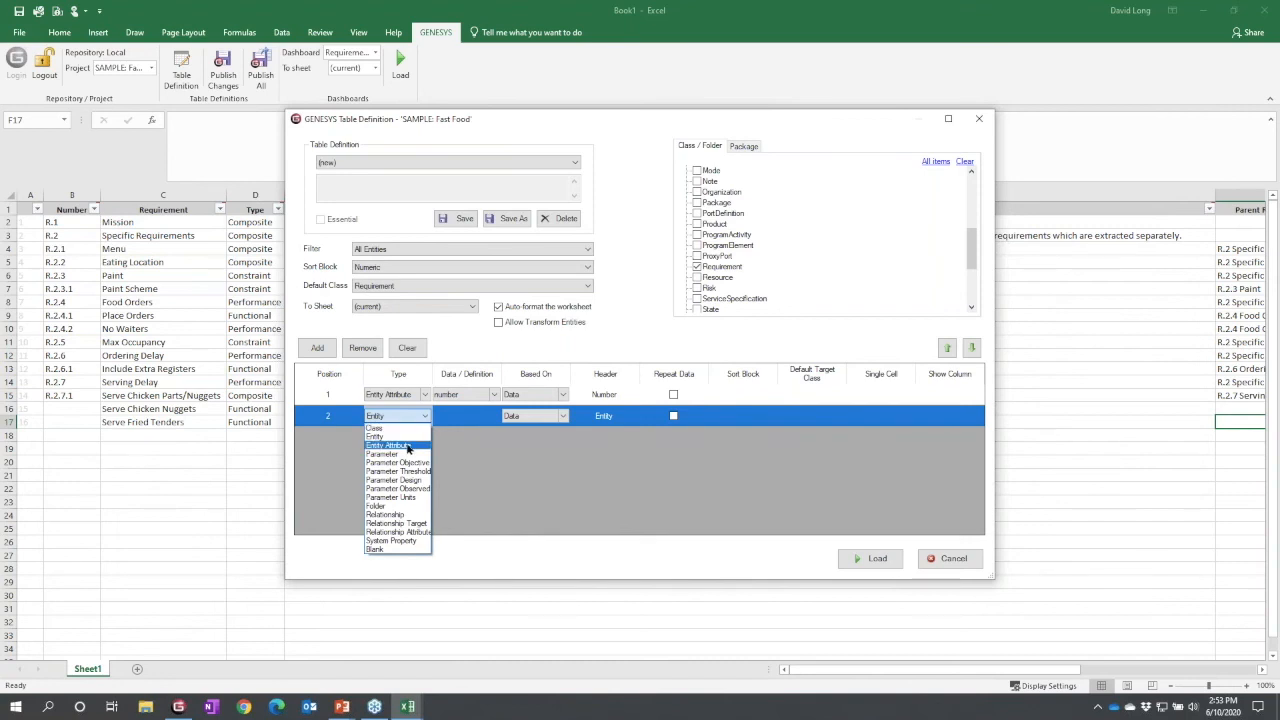
pyautogui.moveTo(390, 496)
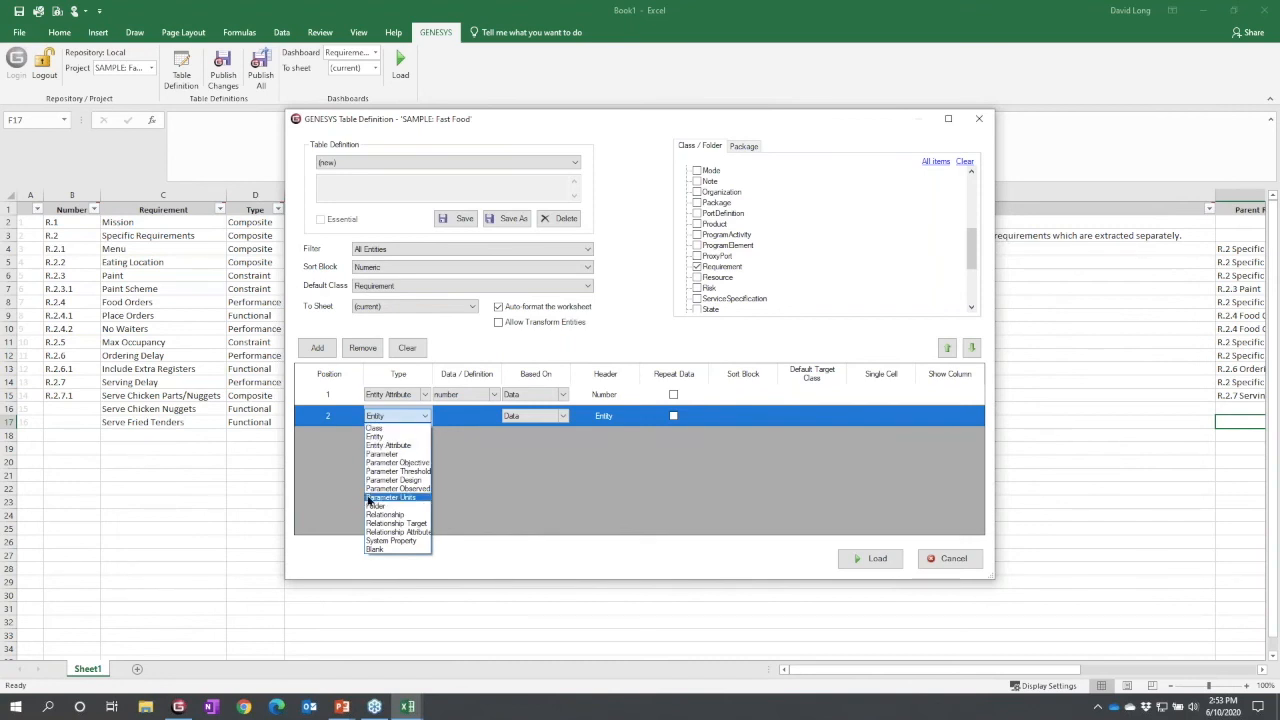
pyautogui.moveTo(396, 464)
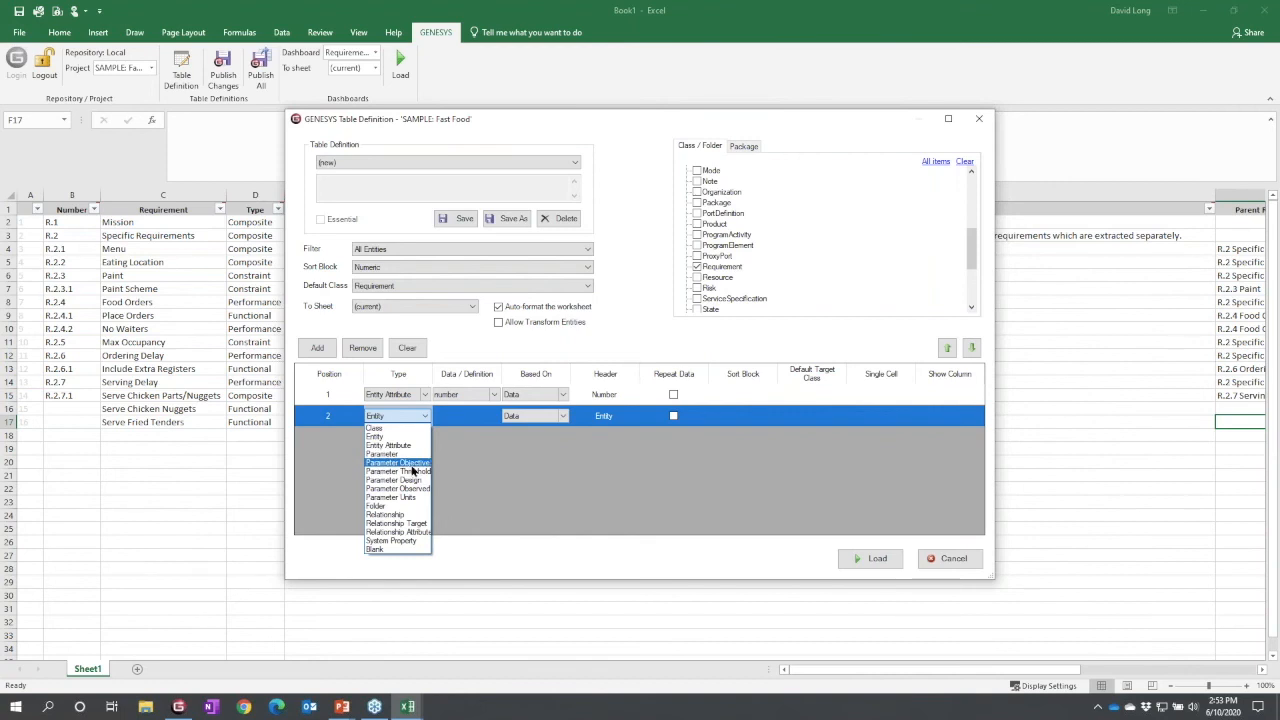
pyautogui.moveTo(396, 480)
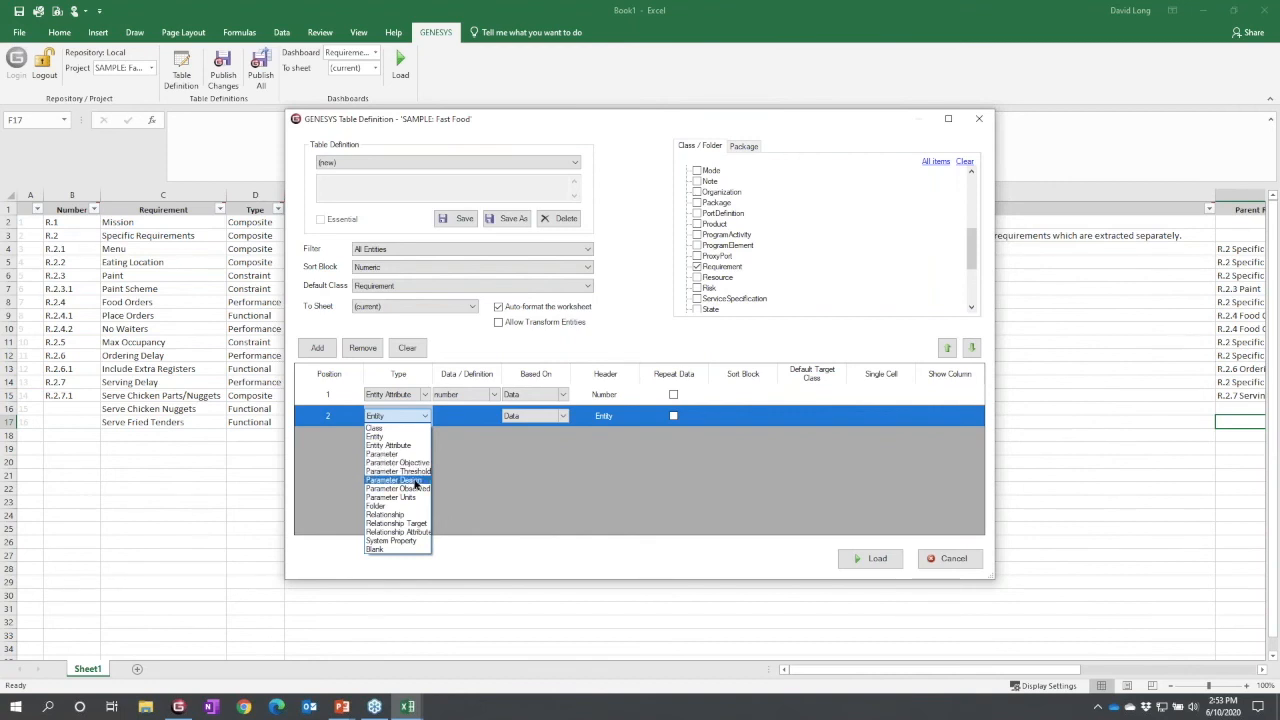
pyautogui.moveTo(390, 496)
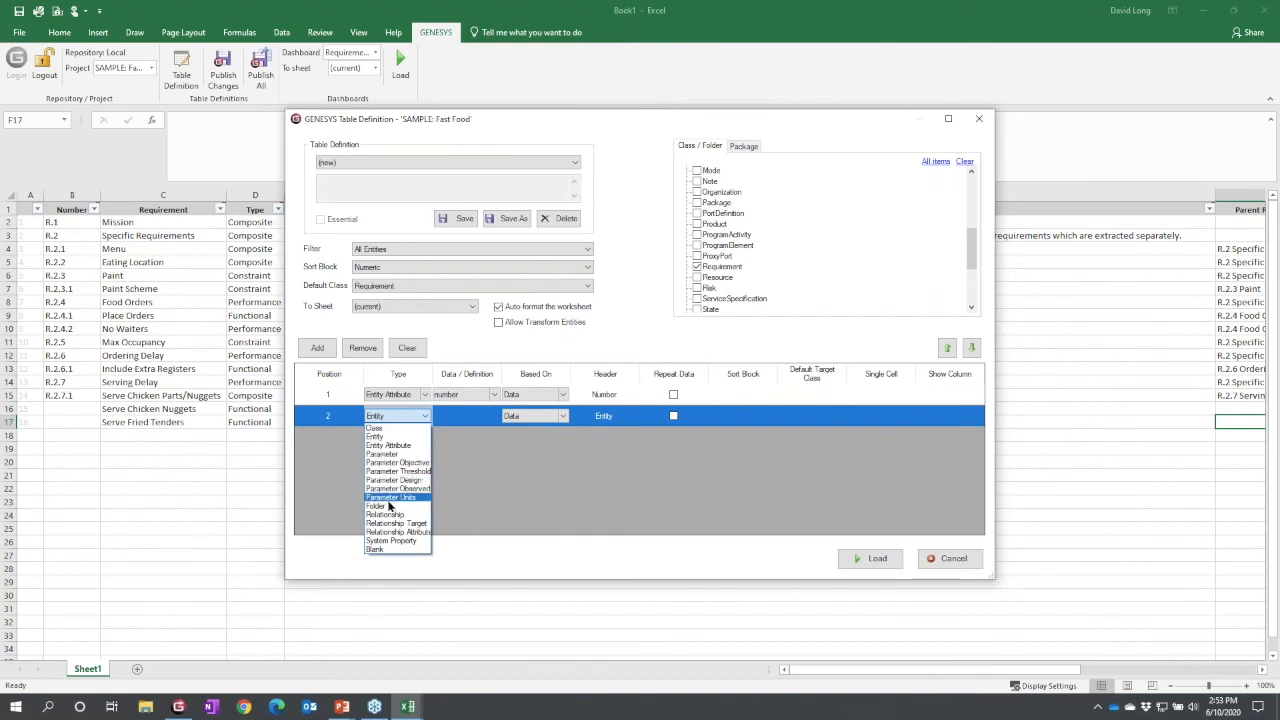
pyautogui.moveTo(376, 506)
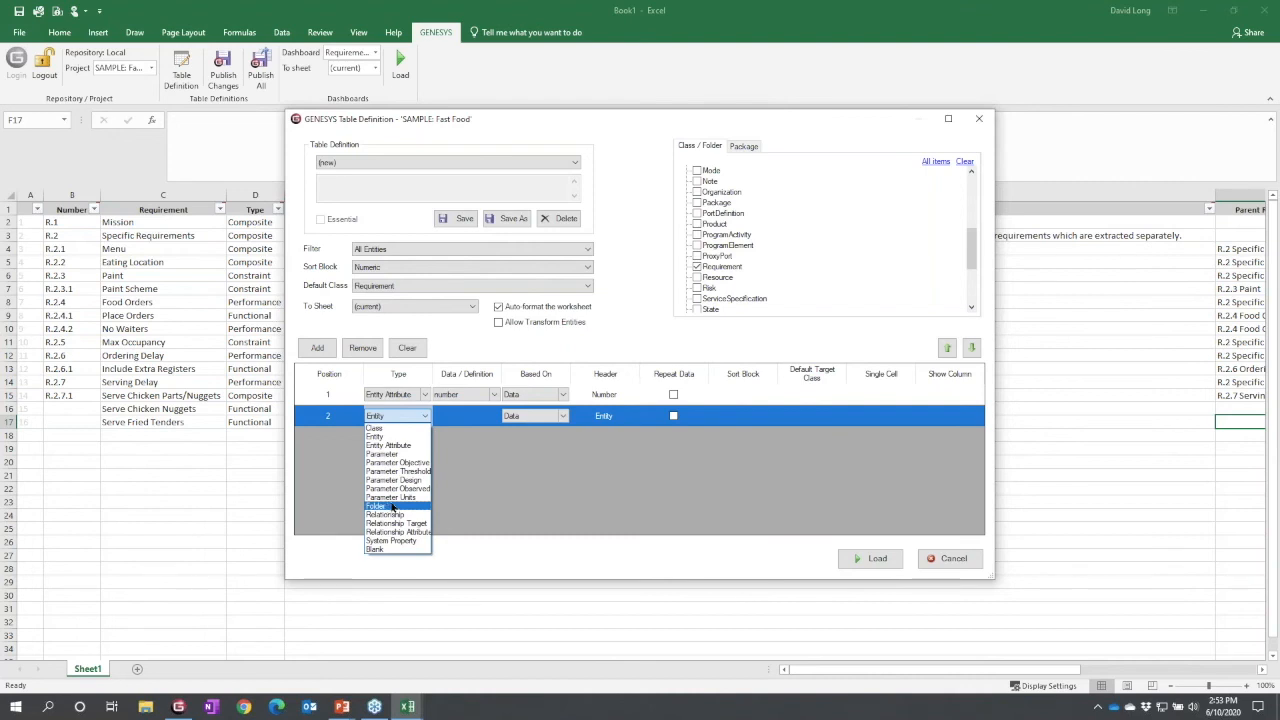
pyautogui.moveTo(384, 514)
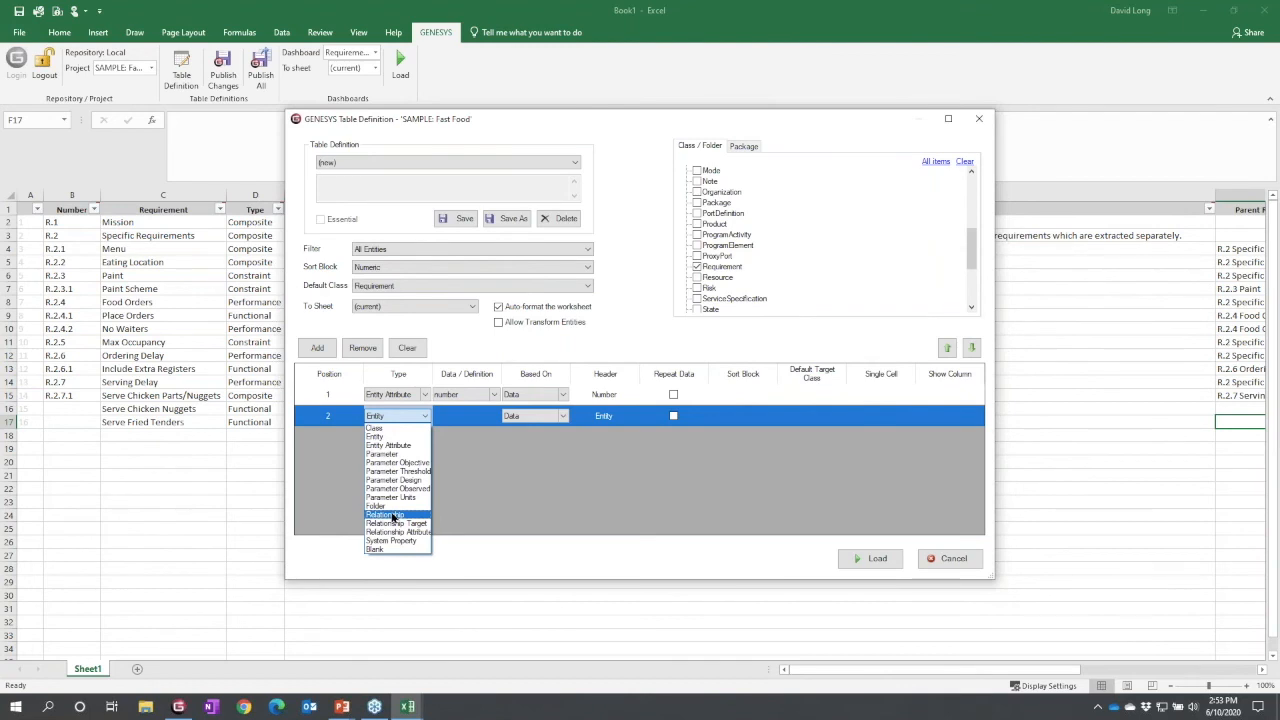
pyautogui.moveTo(396, 524)
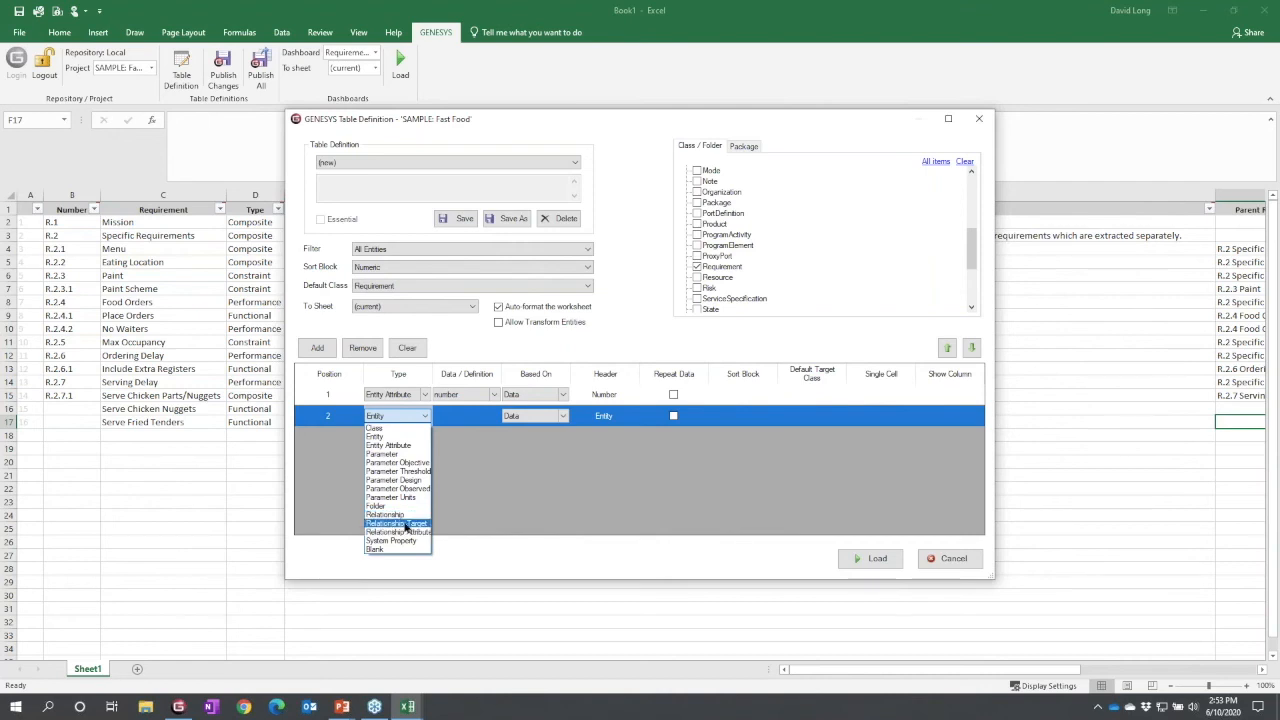
pyautogui.moveTo(390, 540)
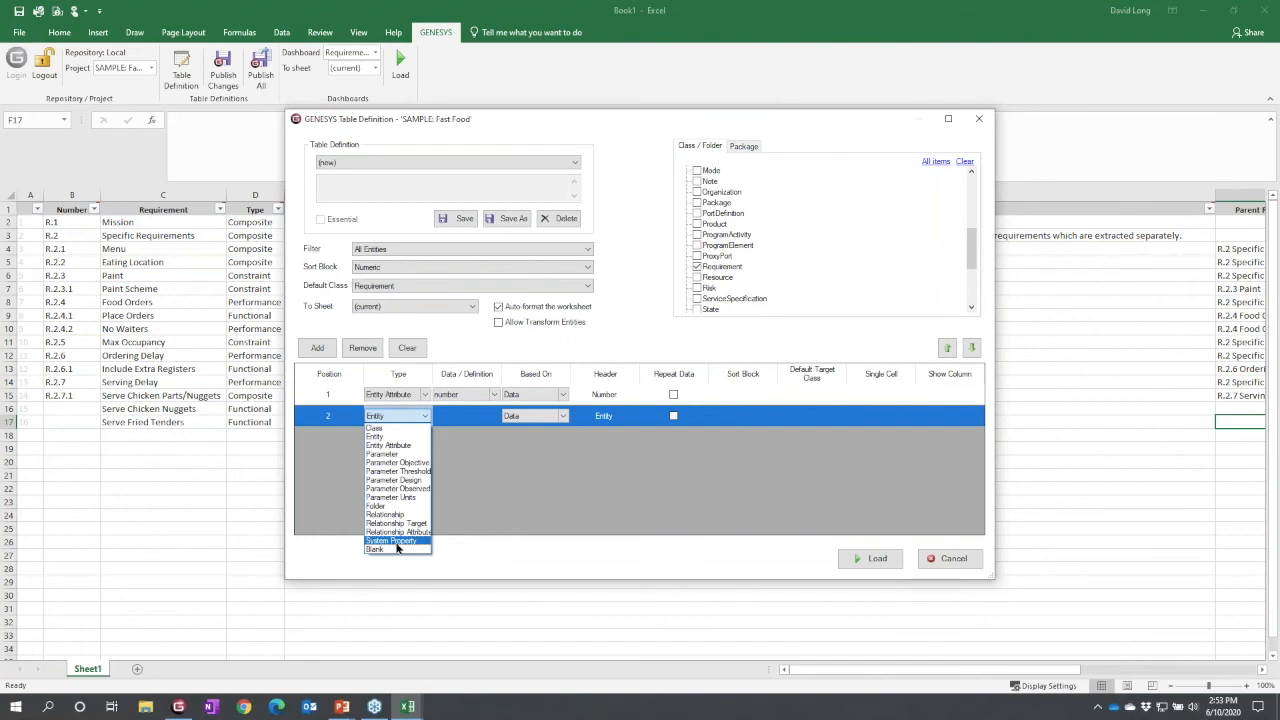
pyautogui.moveTo(558, 502)
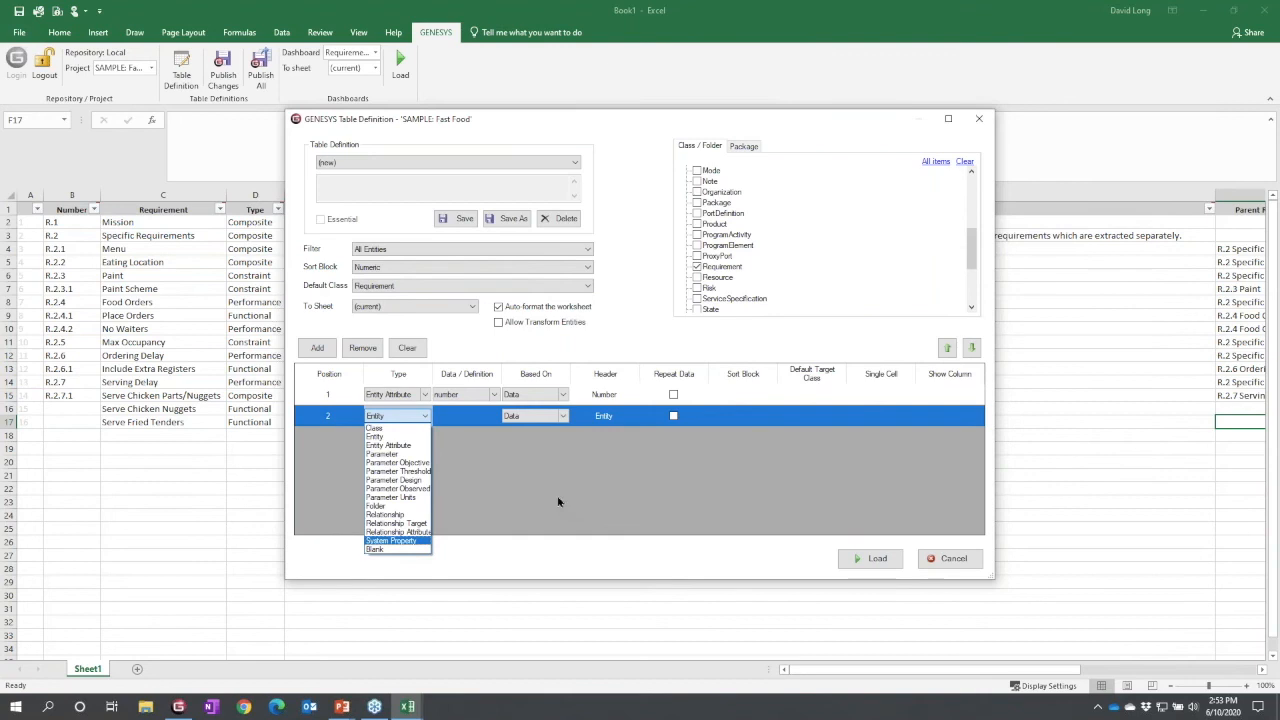
pyautogui.moveTo(390, 444)
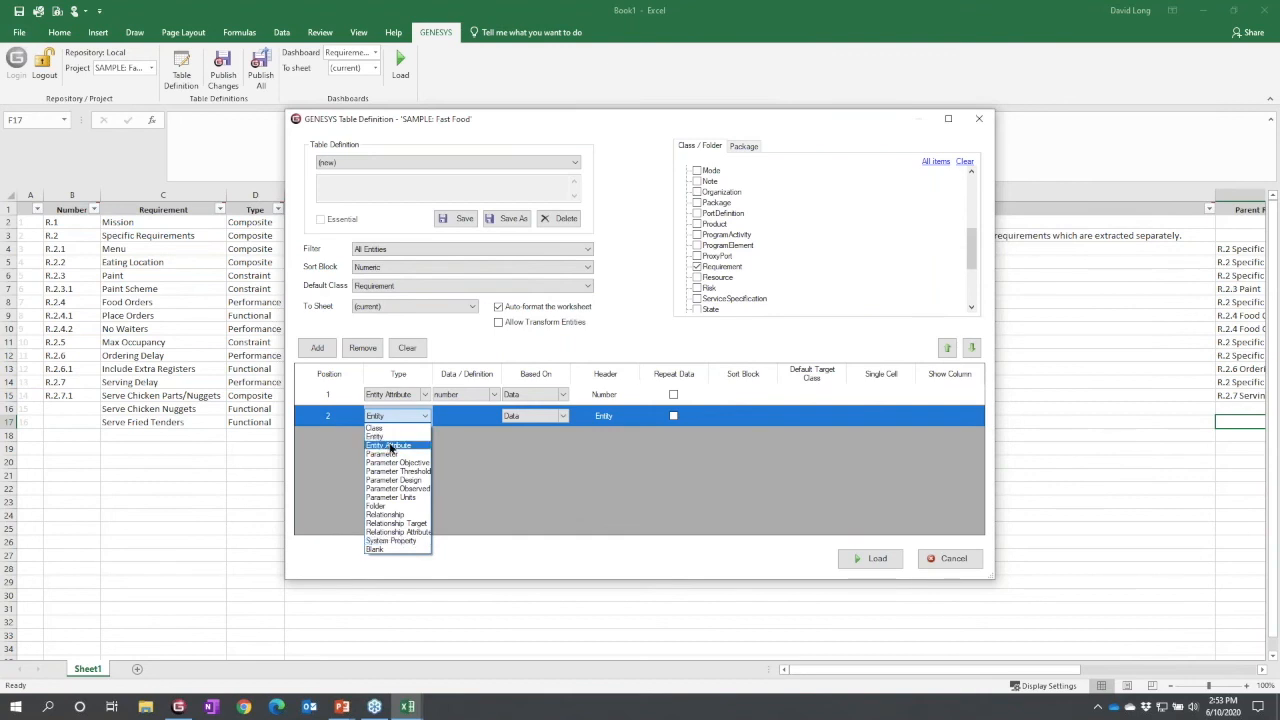
pyautogui.click(388, 444)
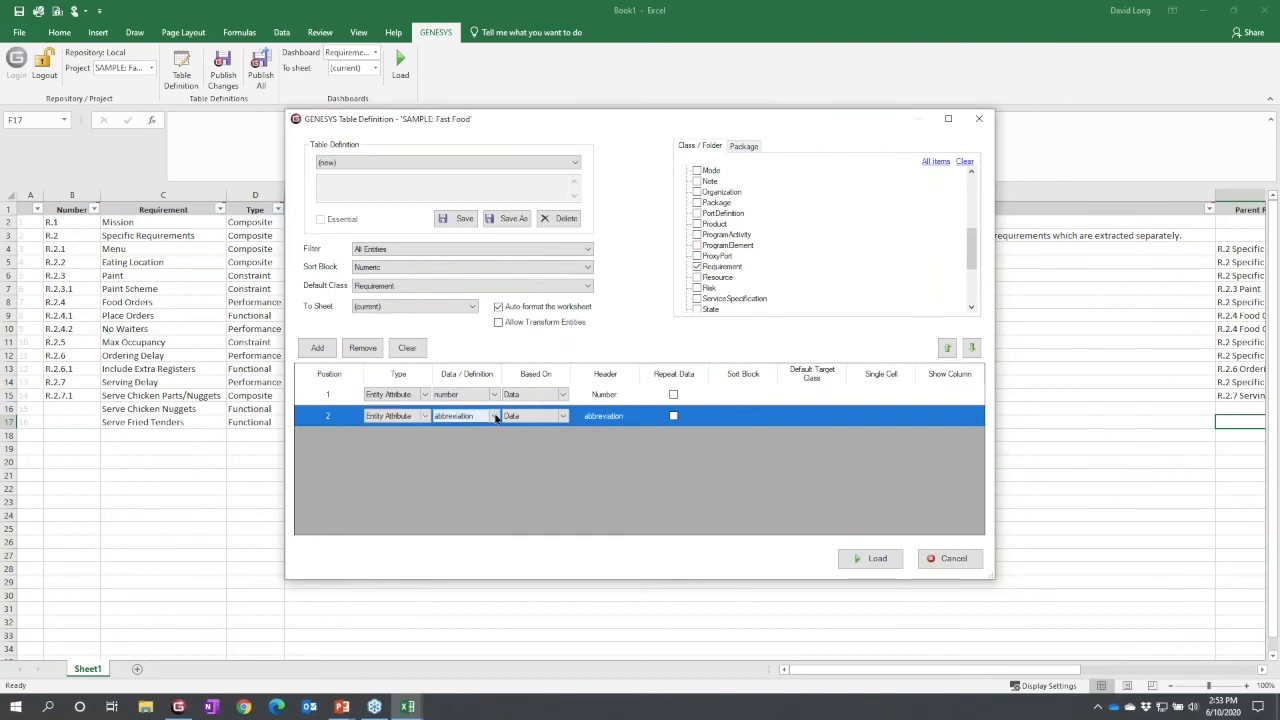
pyautogui.click(492, 414)
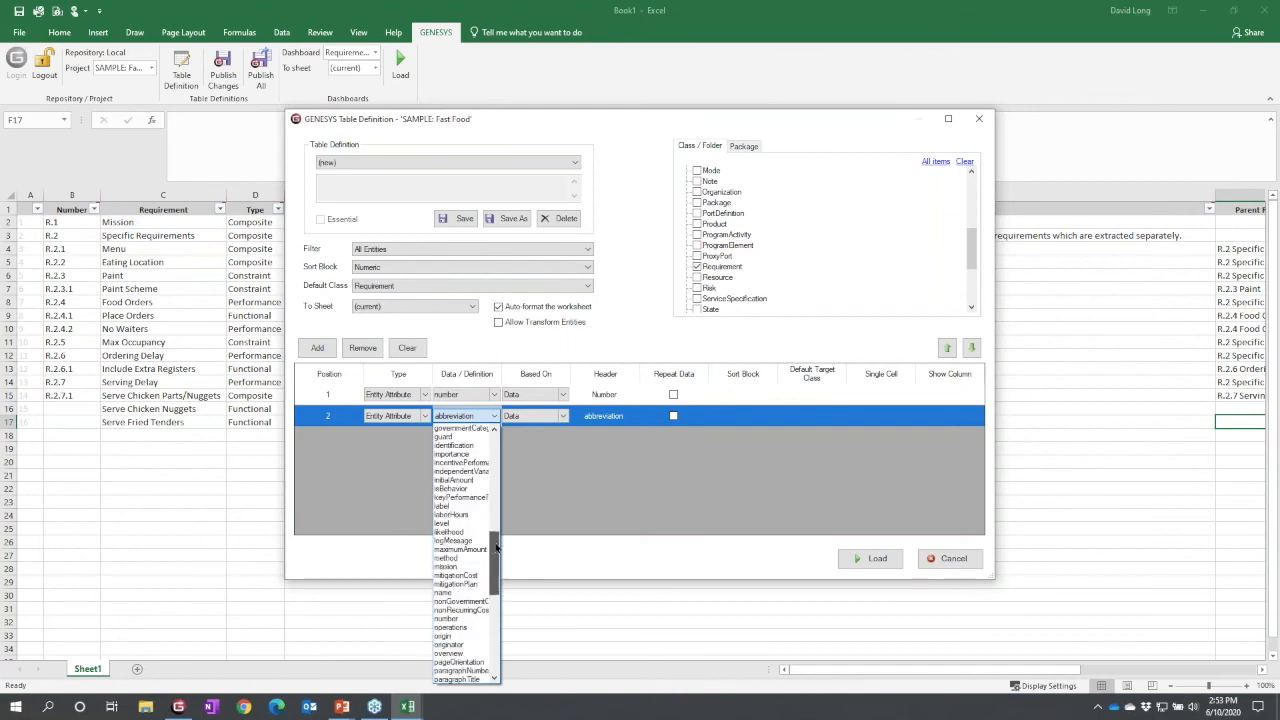
pyautogui.moveTo(444, 566)
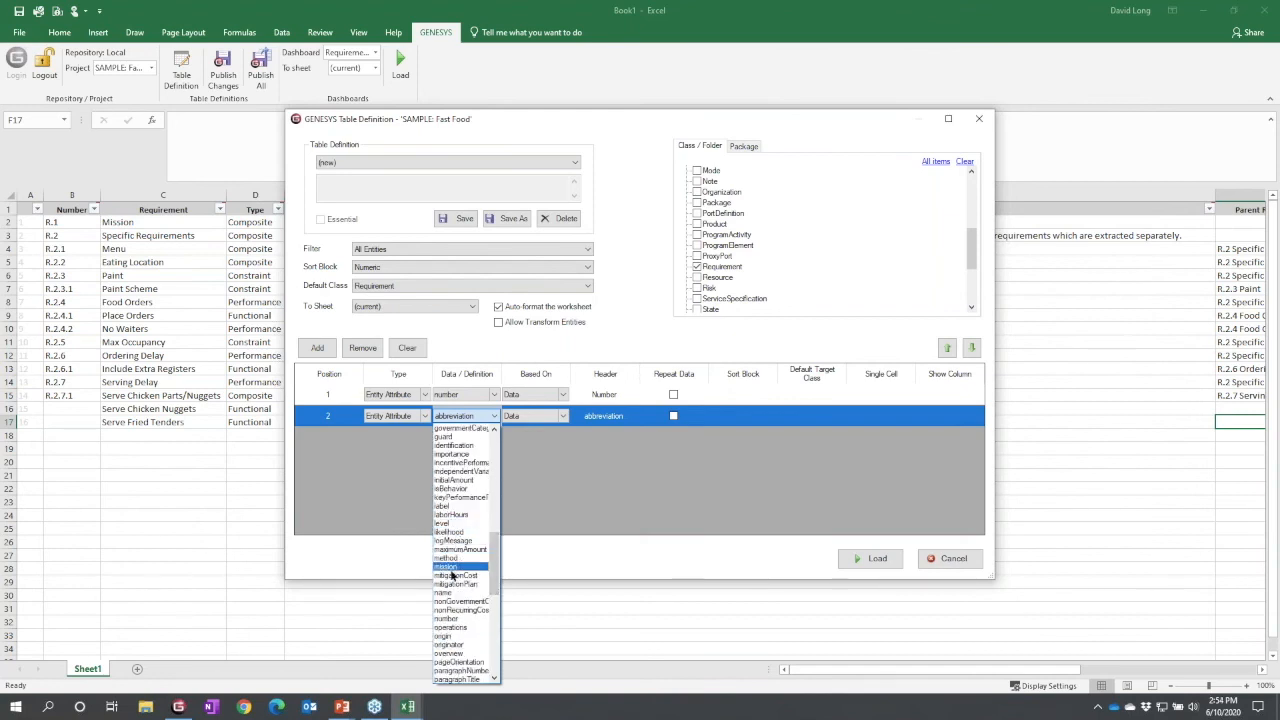
pyautogui.click(442, 592)
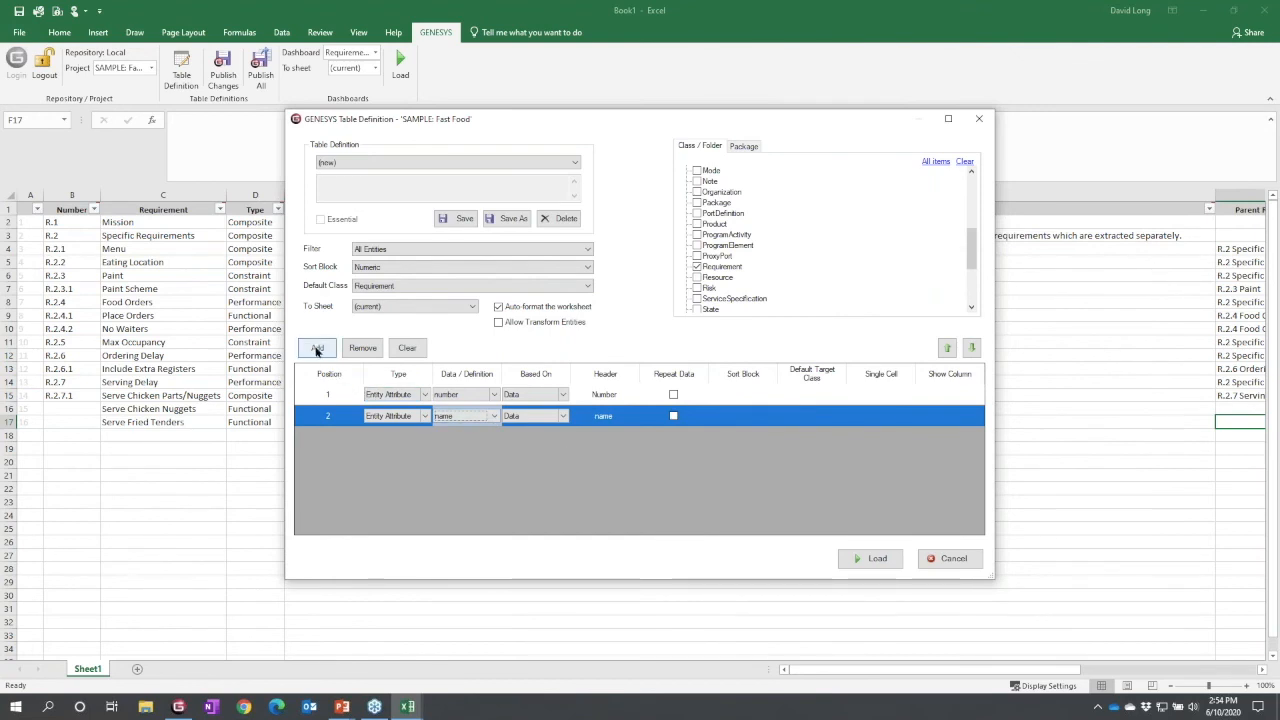
pyautogui.click(316, 348)
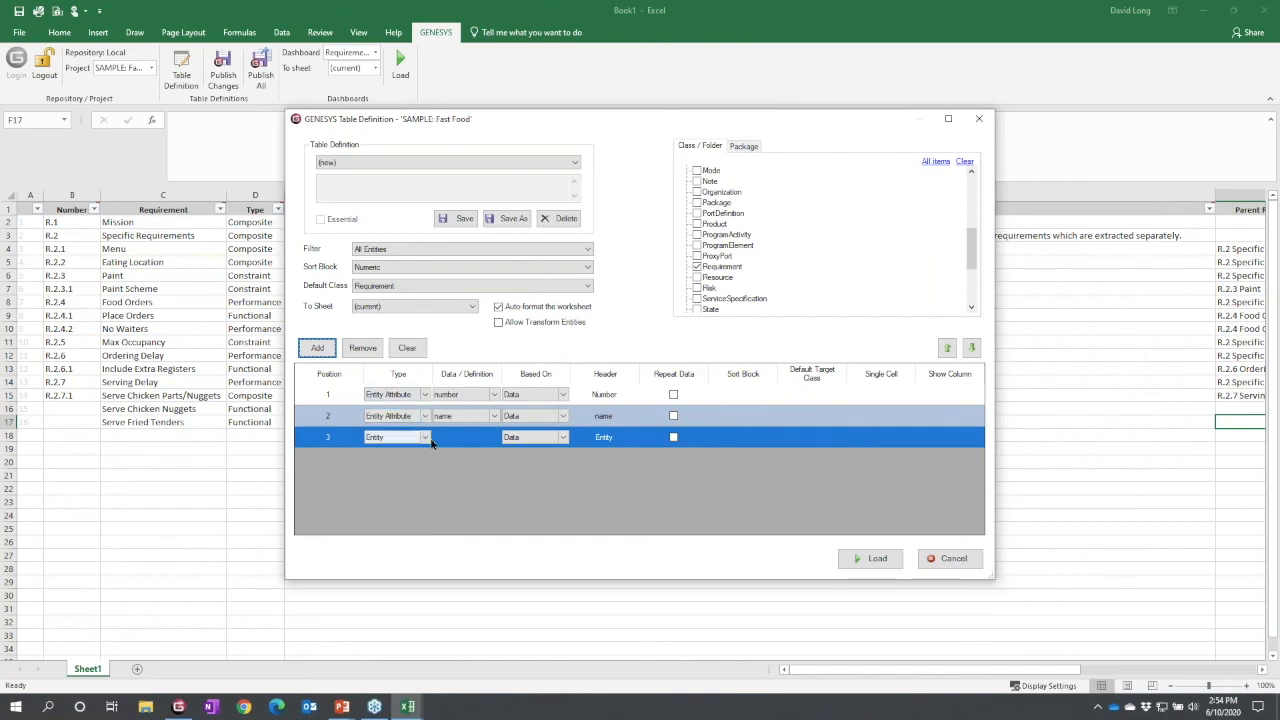
# - Make the third column a refined-by relationship column headed Child Requirements
pyautogui.click(424, 436)
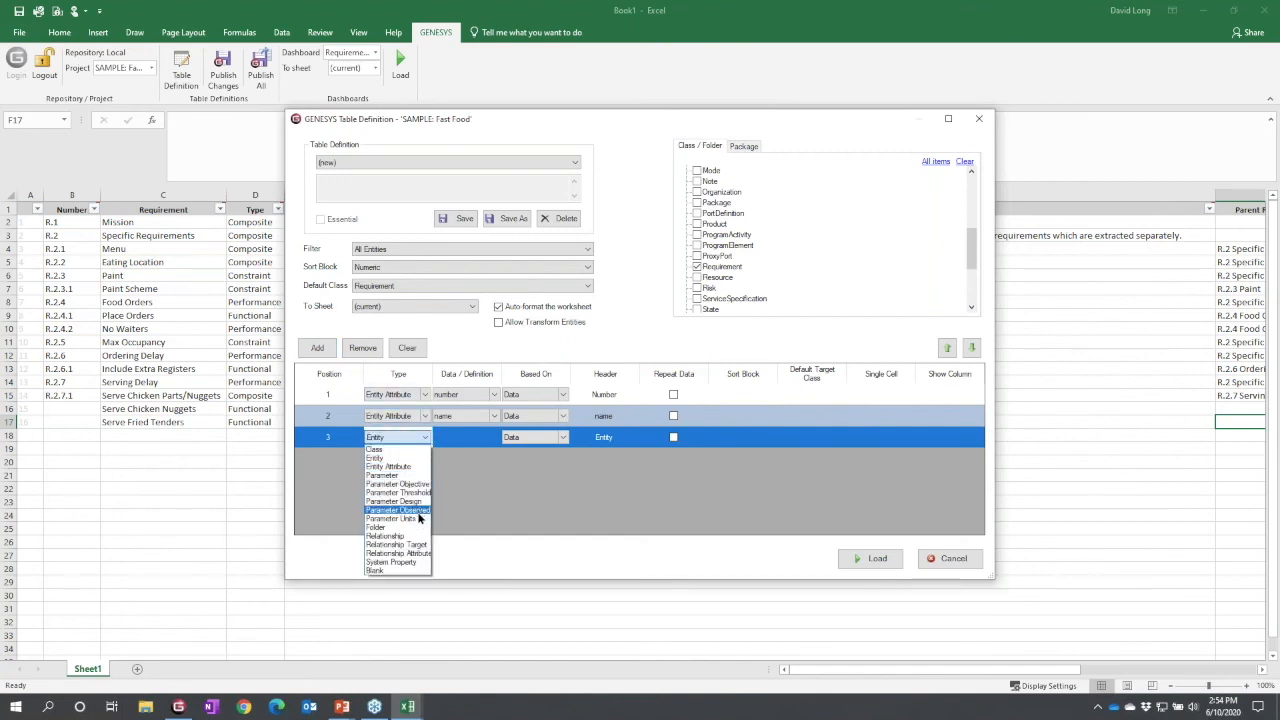
pyautogui.moveTo(418, 544)
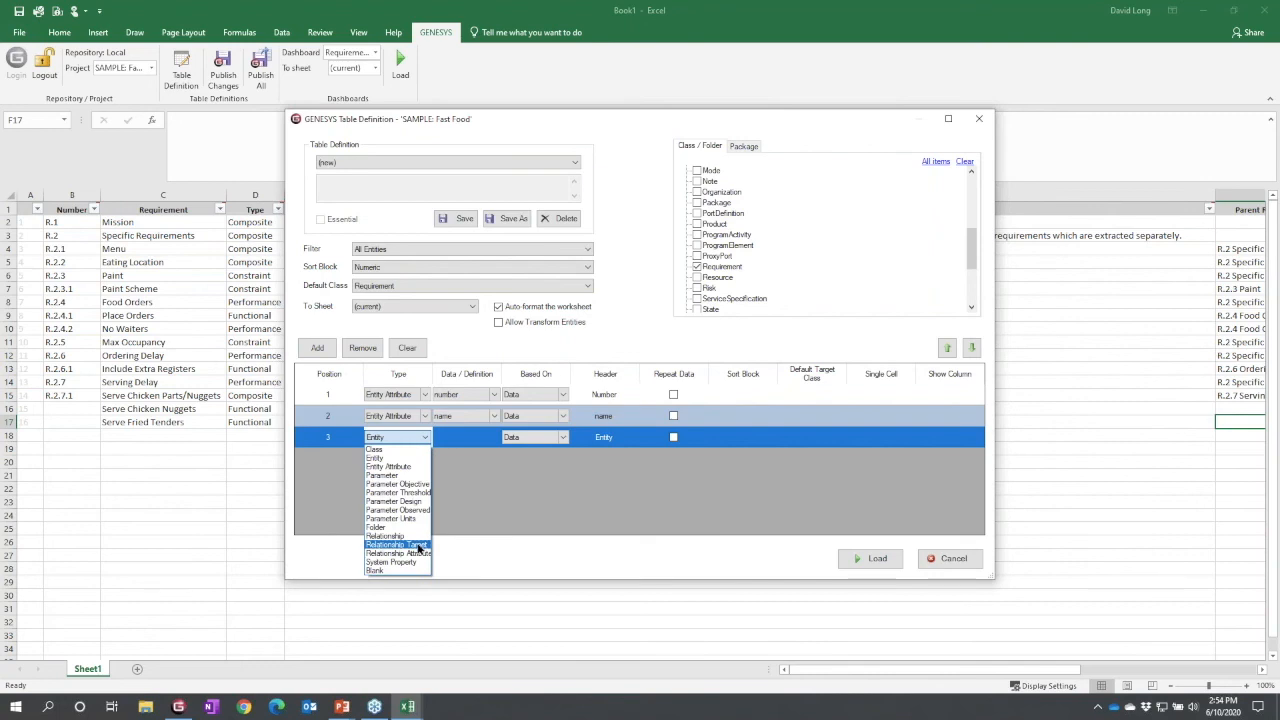
pyautogui.click(398, 552)
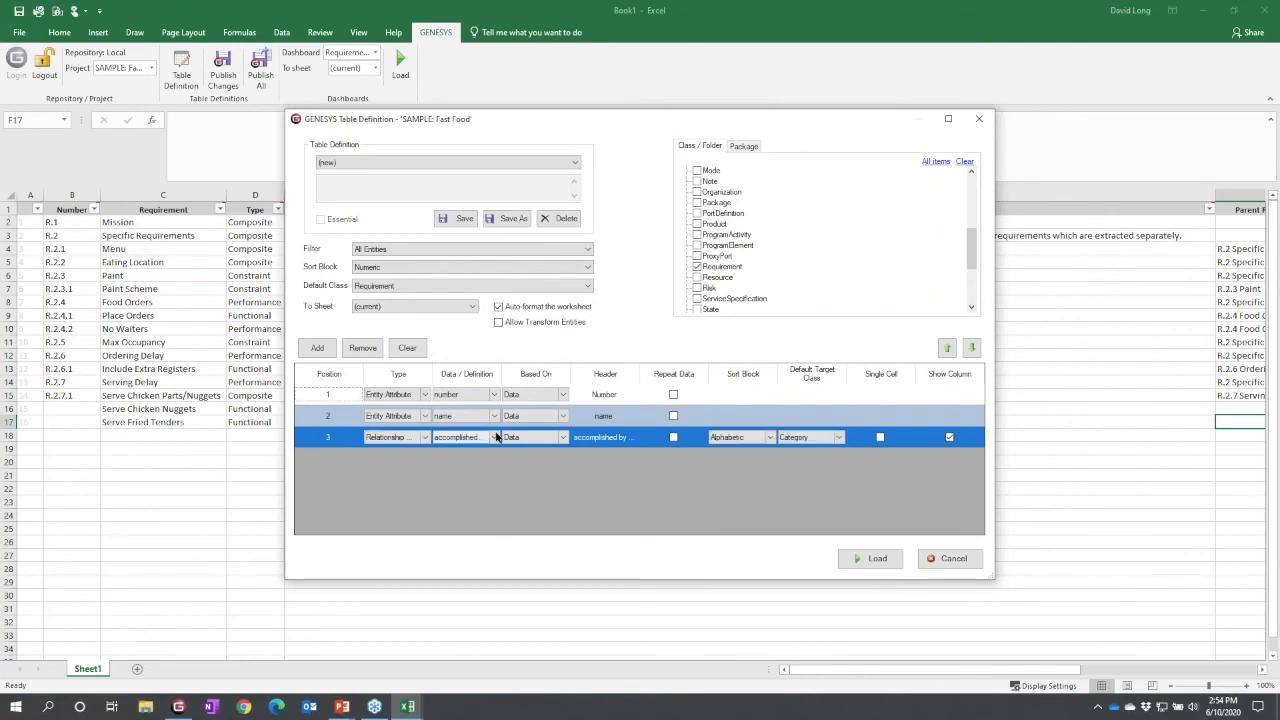
pyautogui.click(494, 436)
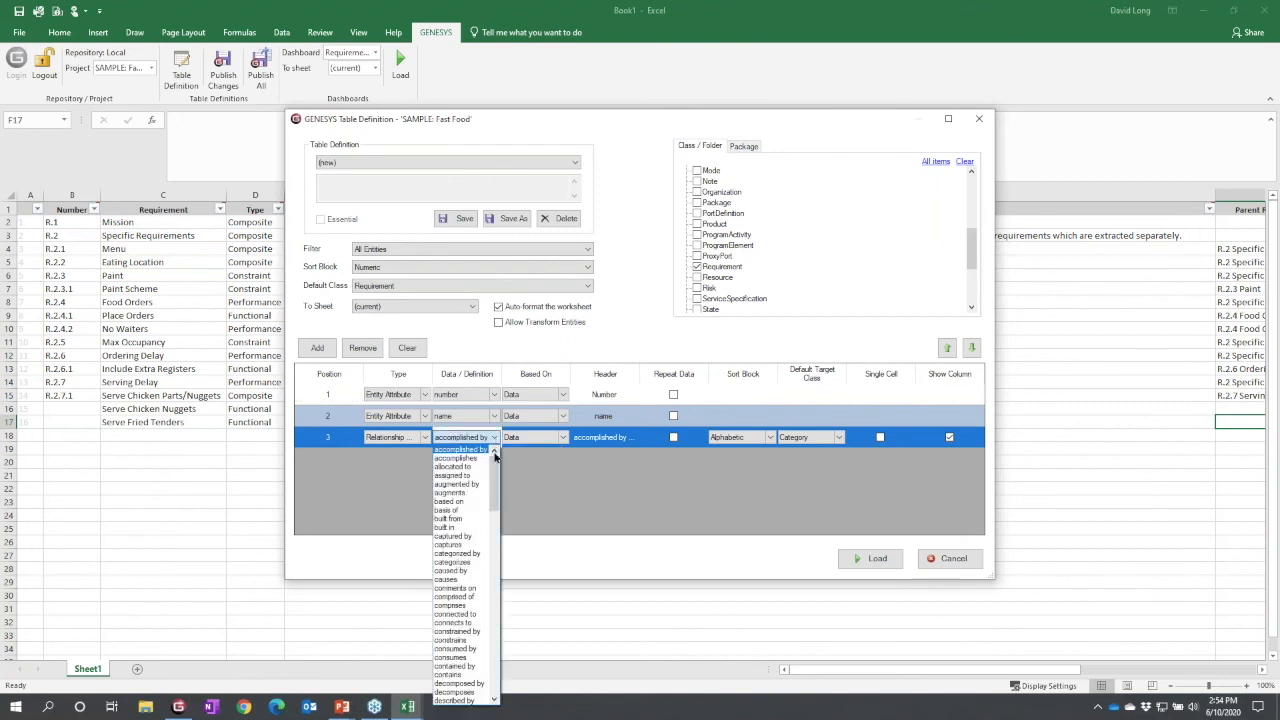
pyautogui.scroll(-3)
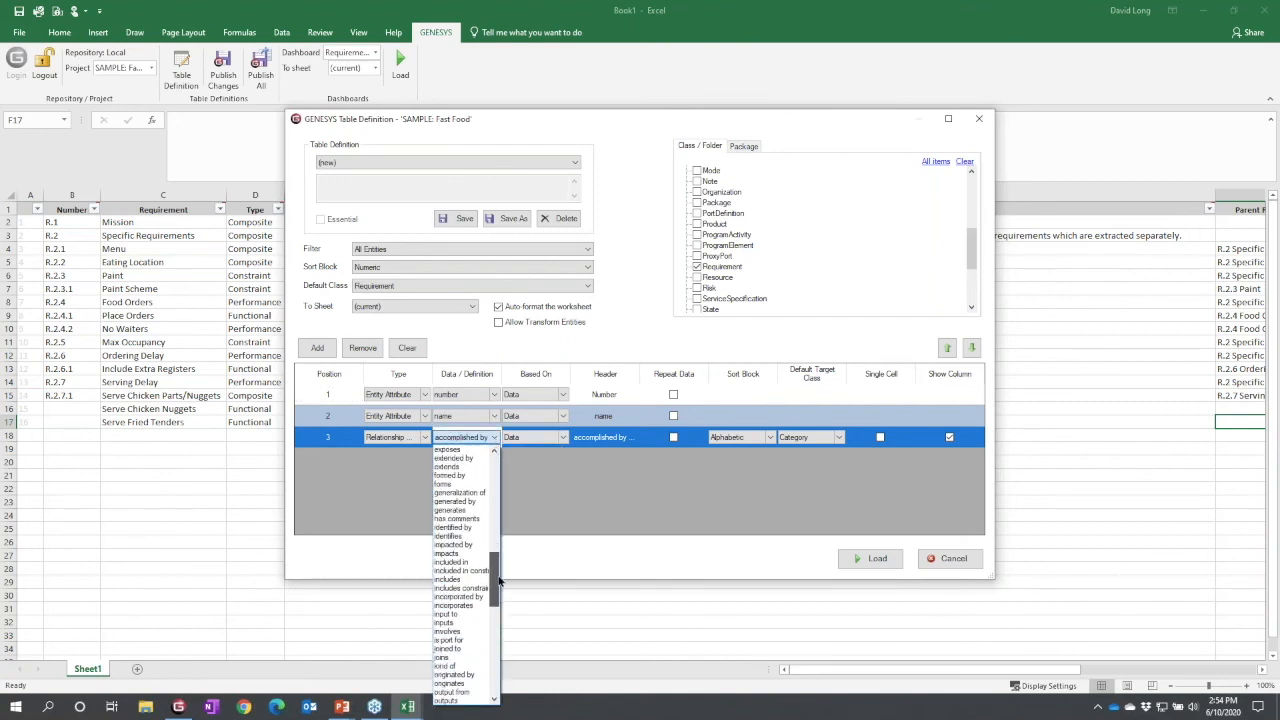
pyautogui.scroll(-3)
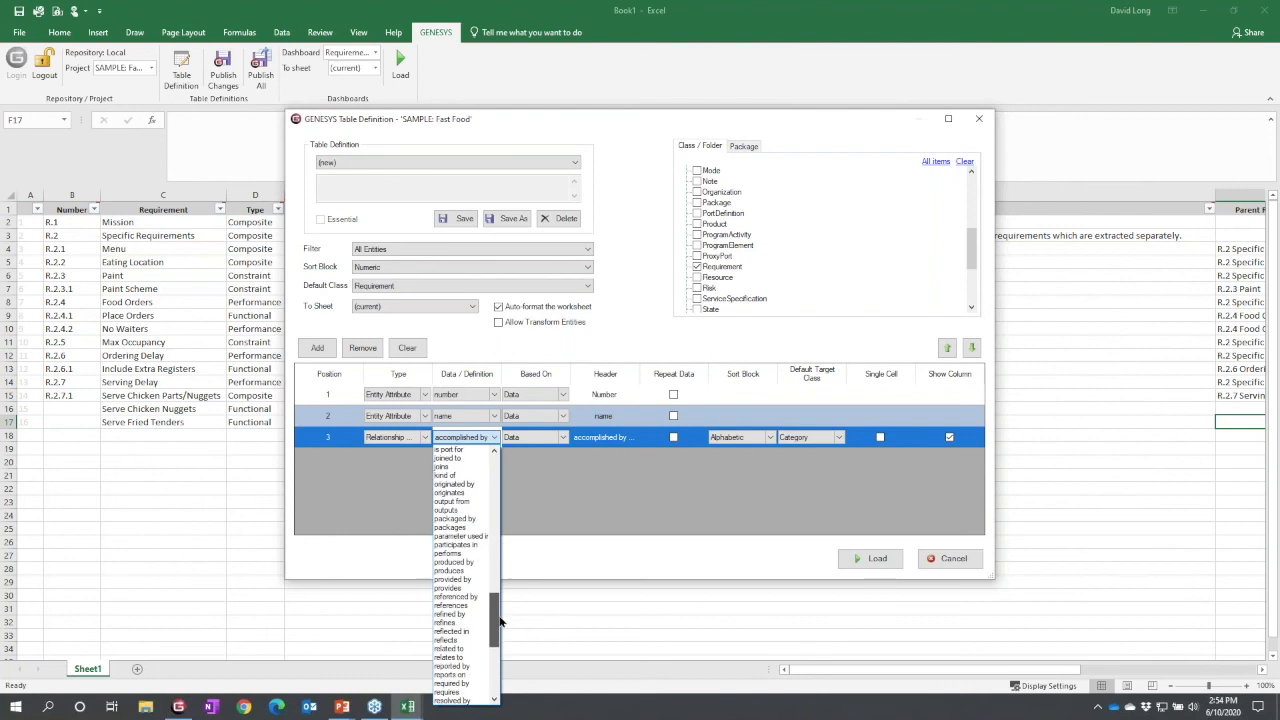
pyautogui.moveTo(480, 612)
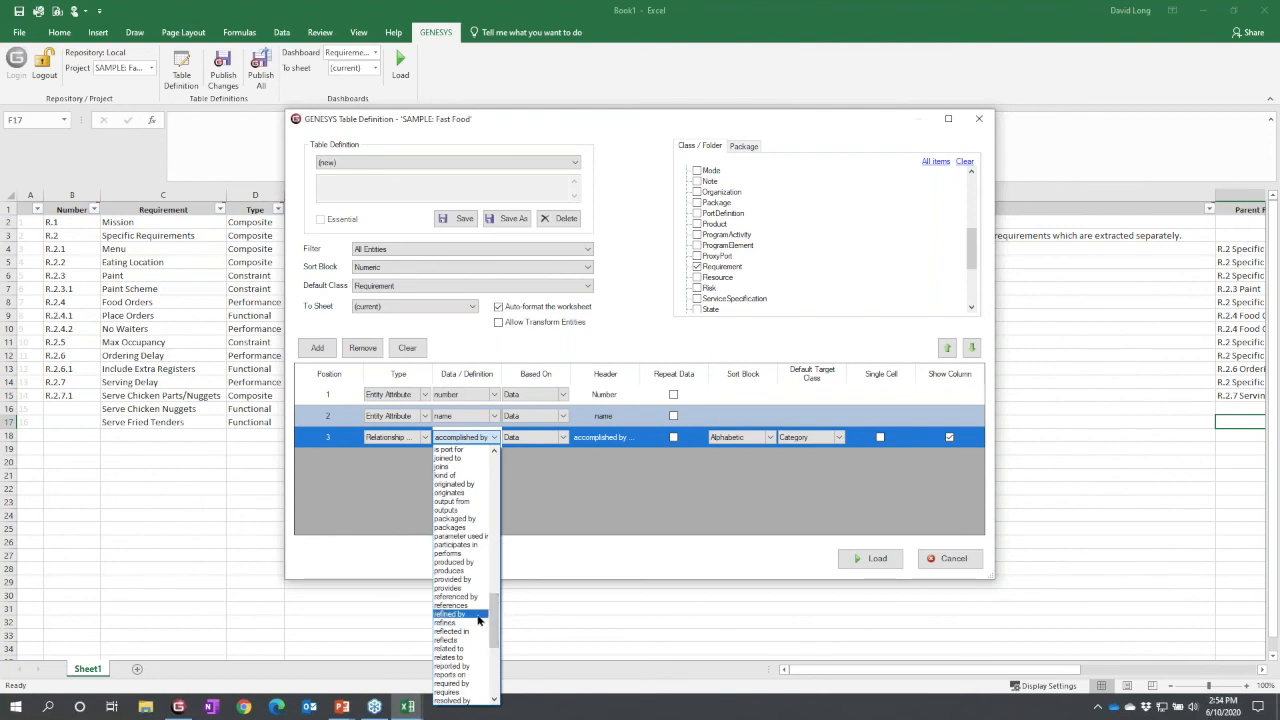
pyautogui.click(450, 612)
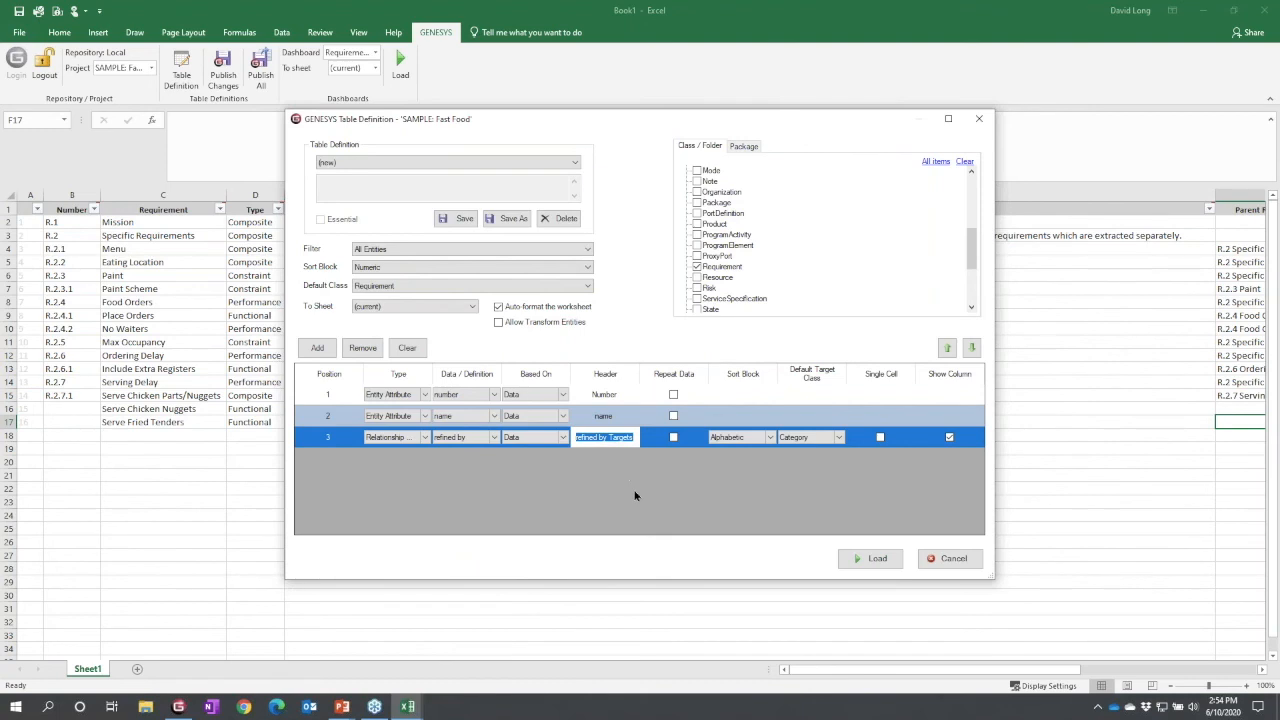
pyautogui.write('Chi')
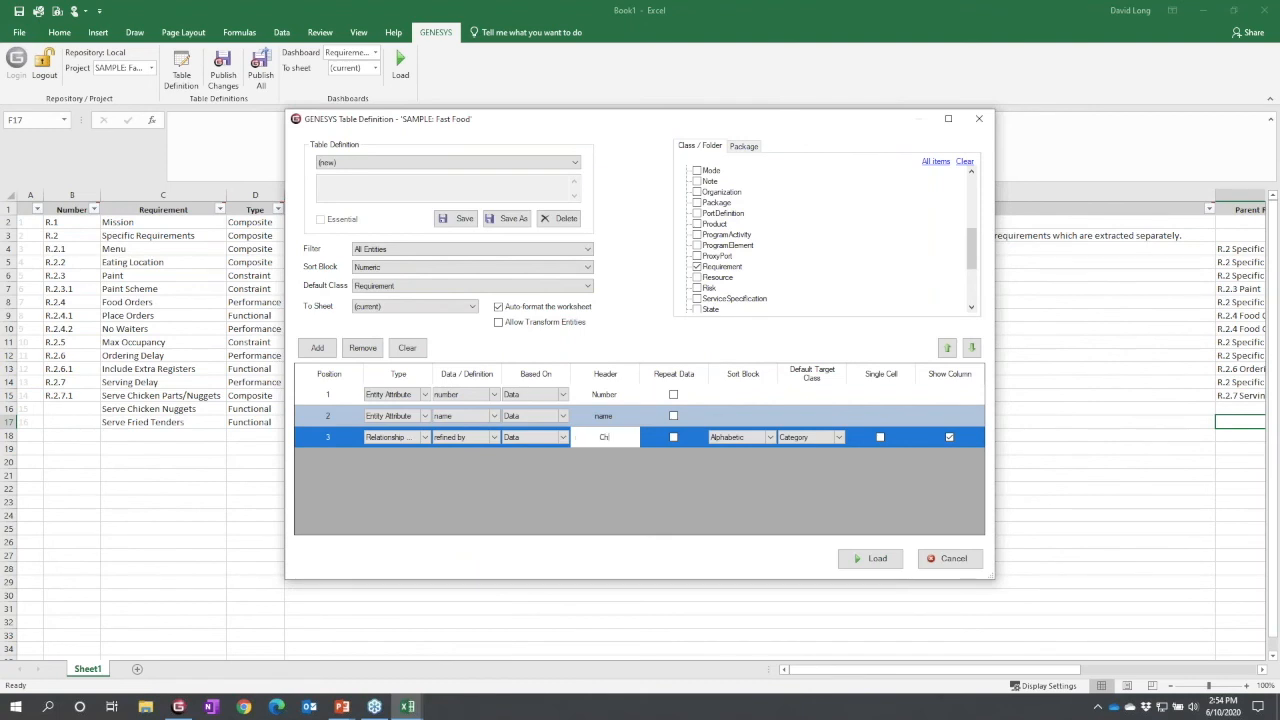
pyautogui.write('Child Requirements')
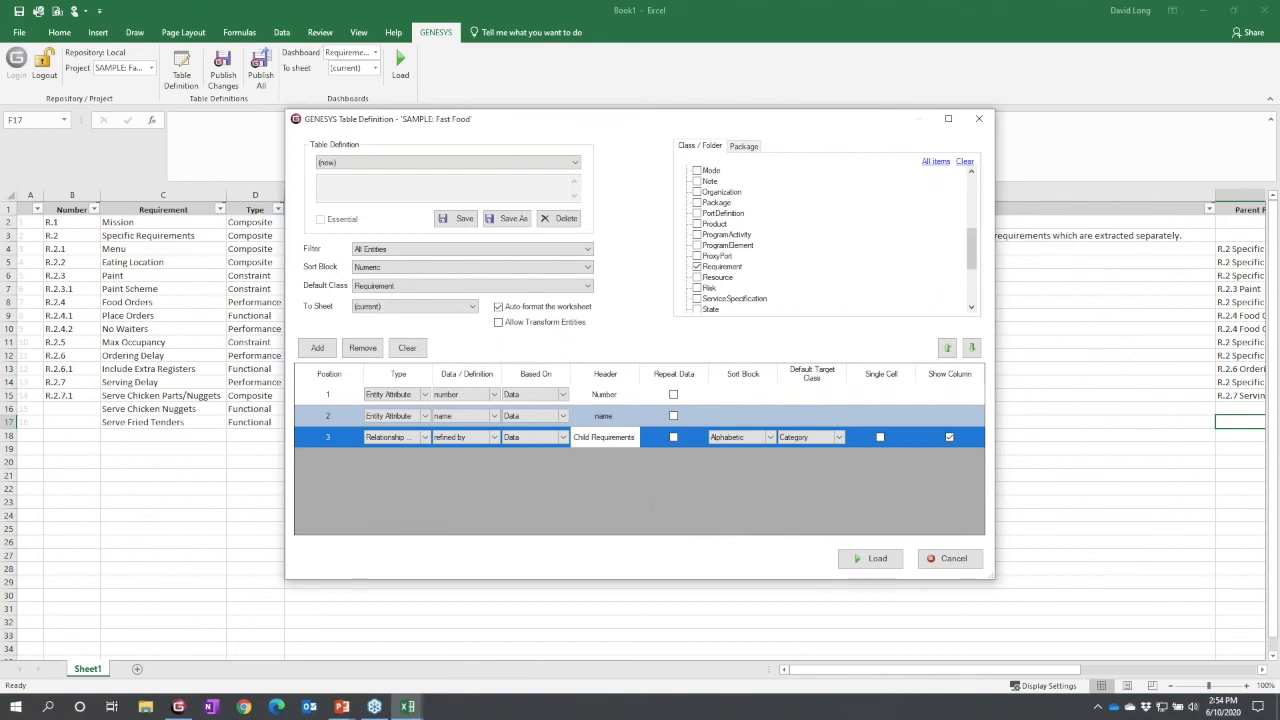
pyautogui.moveTo(772, 516)
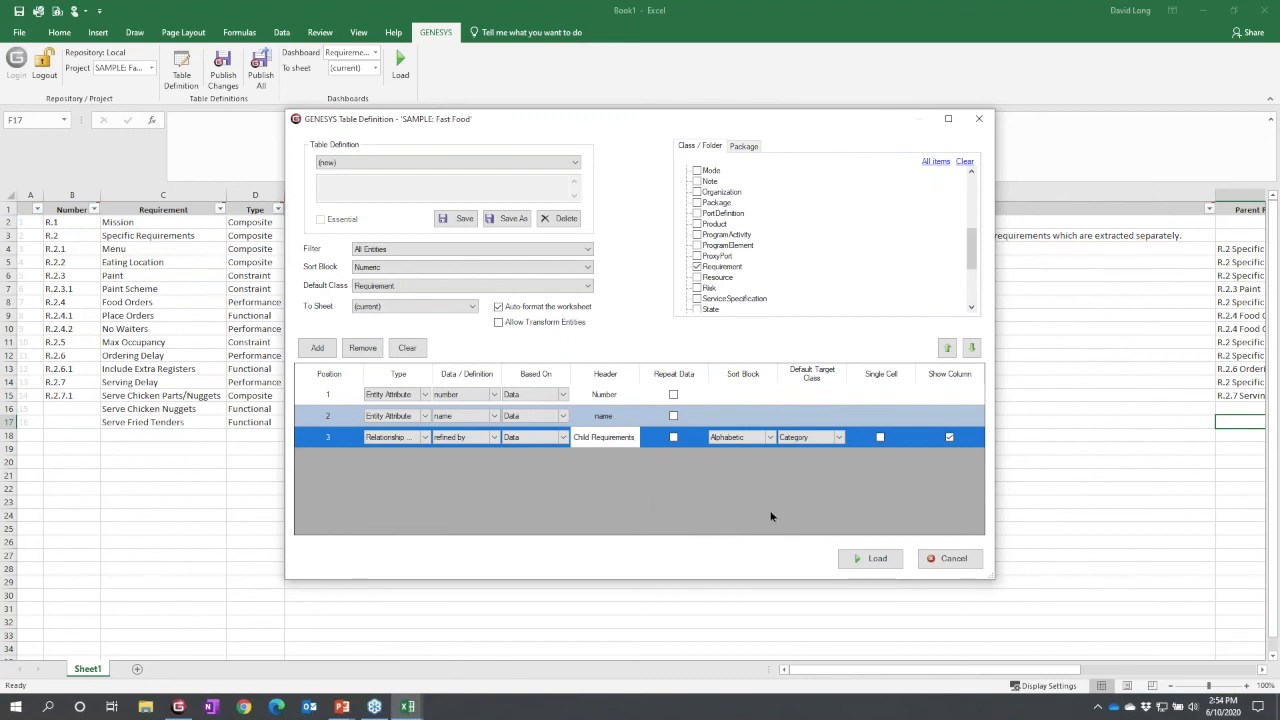
# - Sort the Child Requirements column numerically with Requirement as default target class, and add a fourth row
pyautogui.click(768, 436)
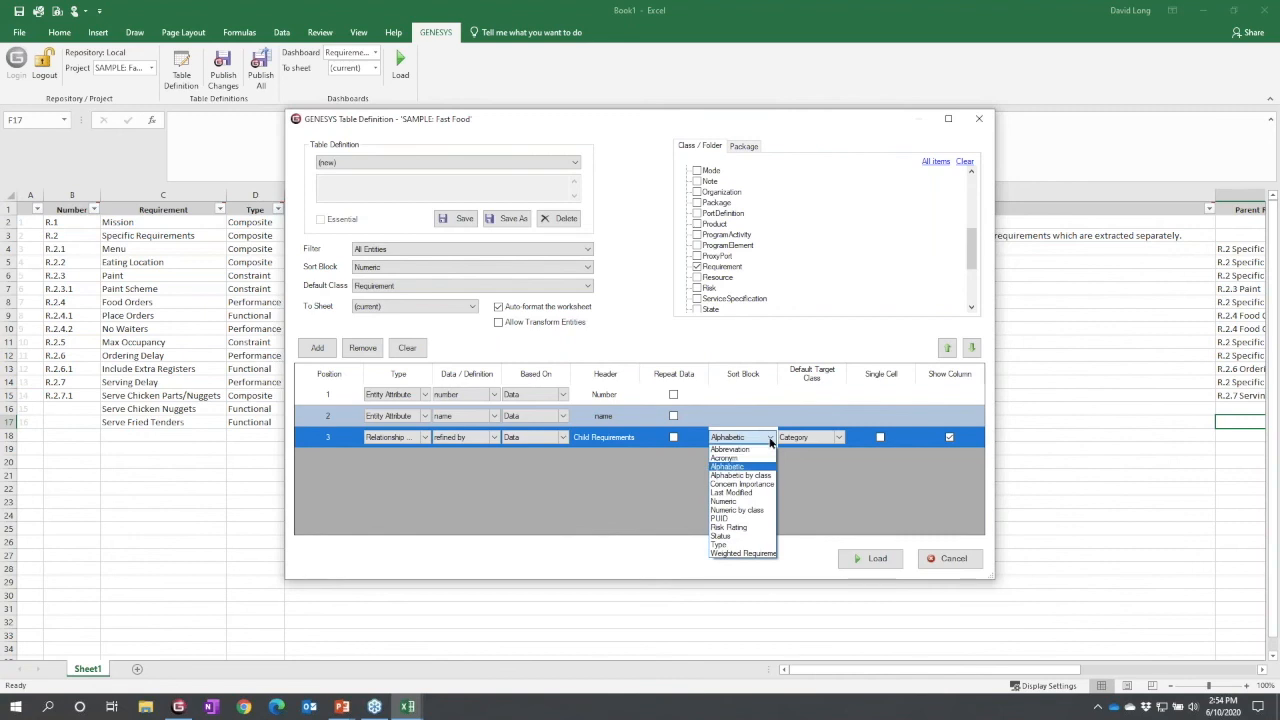
pyautogui.moveTo(732, 500)
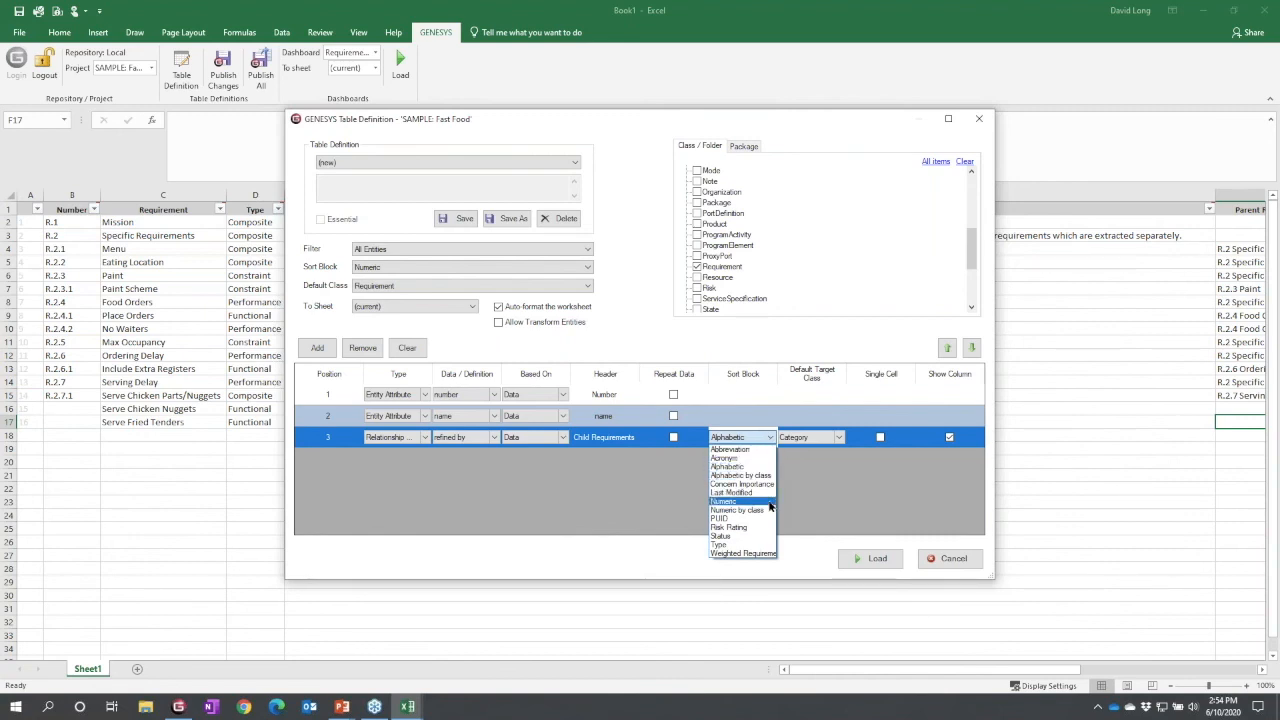
pyautogui.click(734, 500)
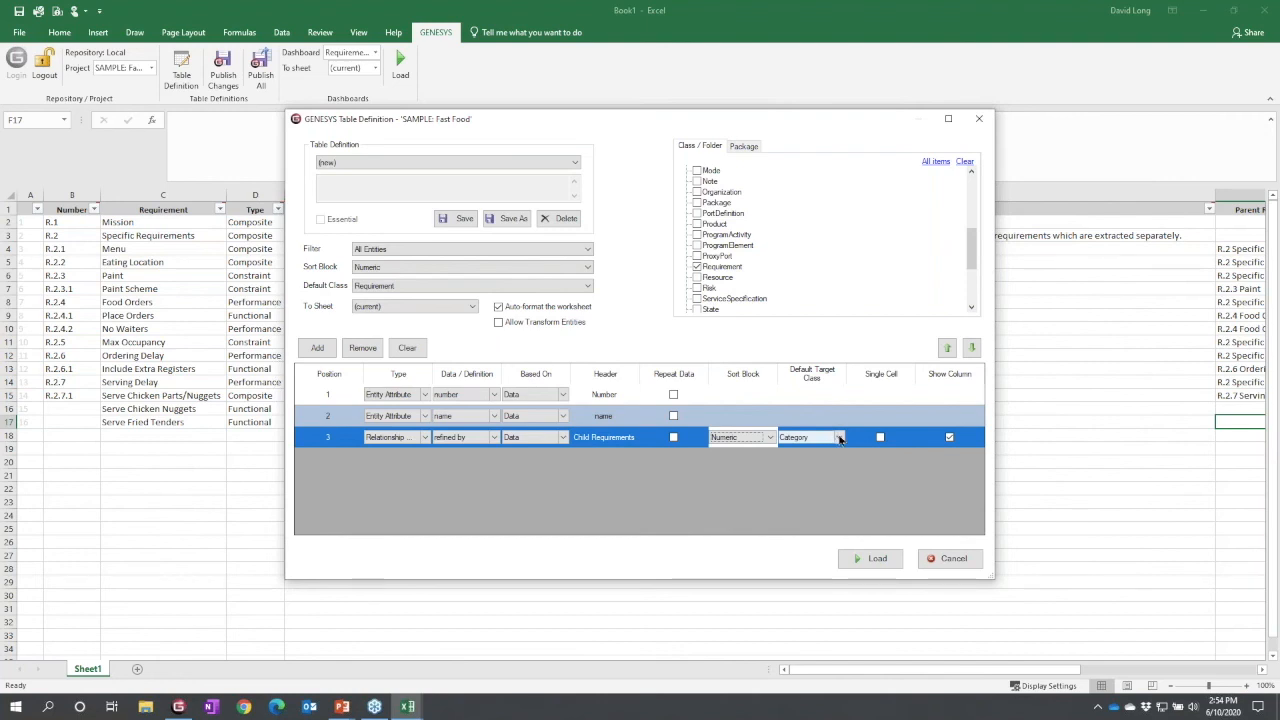
pyautogui.click(838, 436)
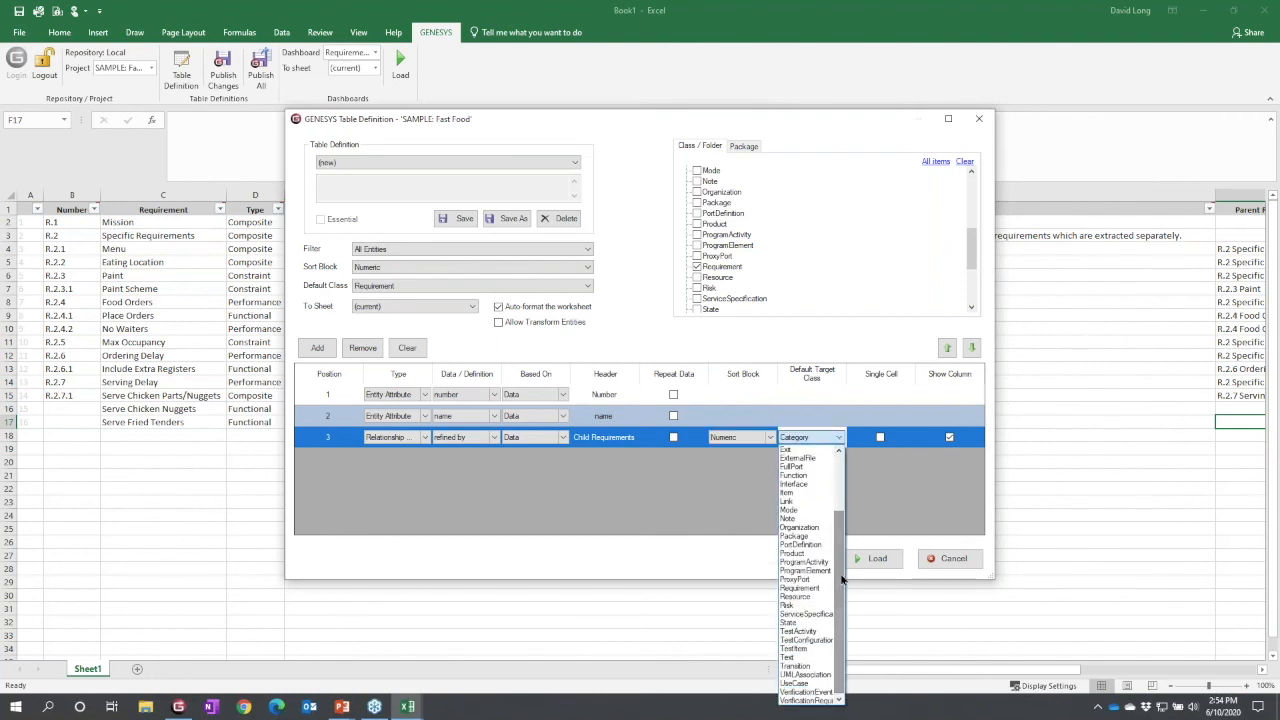
pyautogui.click(796, 588)
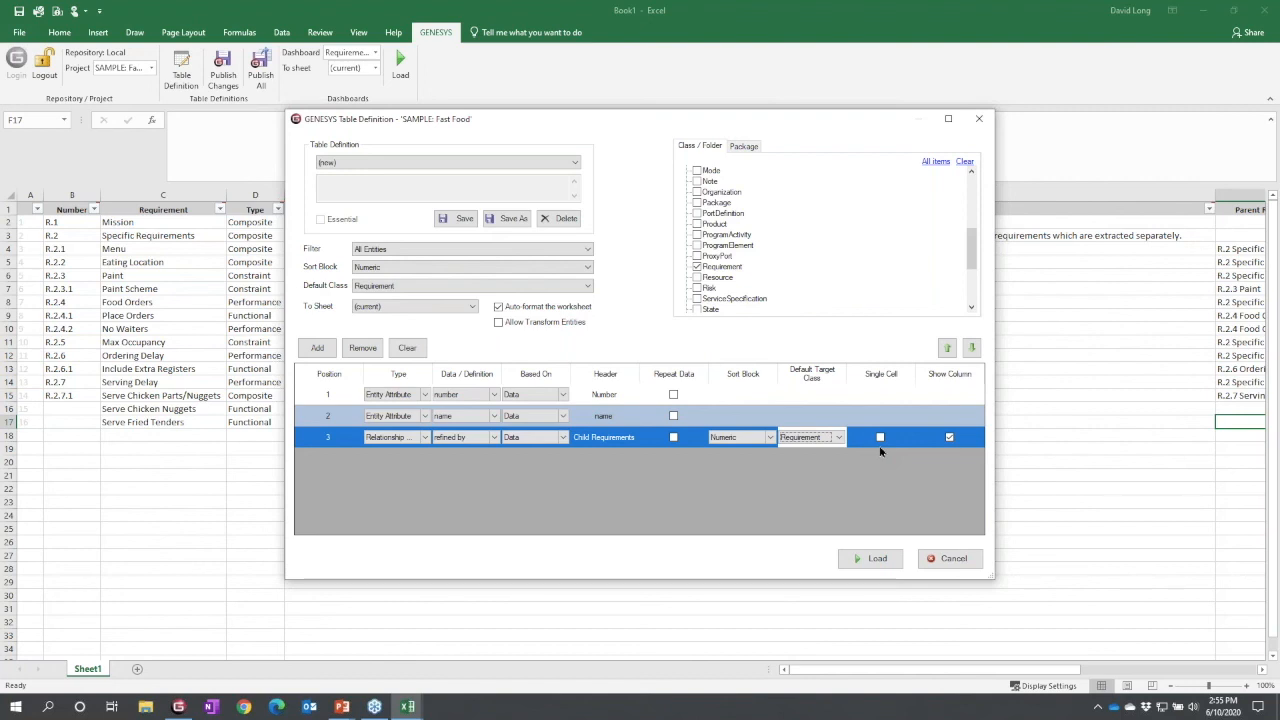
pyautogui.moveTo(832, 476)
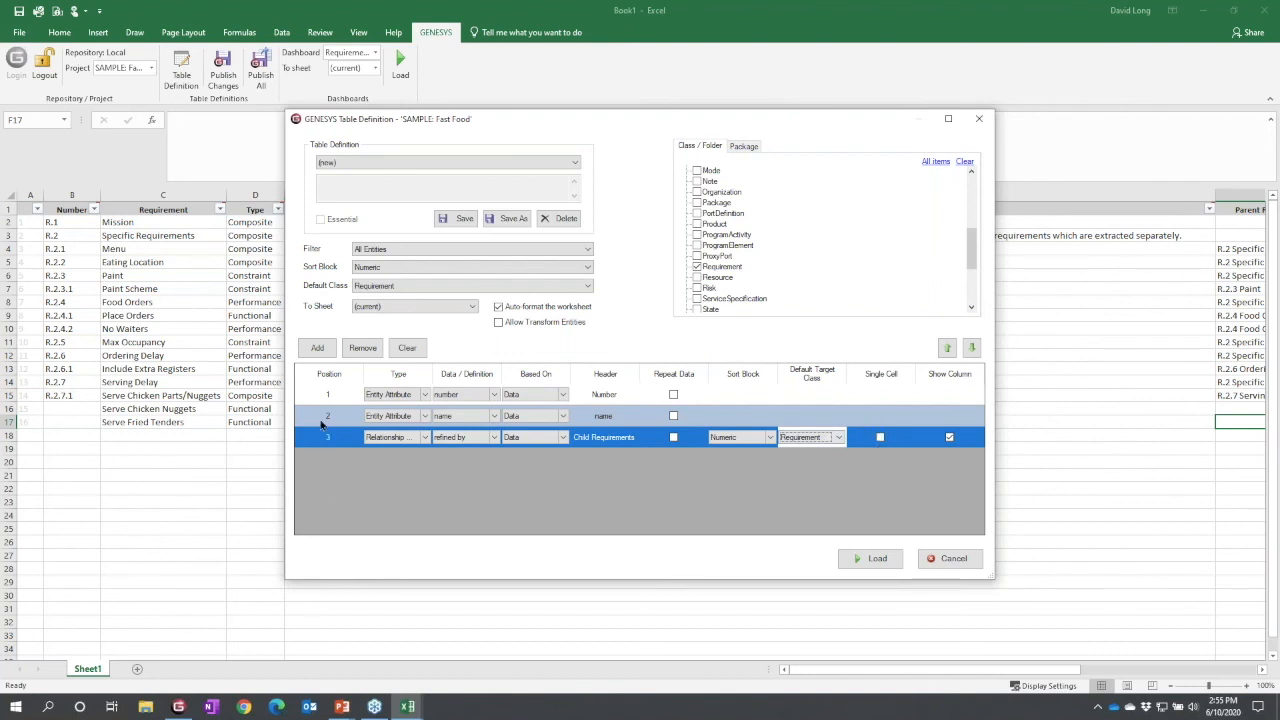
pyautogui.click(316, 348)
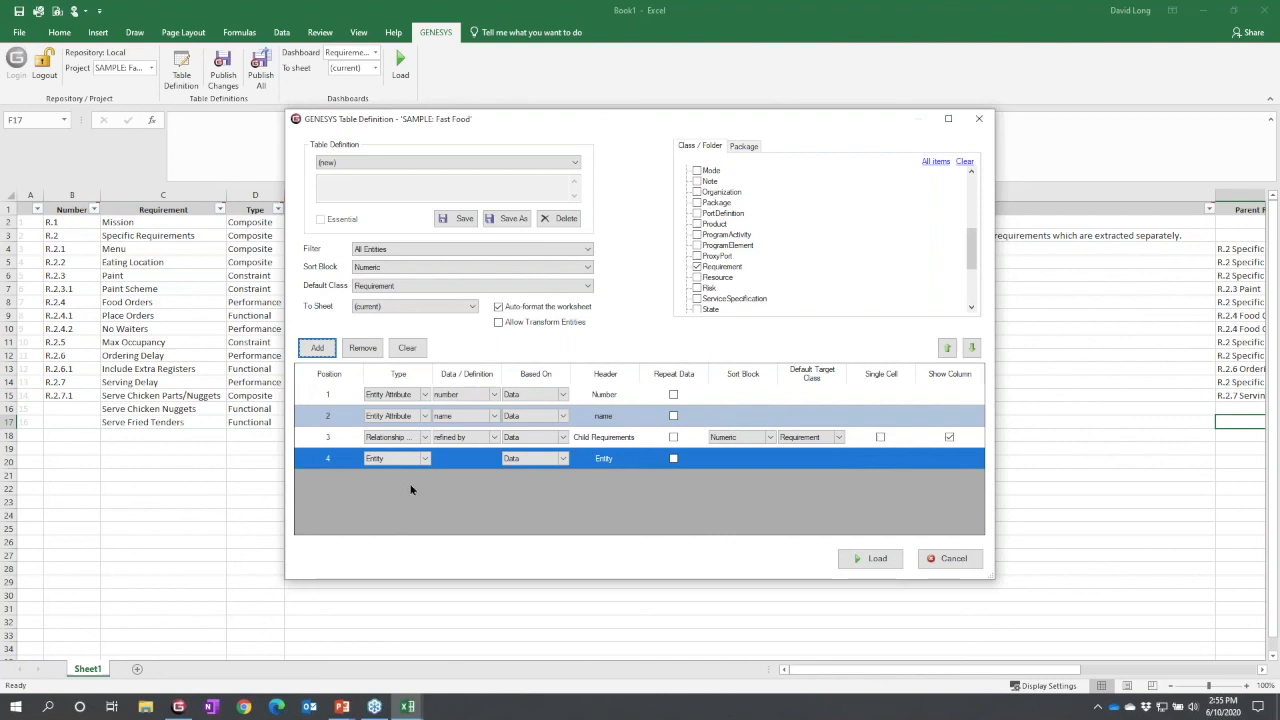
# - Make the fourth column an Entity Attribute showing the description, with its Based On option set
pyautogui.click(424, 458)
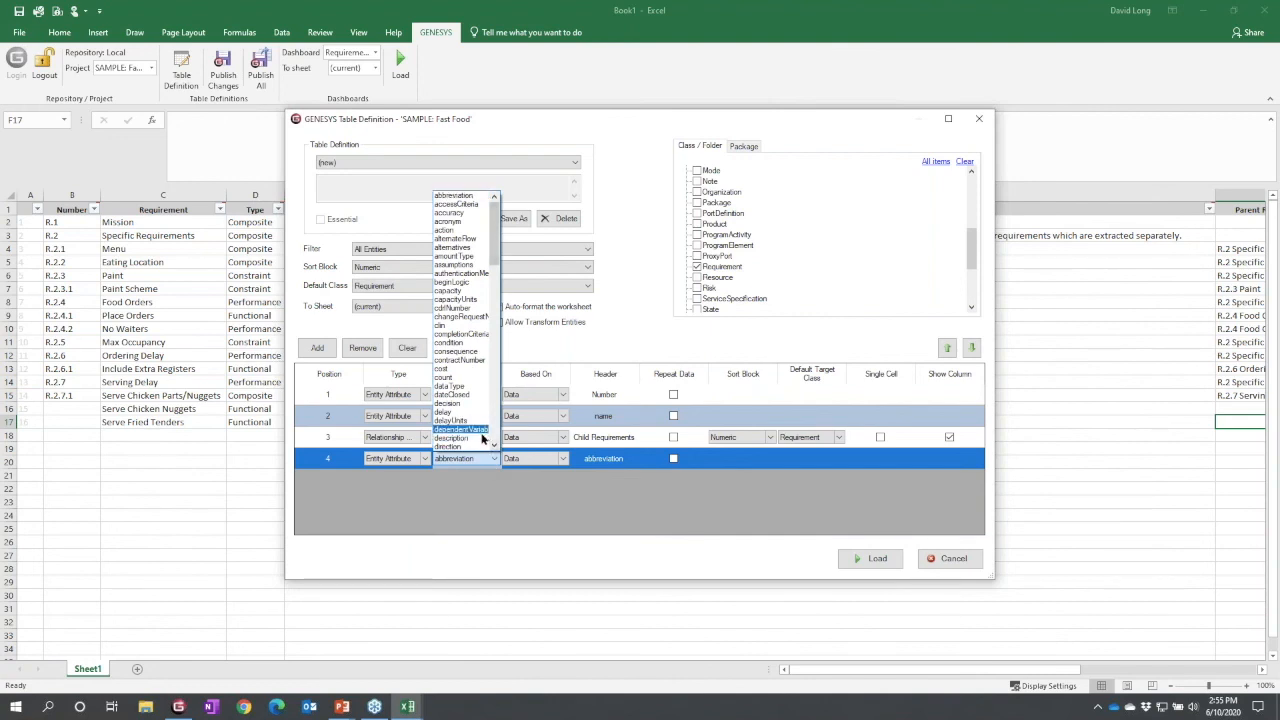
pyautogui.click(452, 436)
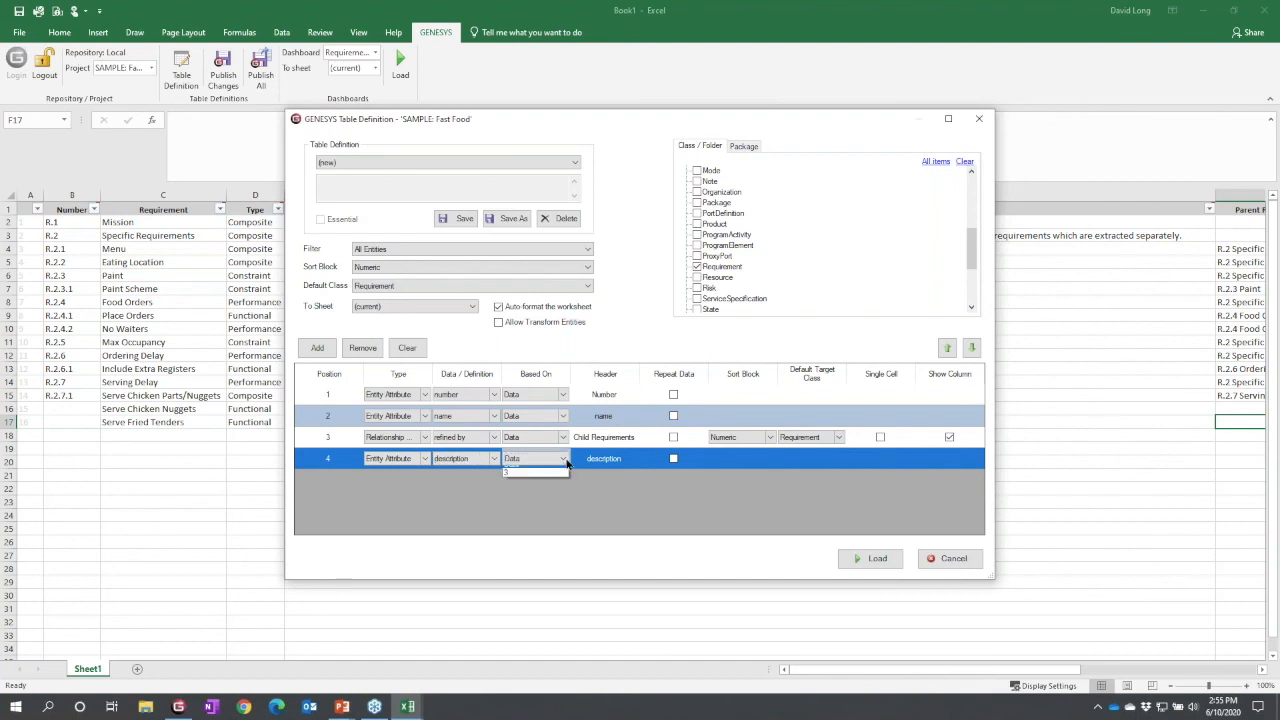
pyautogui.click(536, 472)
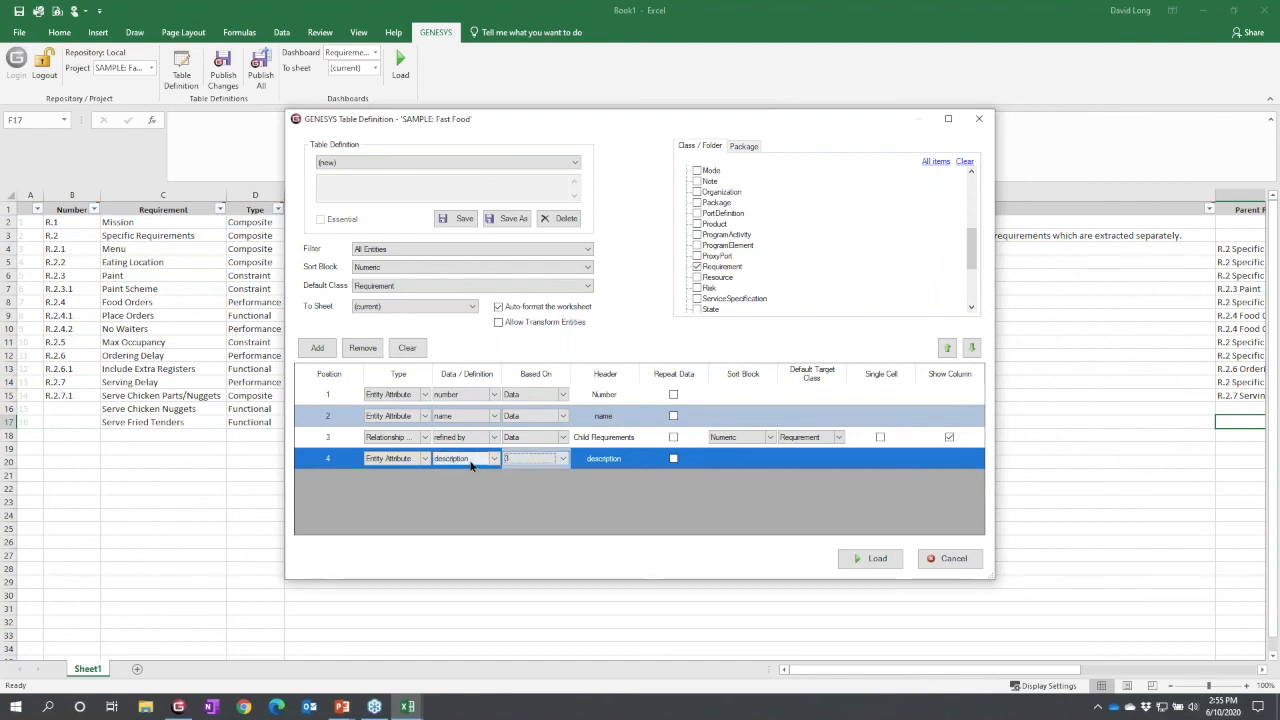
pyautogui.moveTo(496, 434)
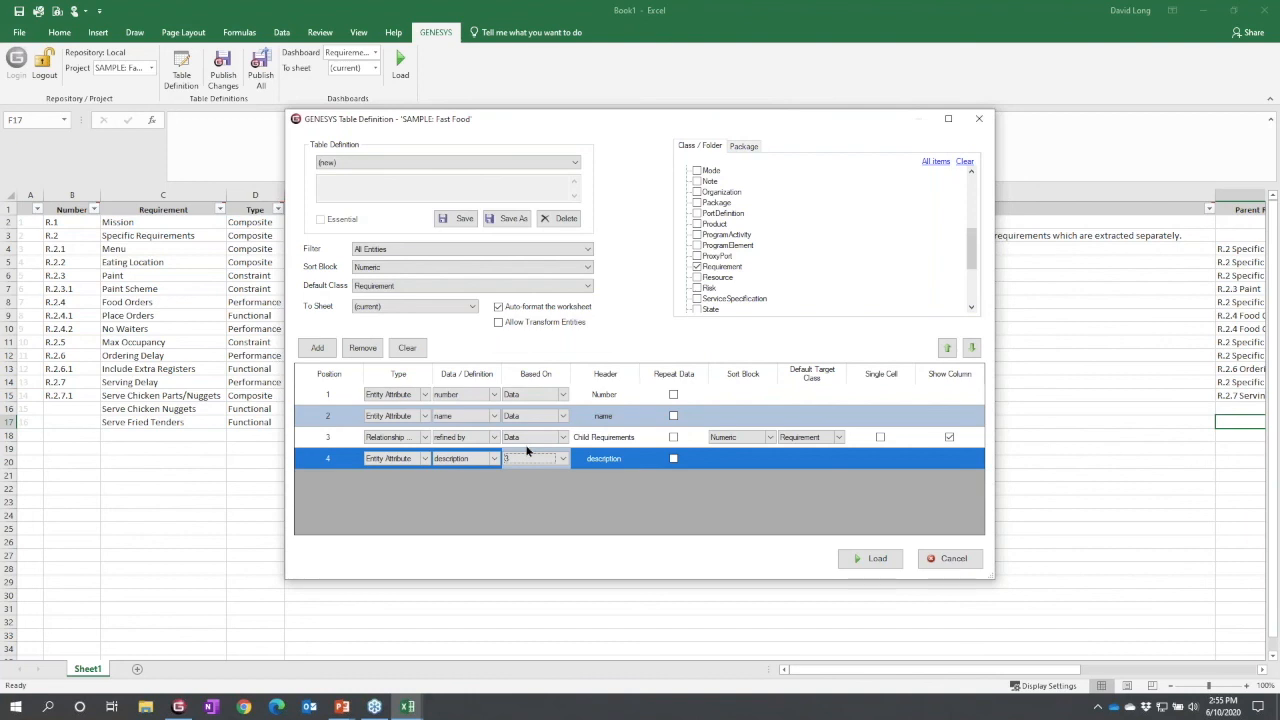
# - Save the definition as 'Requirements with Children' and load it onto the worksheet
pyautogui.click(508, 218)
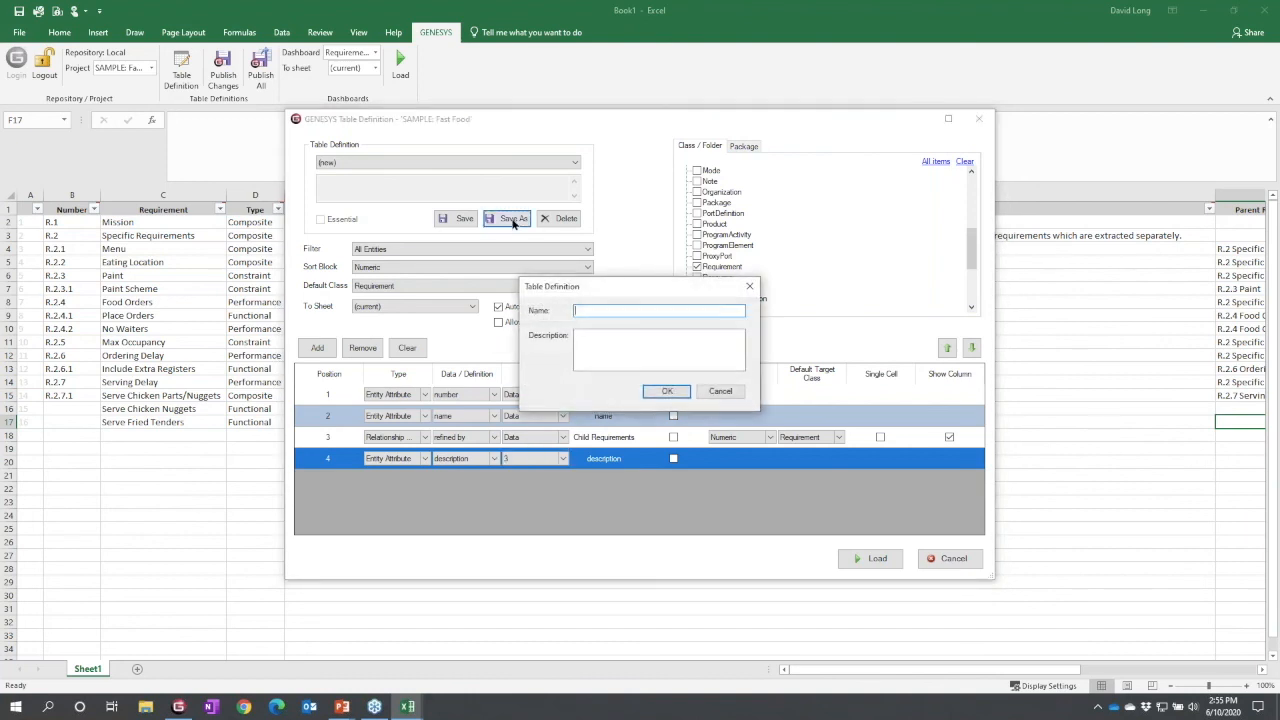
pyautogui.write('Requir')
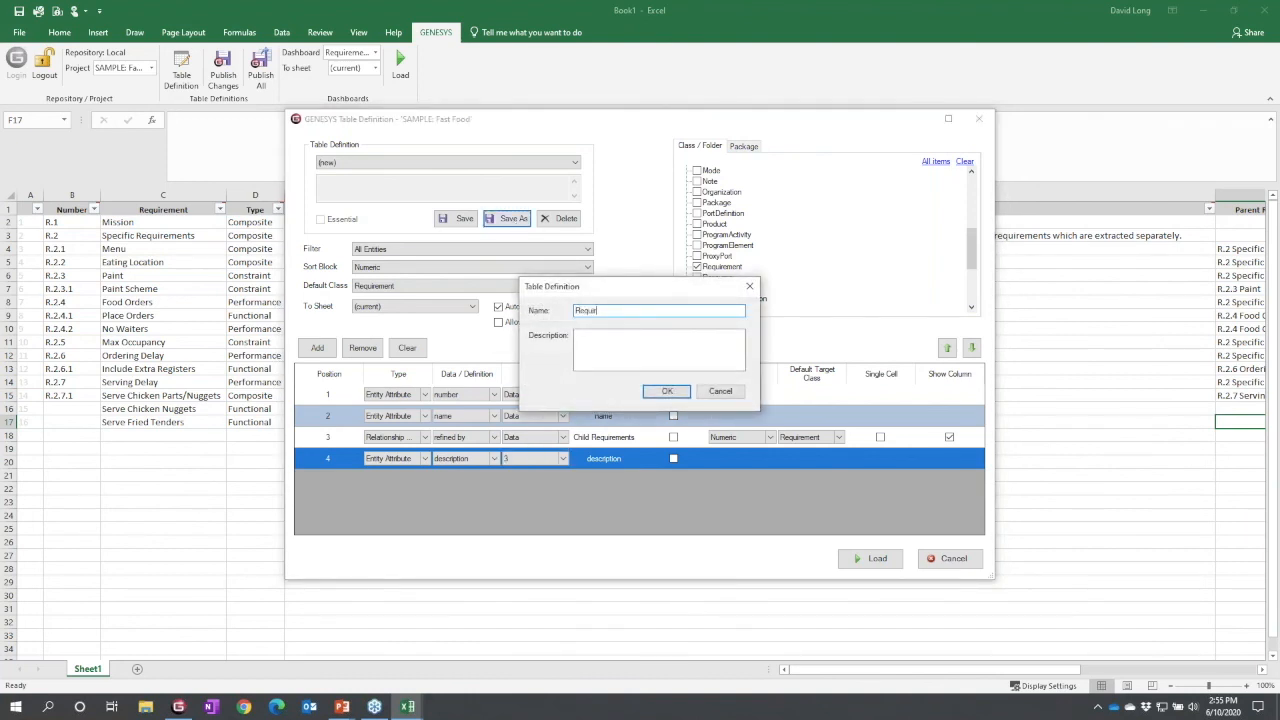
pyautogui.write('Requirements with Ch')
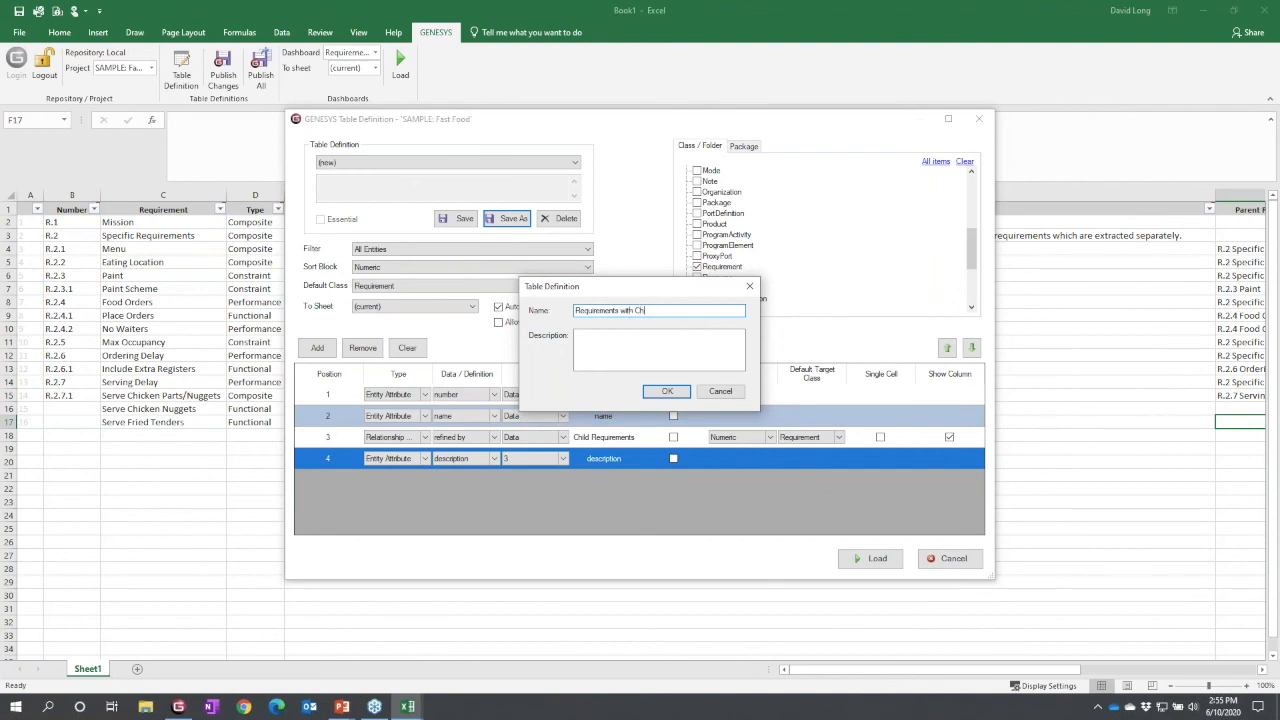
pyautogui.click(668, 390)
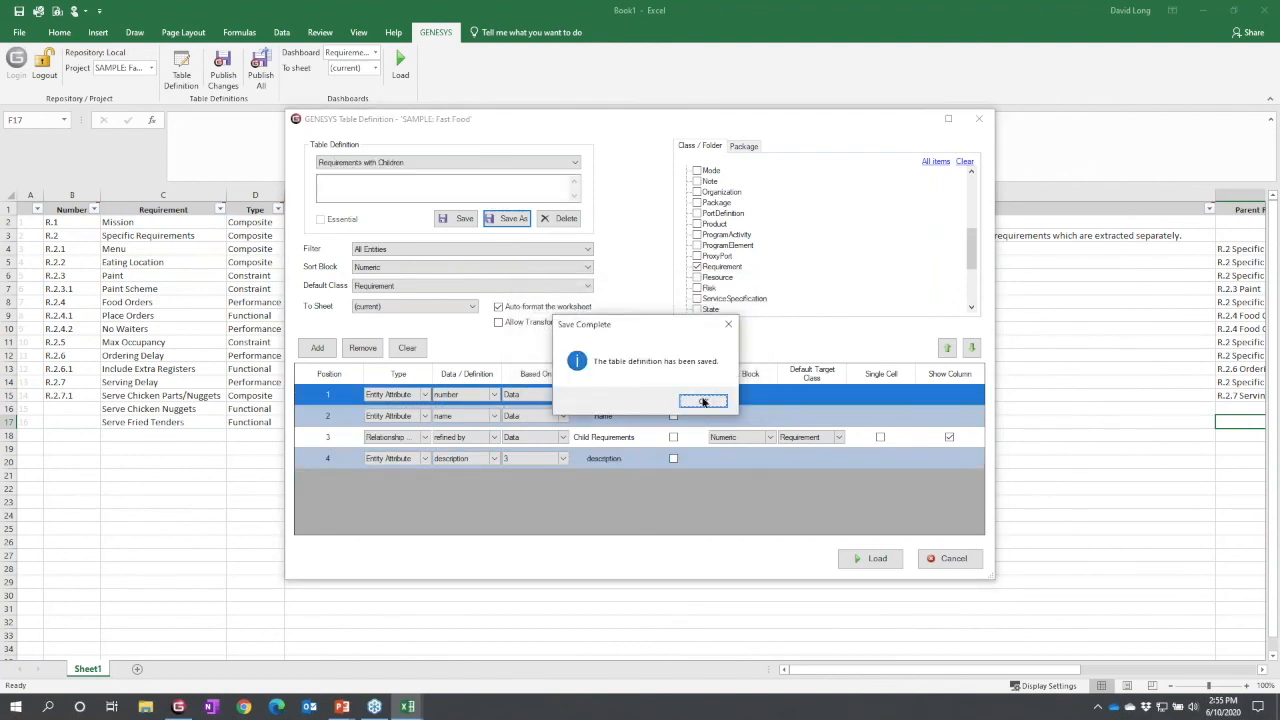
pyautogui.click(704, 400)
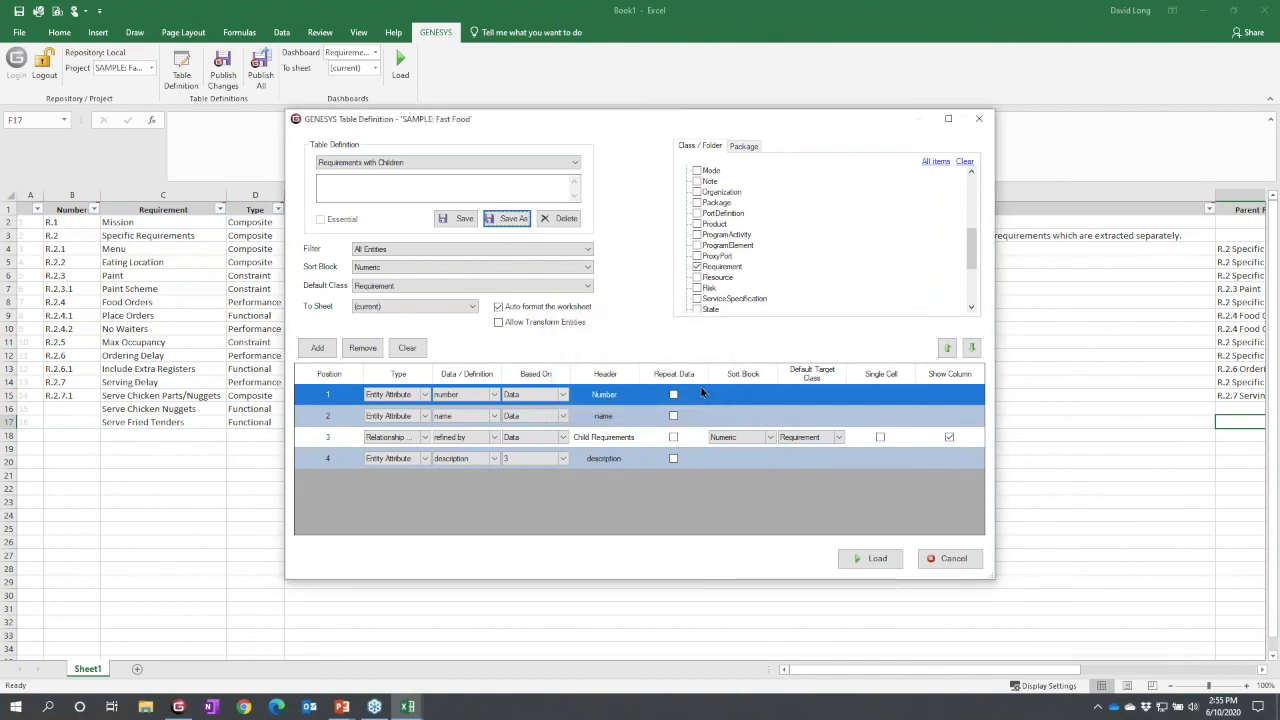
pyautogui.click(870, 558)
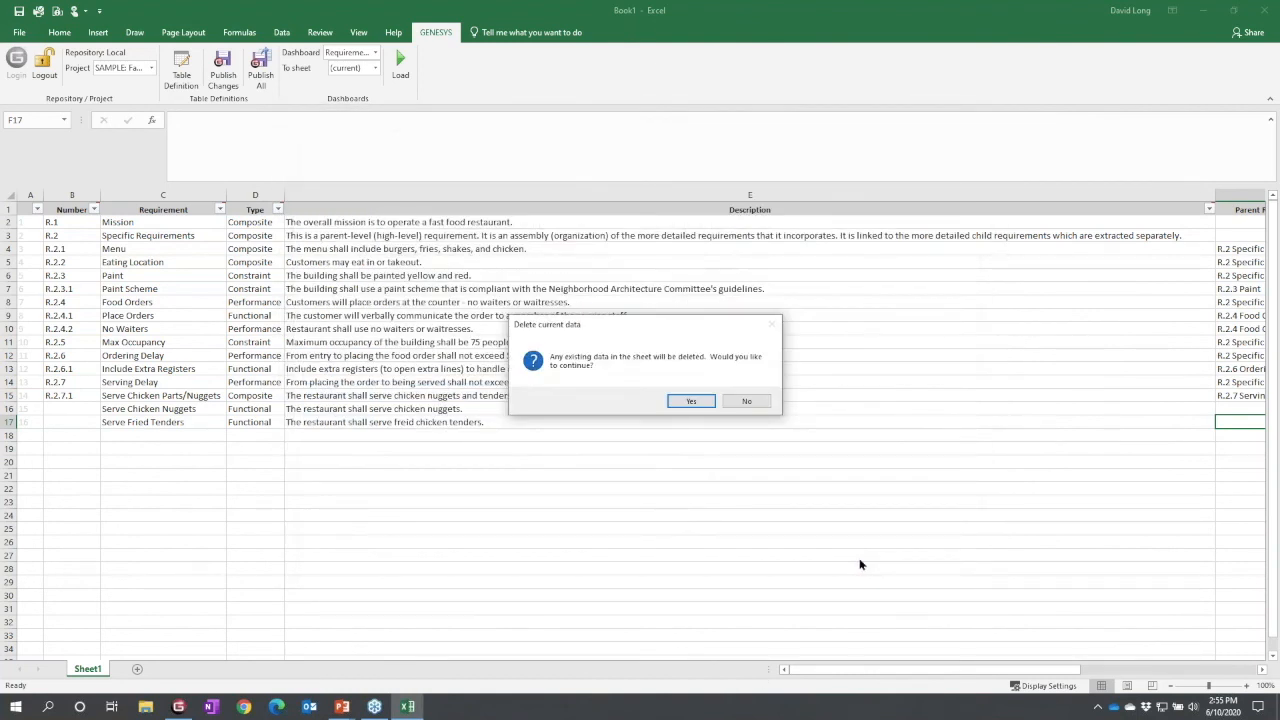
# - Overwrite the sheet data with the new table, then reopen Table Definitions for Requirement Flow Down
pyautogui.click(690, 400)
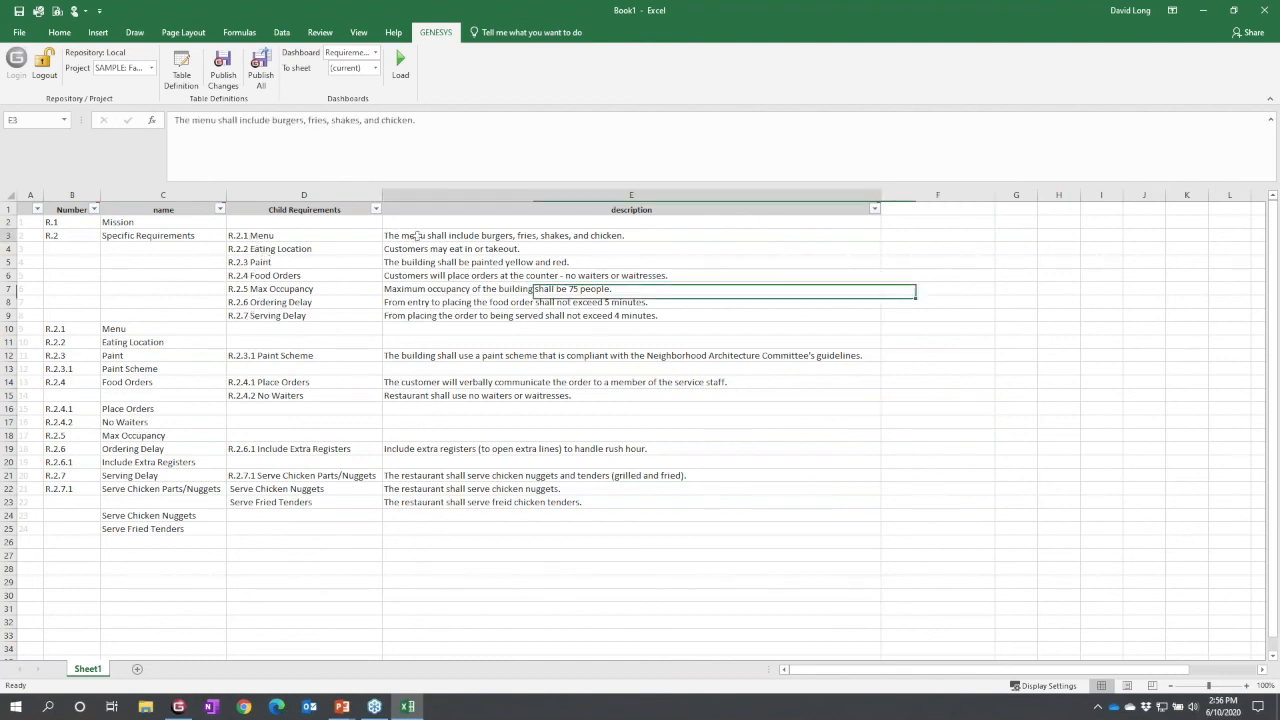
pyautogui.click(632, 236)
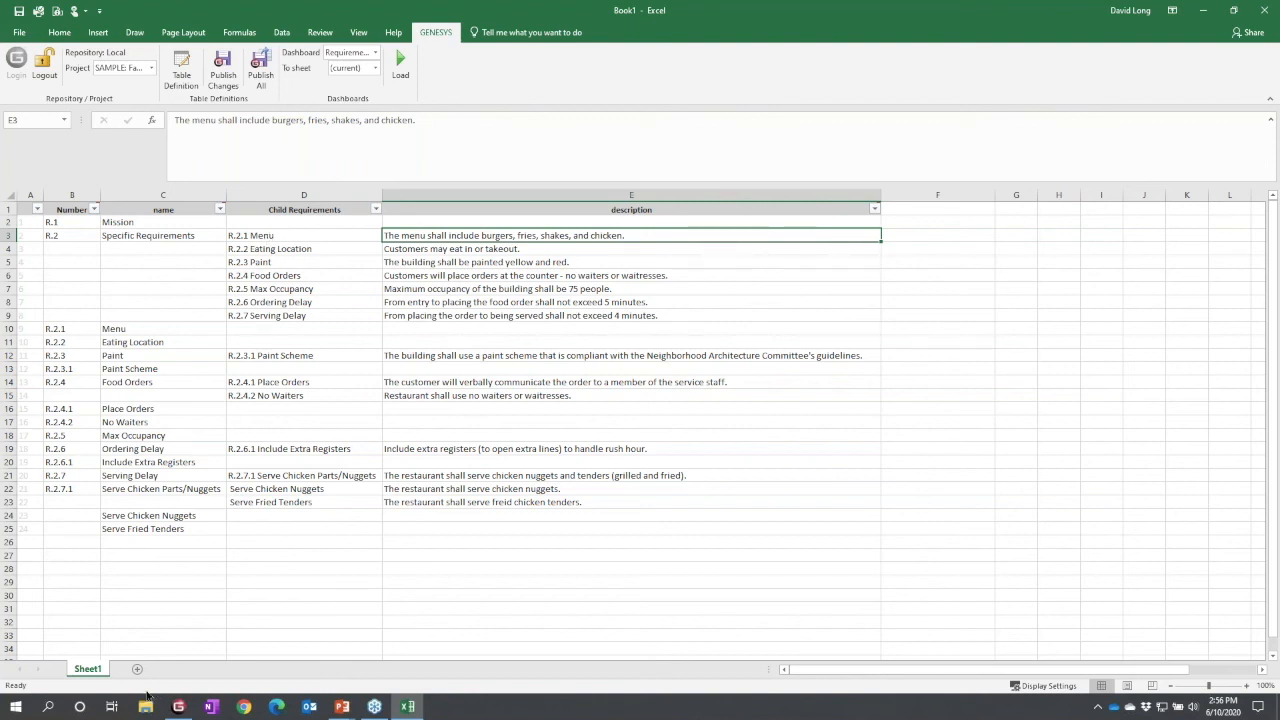
pyautogui.moveTo(128, 292)
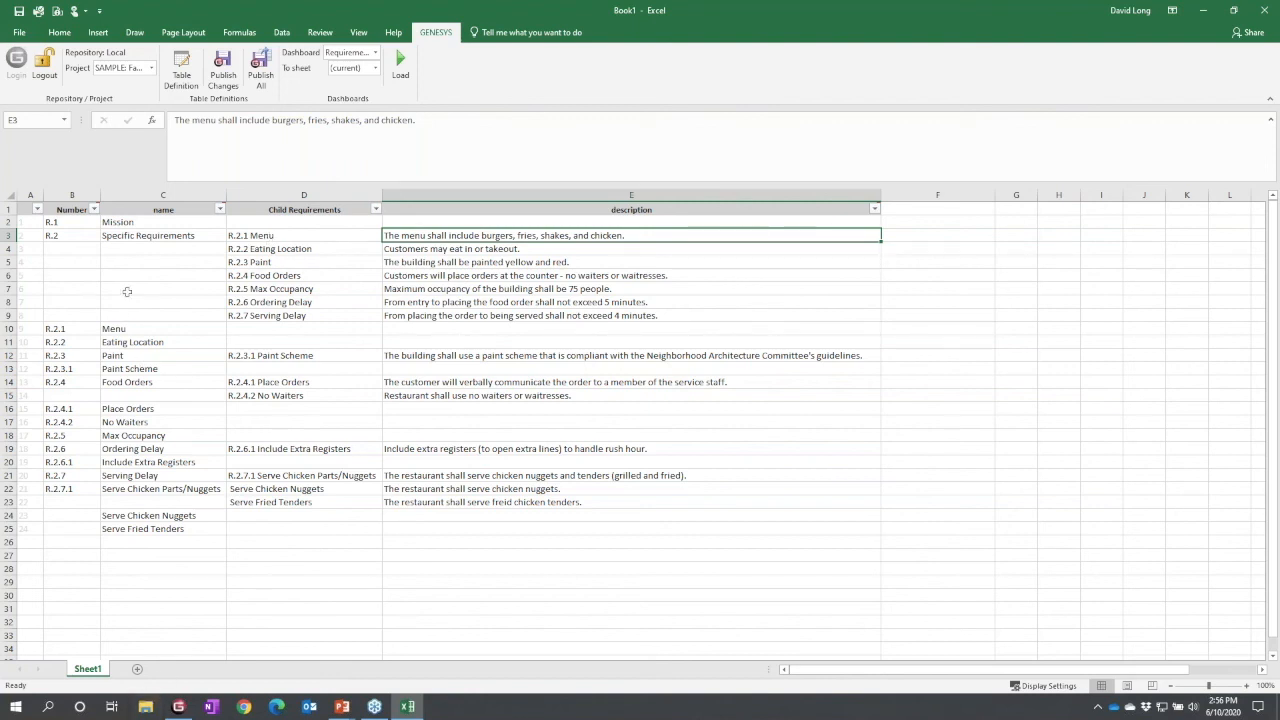
pyautogui.click(180, 66)
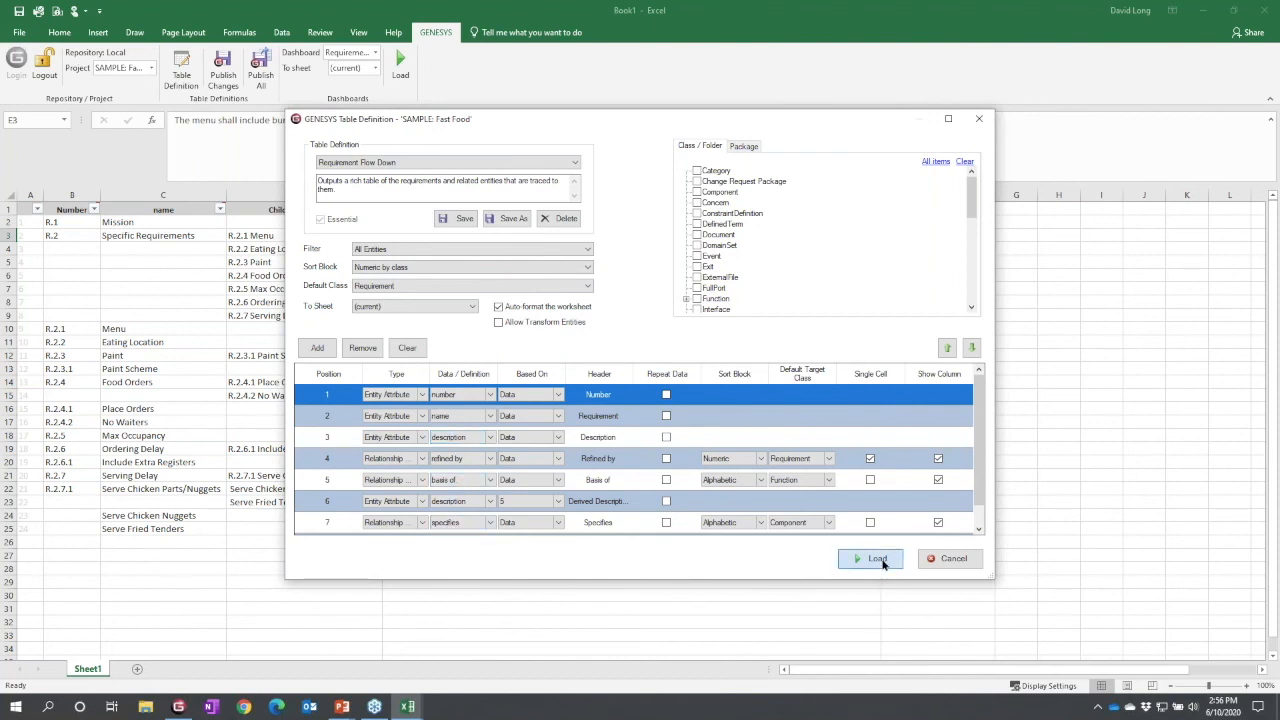
# - Load the Requirement Flow Down table onto the sheet
pyautogui.click(870, 558)
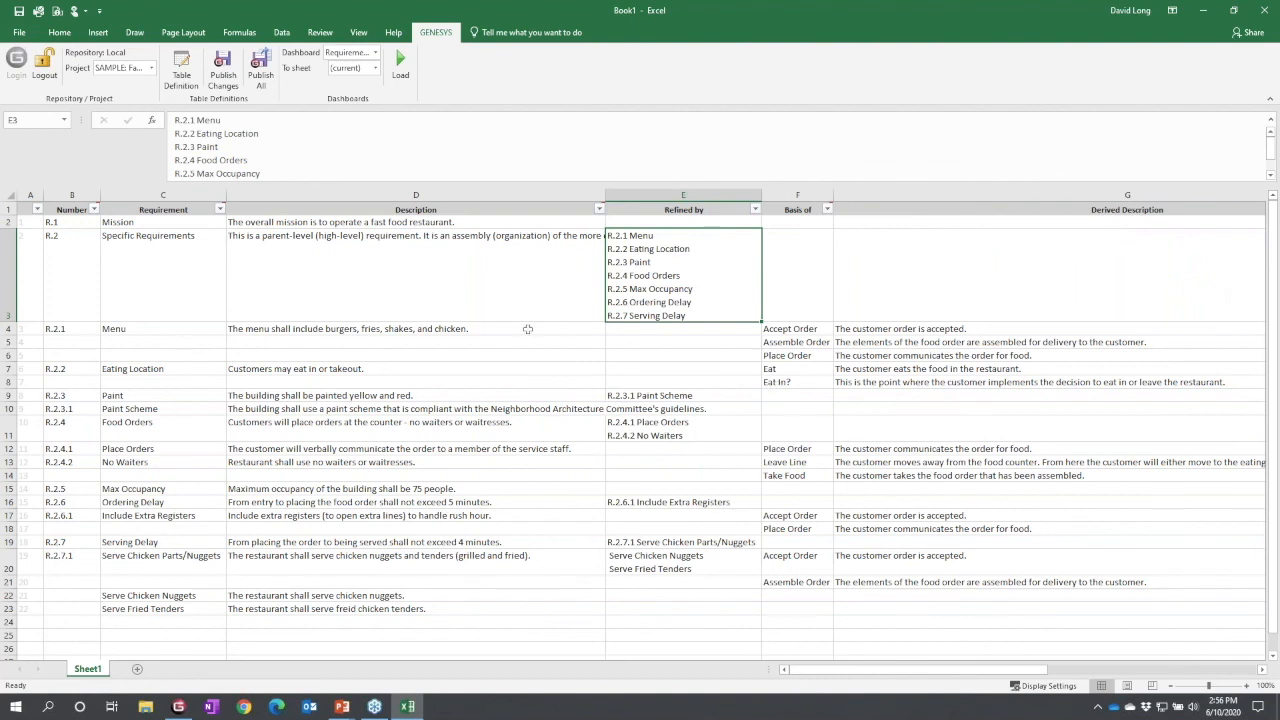
pyautogui.moveTo(1162, 368)
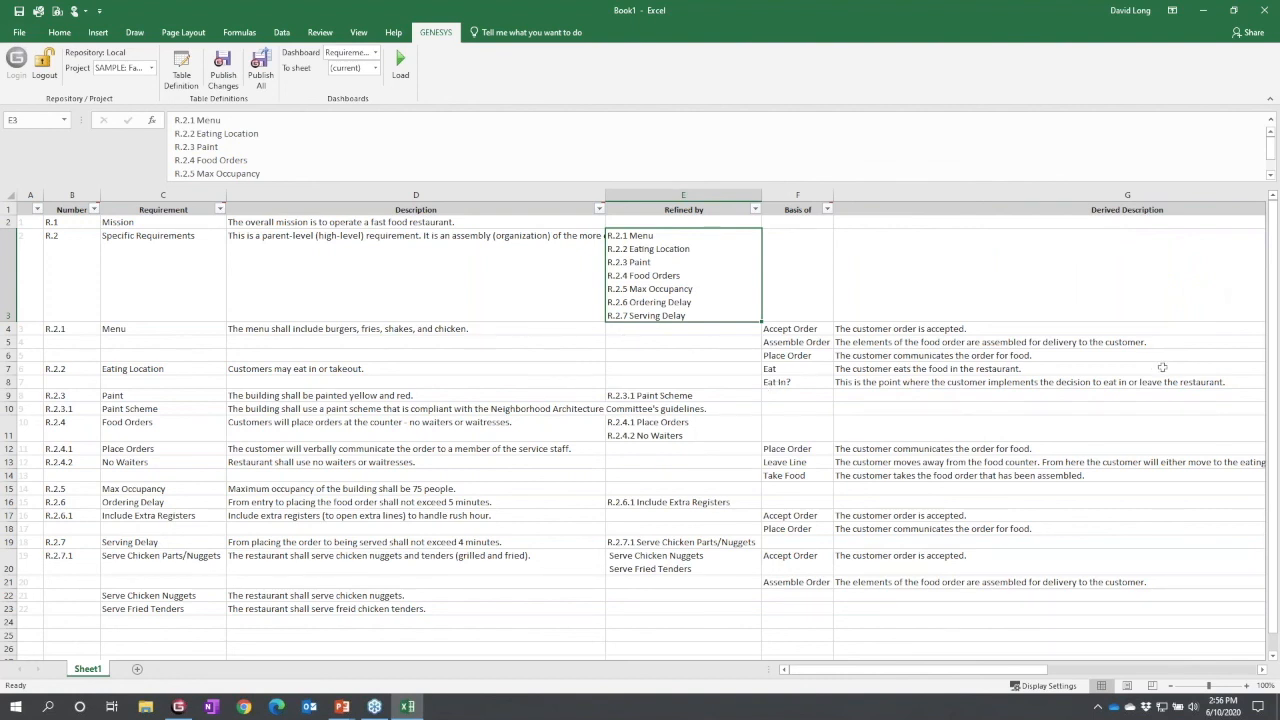